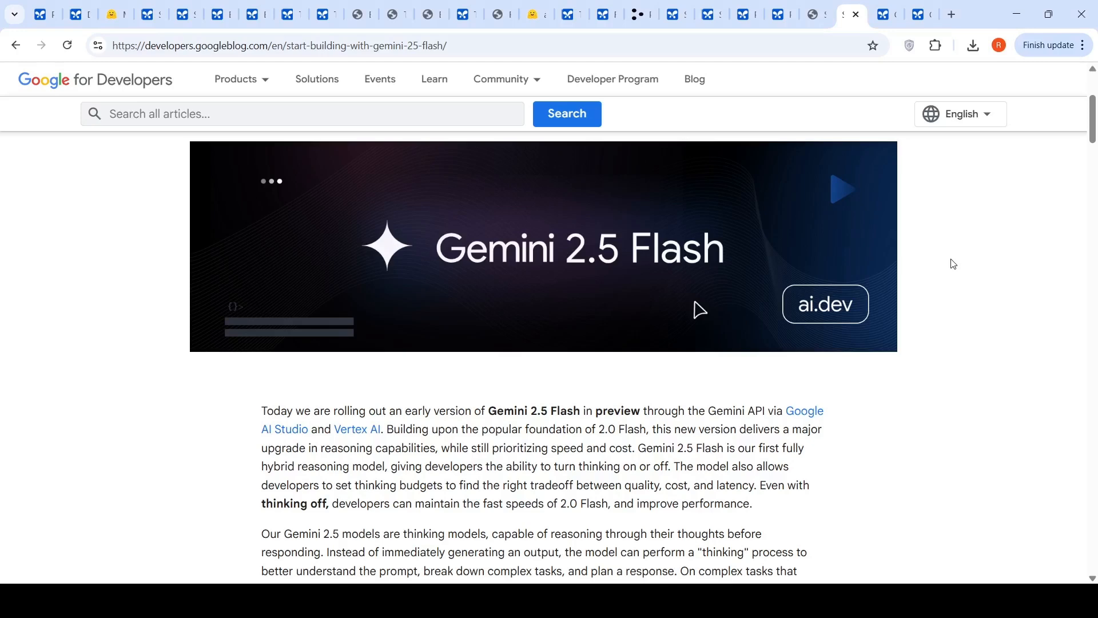
mouse_move(845, 465)
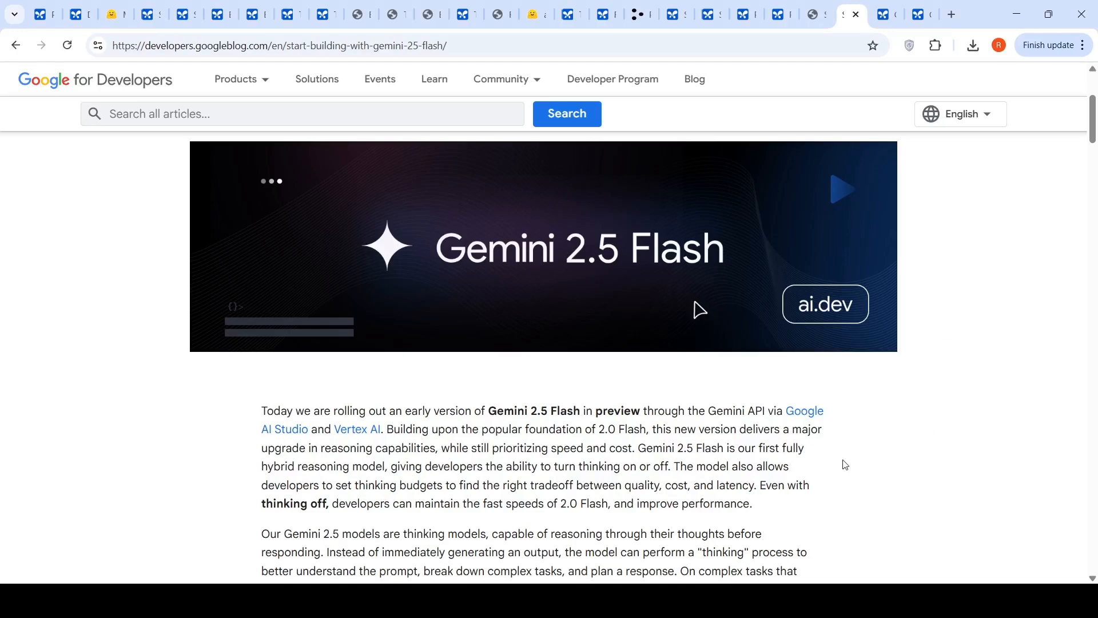
mouse_move(340, 480)
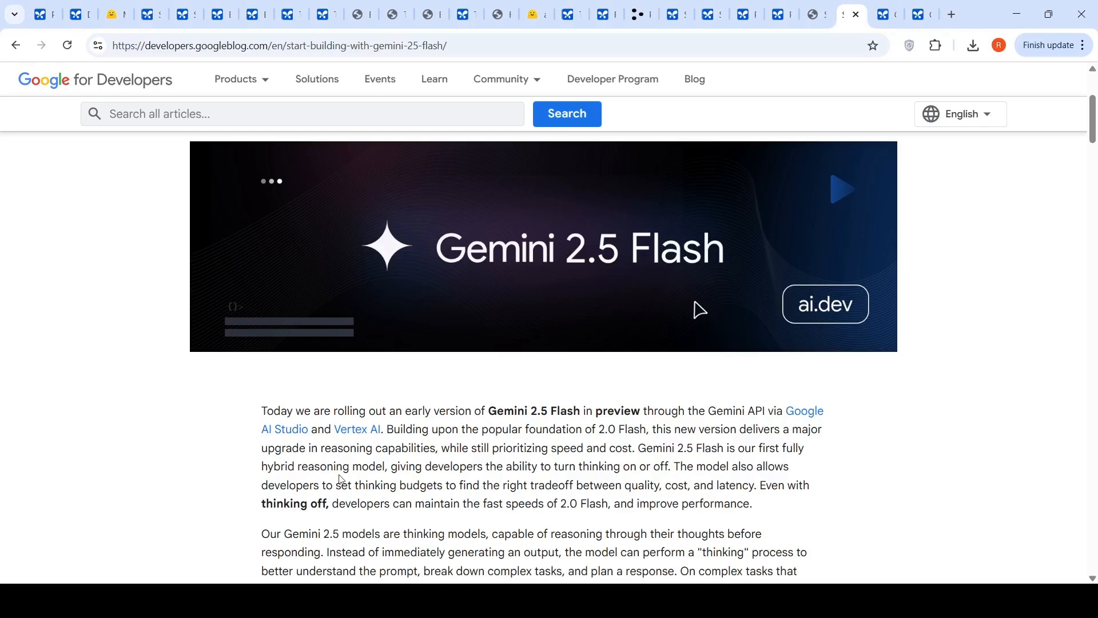
mouse_move(572, 482)
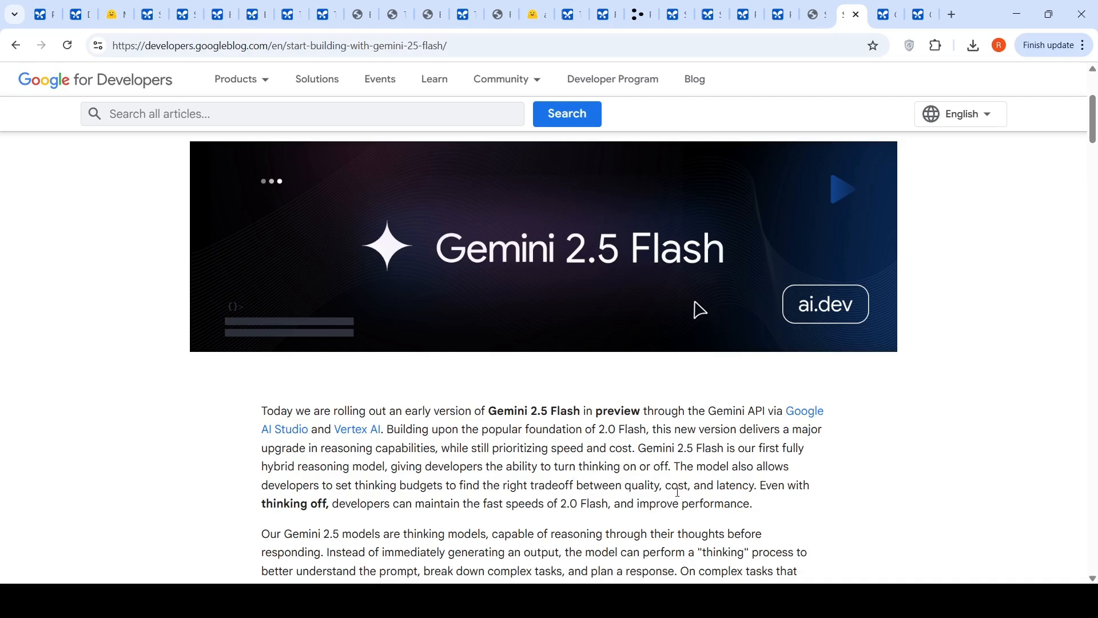
mouse_move(735, 317)
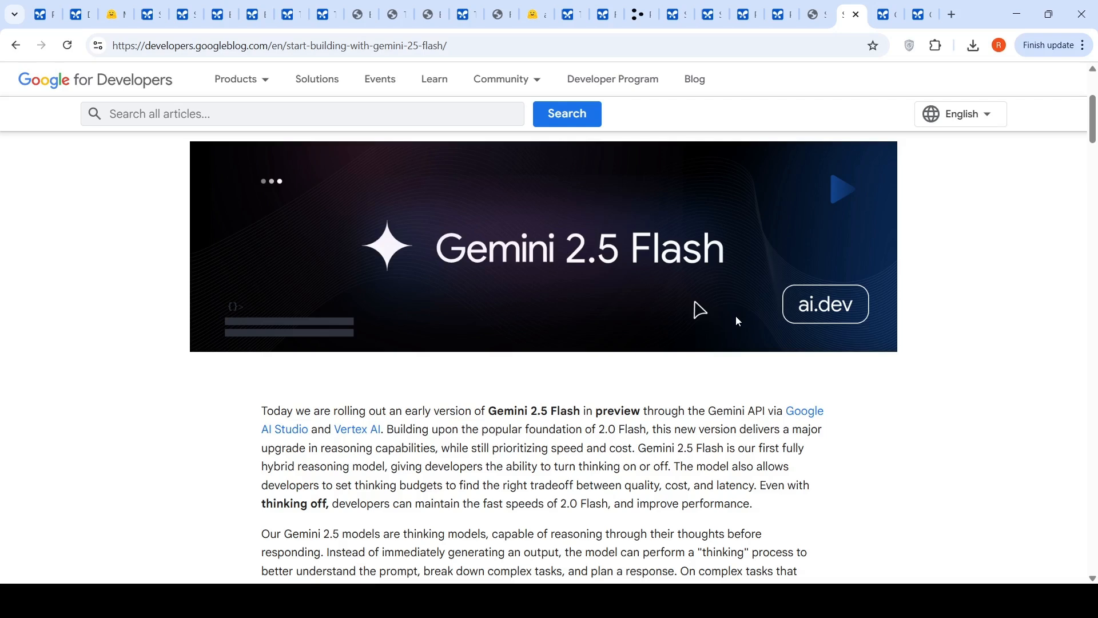
mouse_move(959, 354)
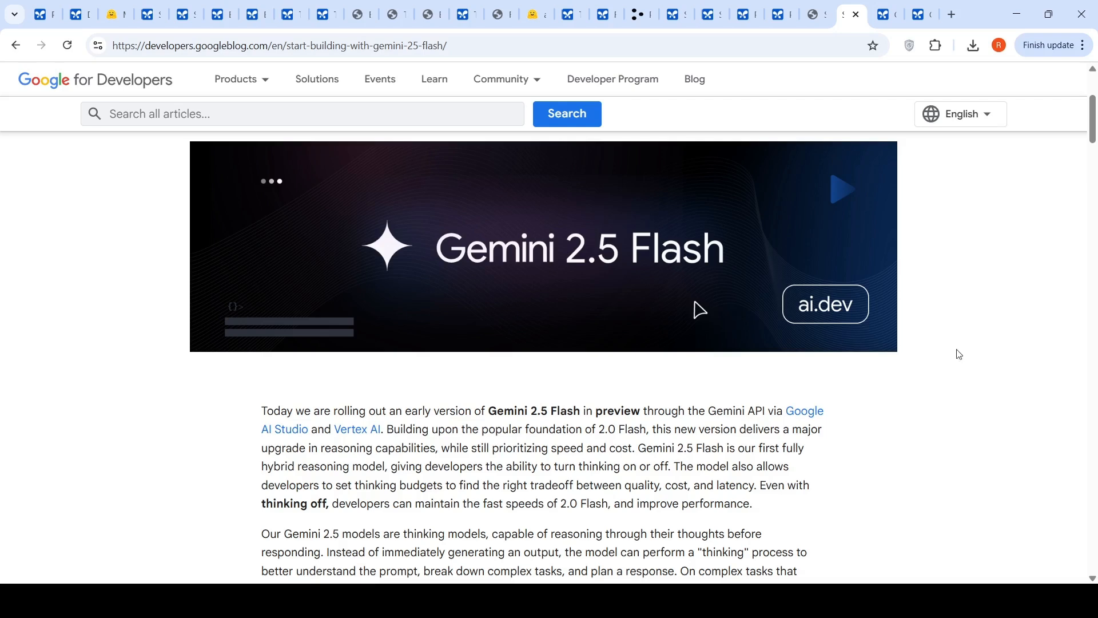
Scroll past the thinking budget charts to the cantilever beam high-reasoning example prompt
scroll("down", 3)
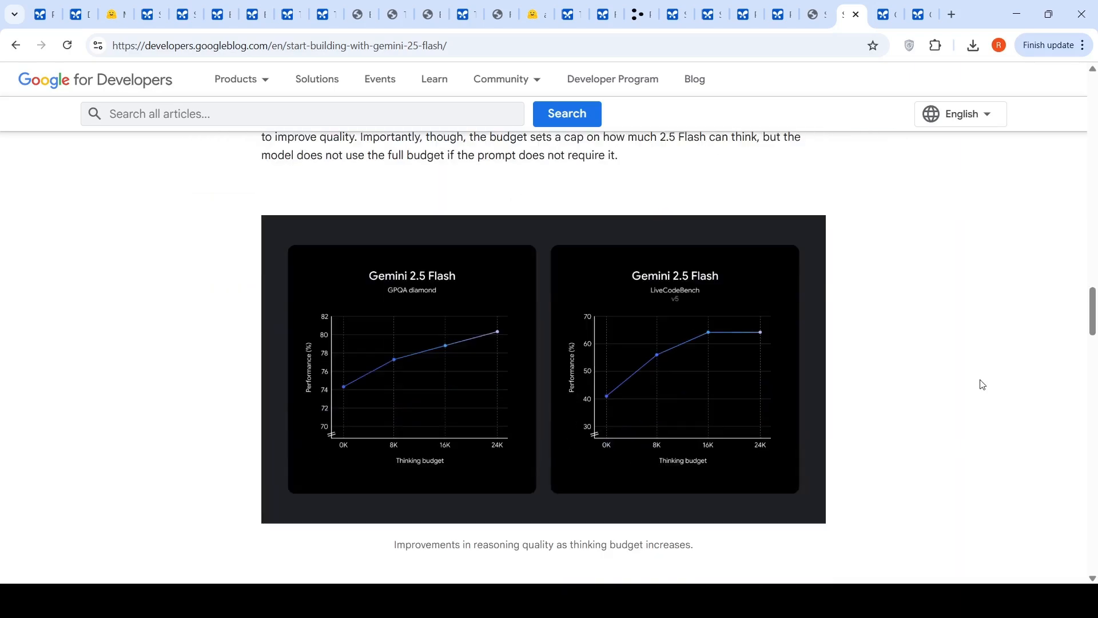
scroll("down", 3)
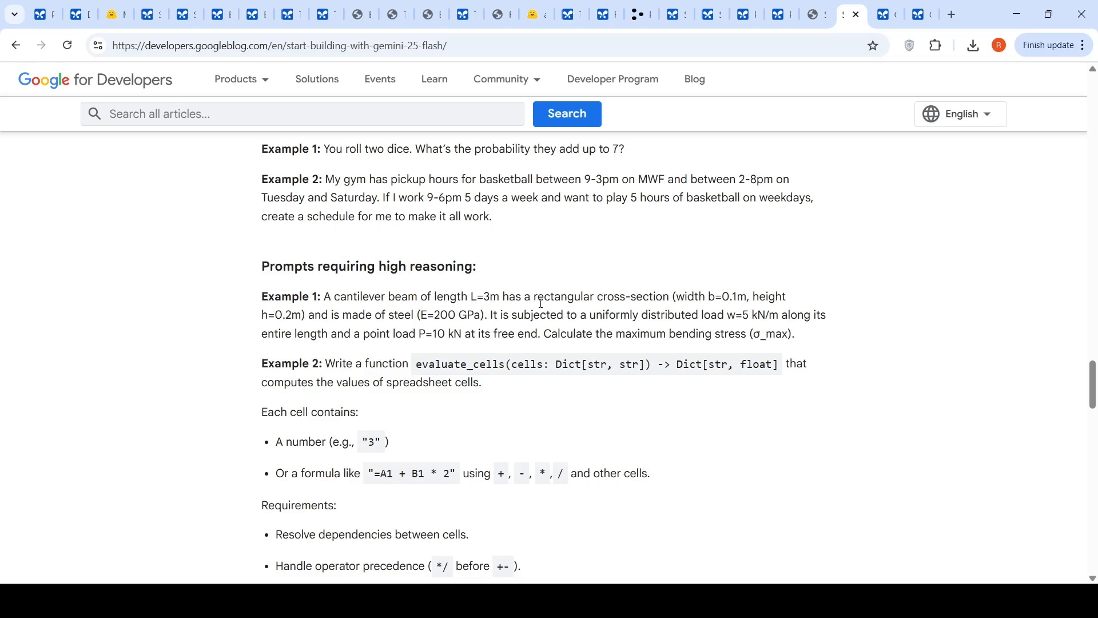
mouse_move(674, 352)
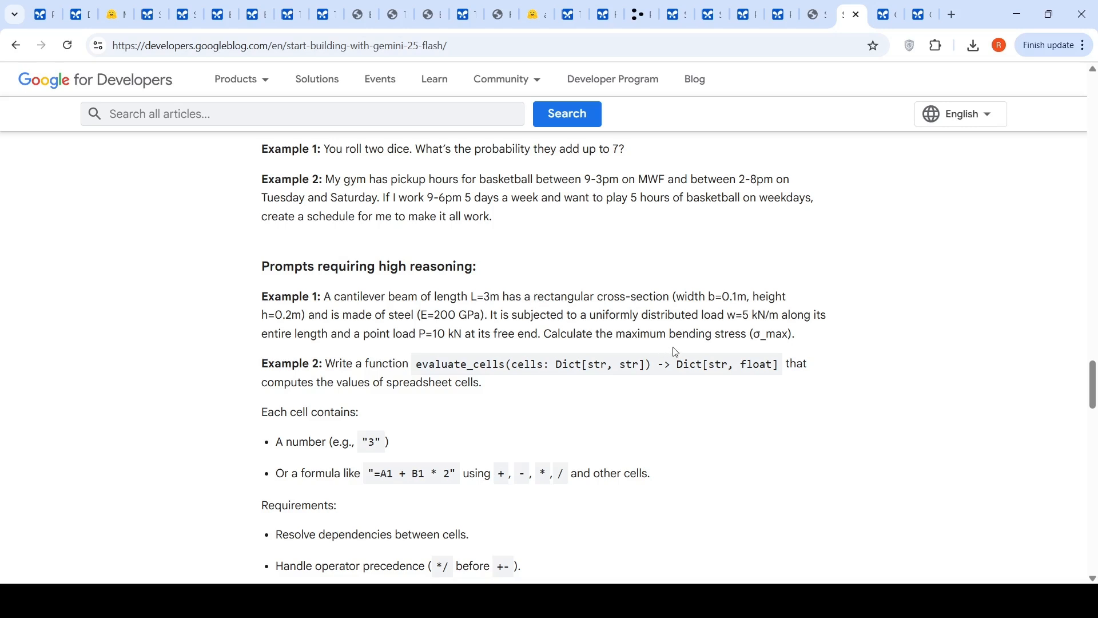
mouse_move(397, 314)
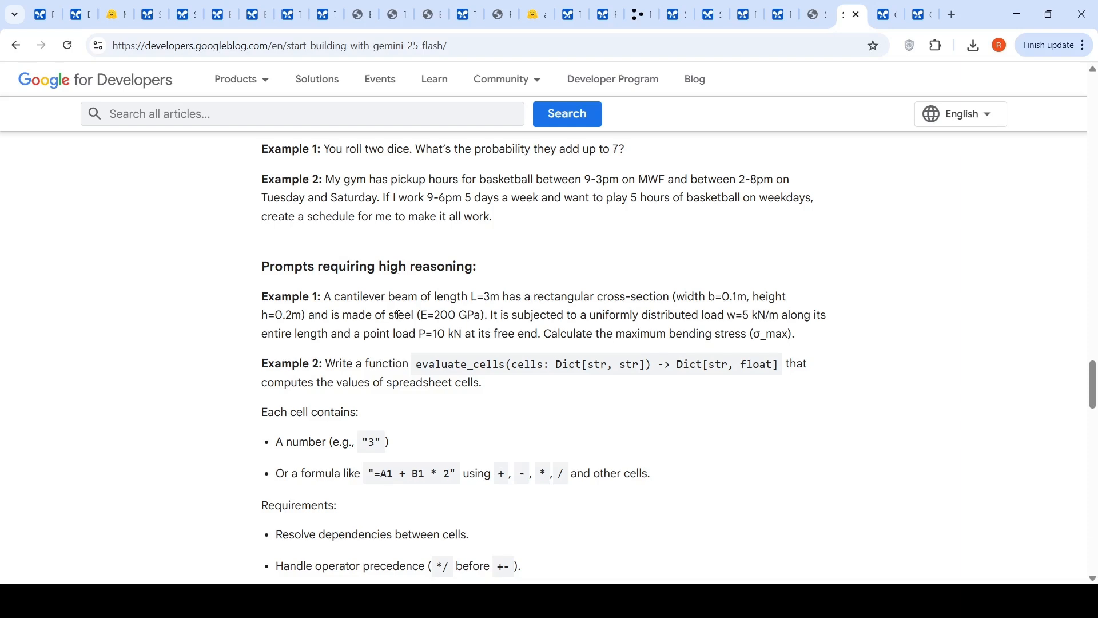
Switch to the thinking-on cantilever beam chat and read its answer concluding 78.75 MPa
left_click(872, 14)
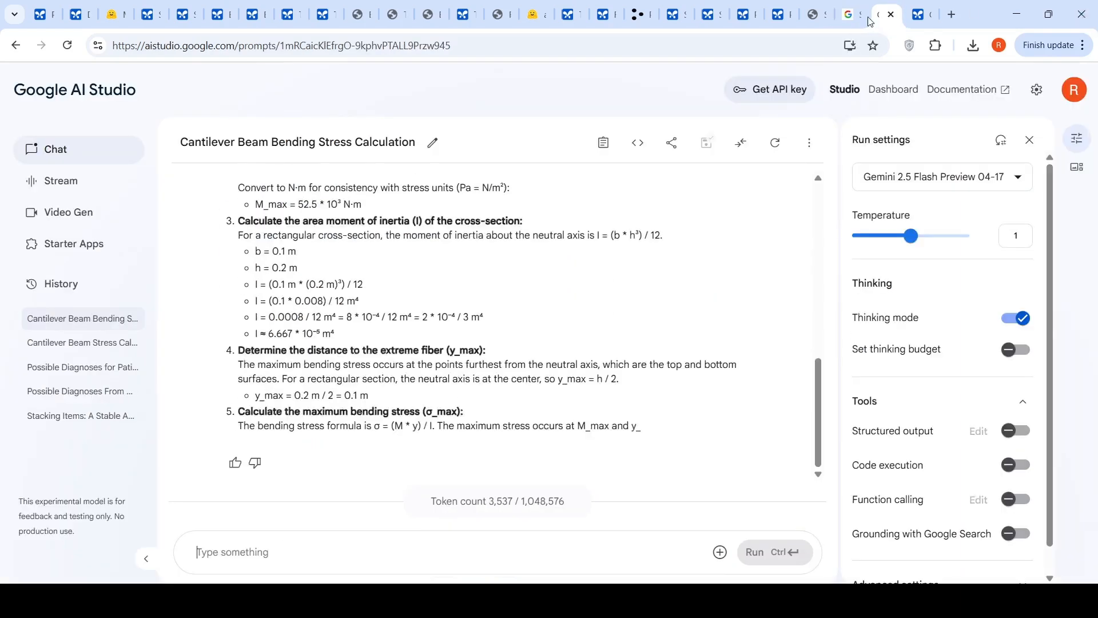
scroll("up", 3)
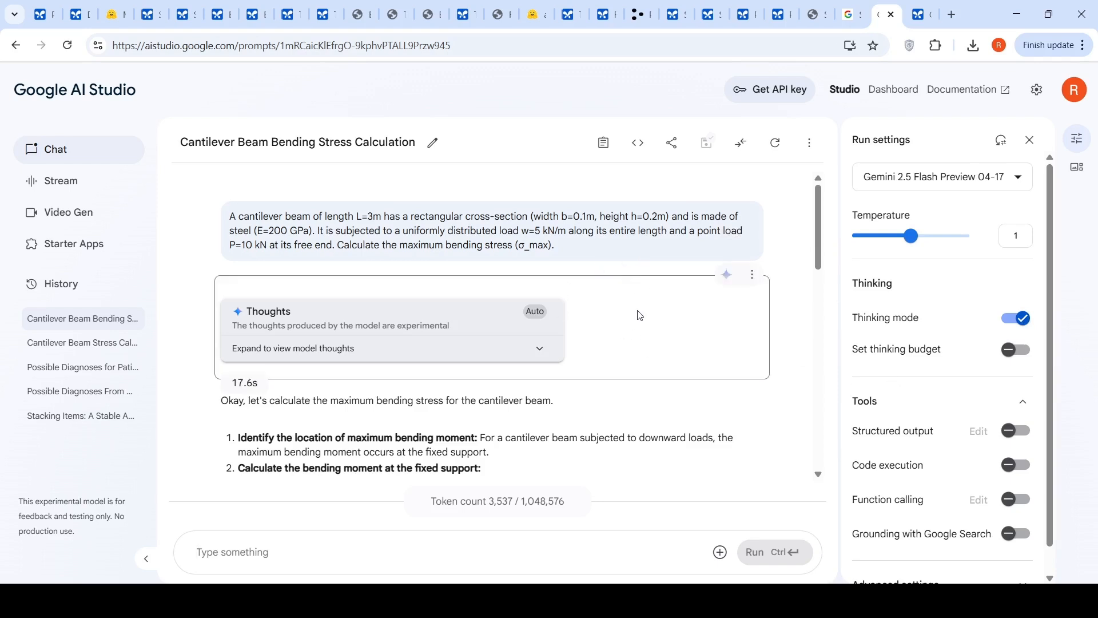
scroll("down", 3)
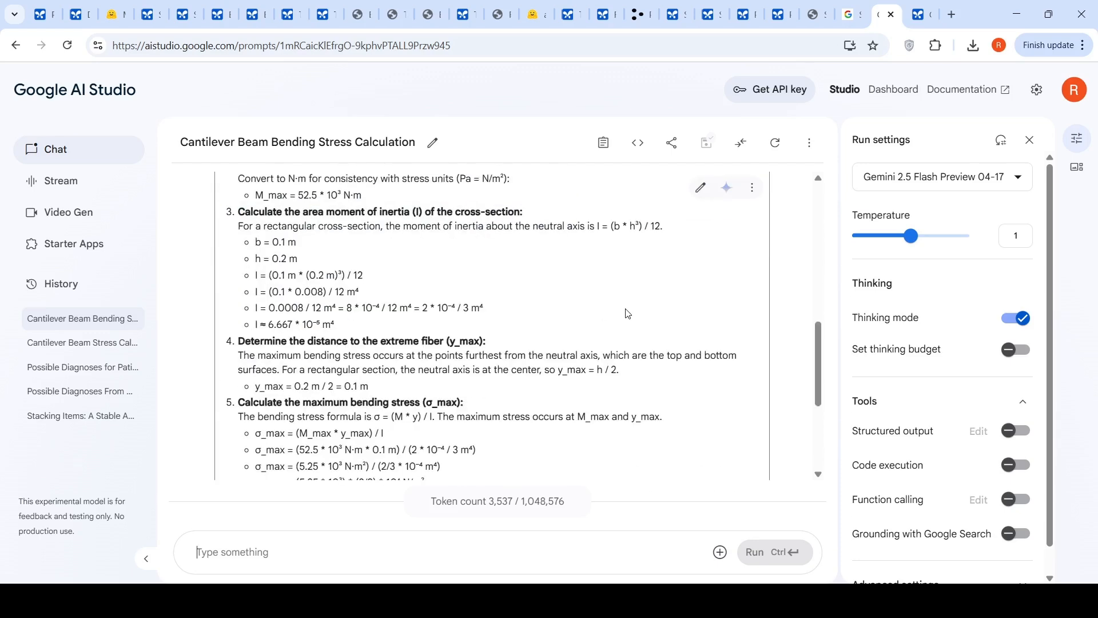
scroll("down", 3)
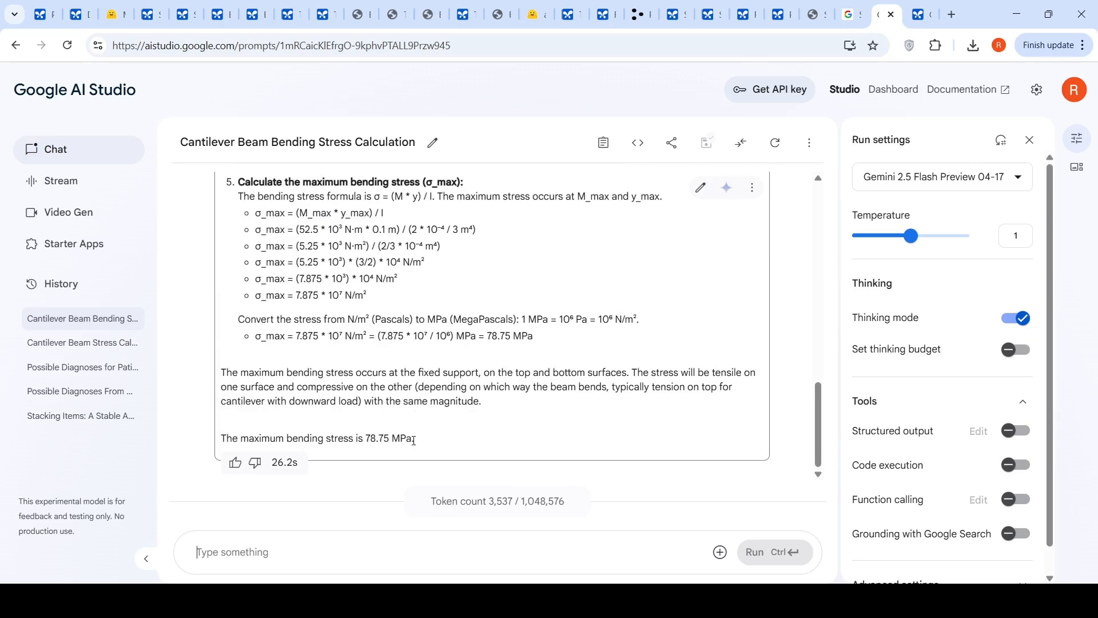
mouse_move(601, 253)
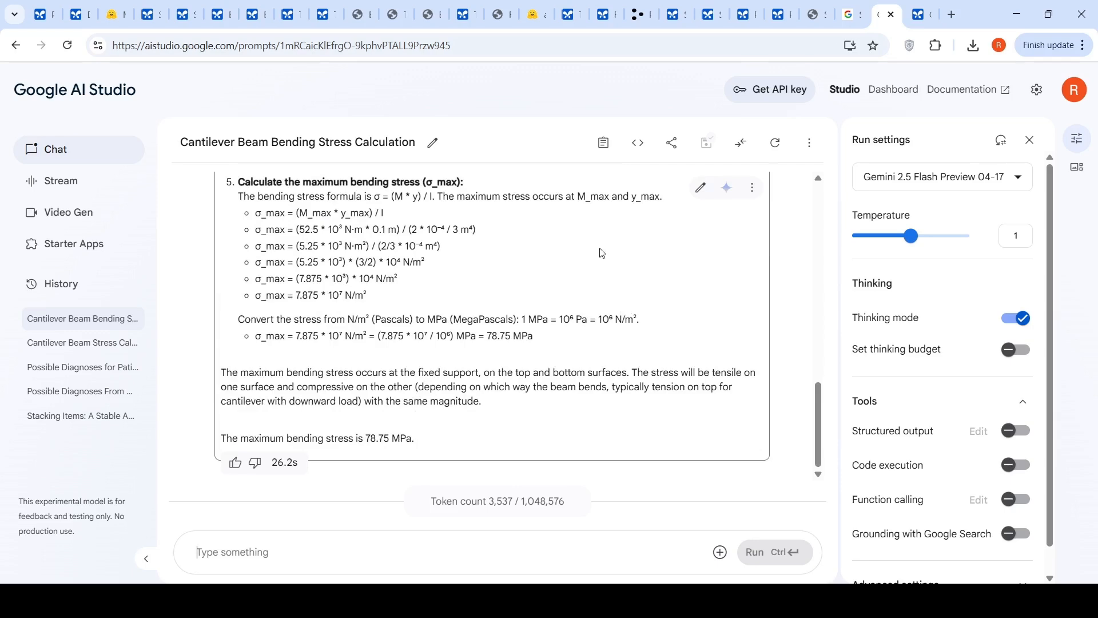
scroll("up", 3)
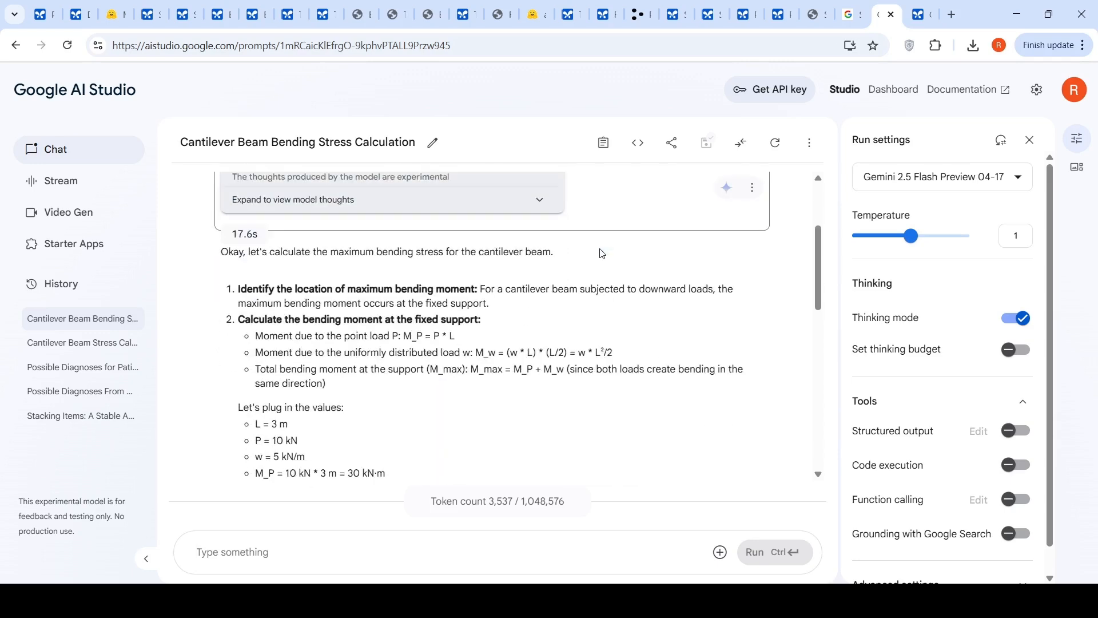
scroll("up", 3)
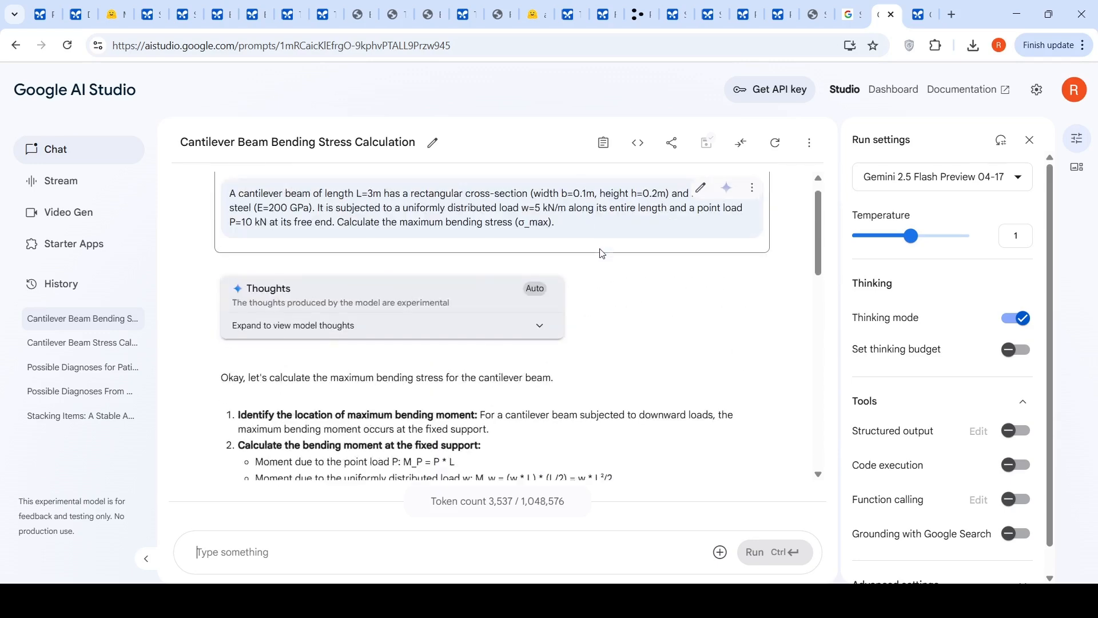
scroll("down", 3)
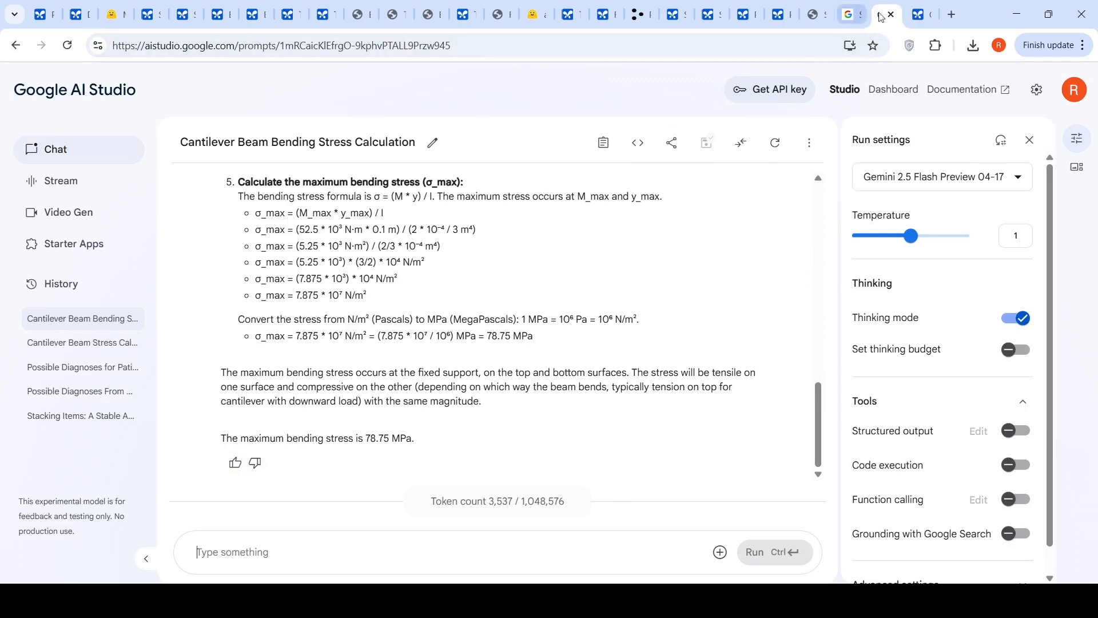
Switch to the thinking-off cantilever beam chat, which also reaches about 78.75 MPa
left_click(923, 14)
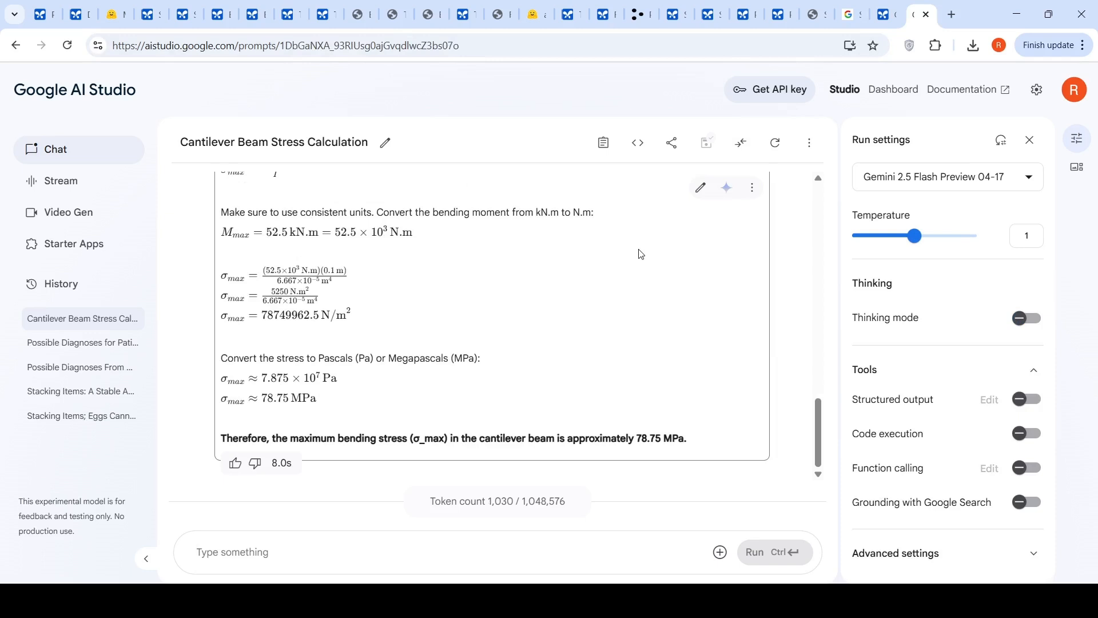
mouse_move(606, 341)
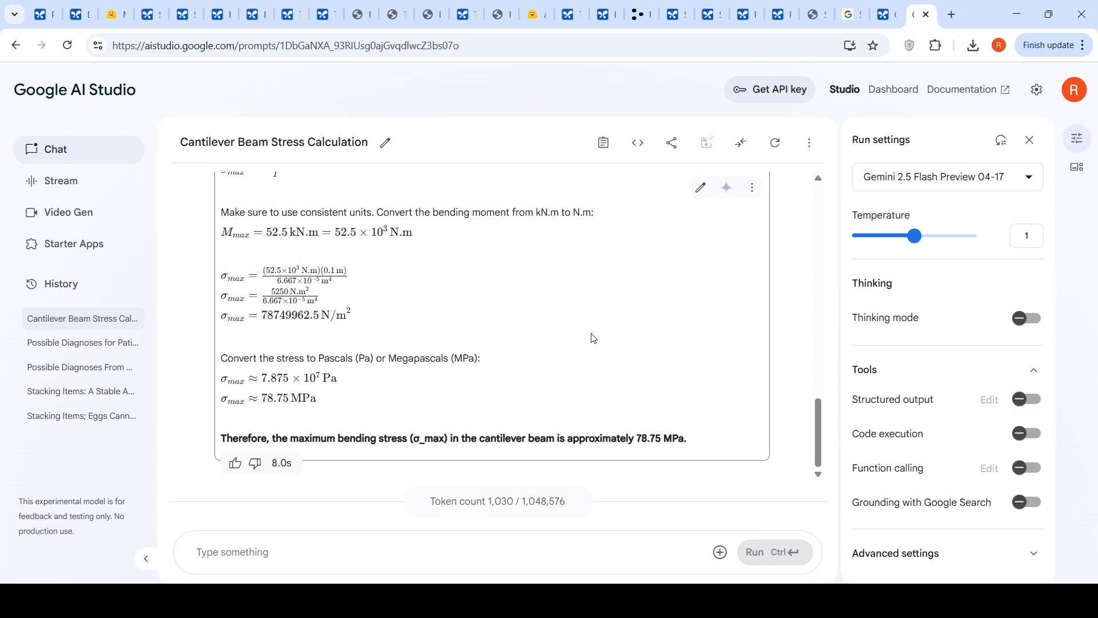
mouse_move(740, 187)
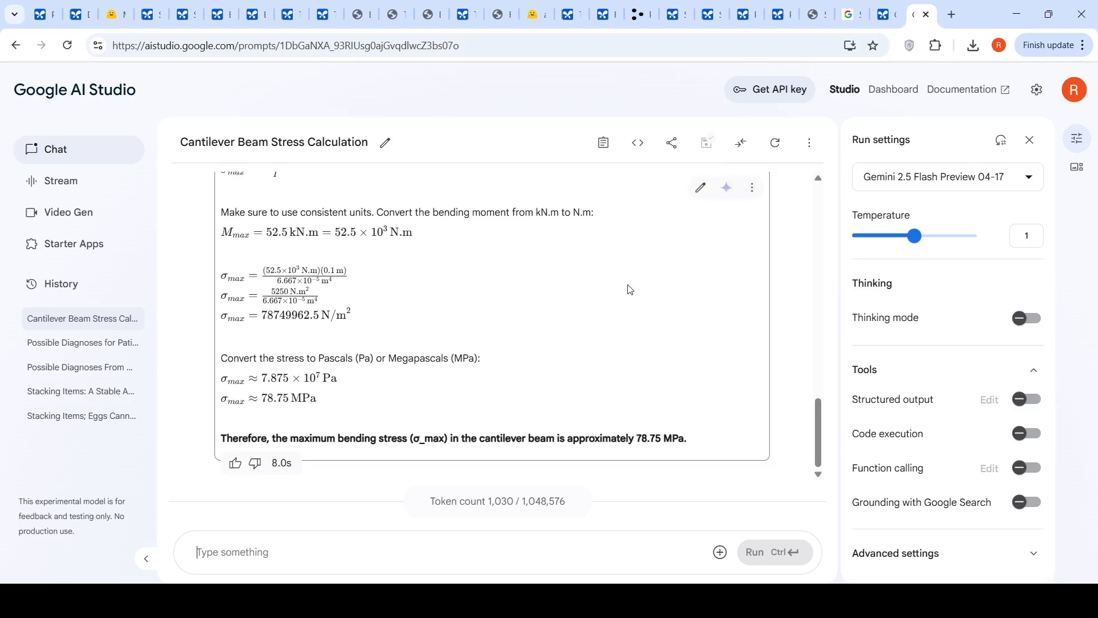
mouse_move(628, 291)
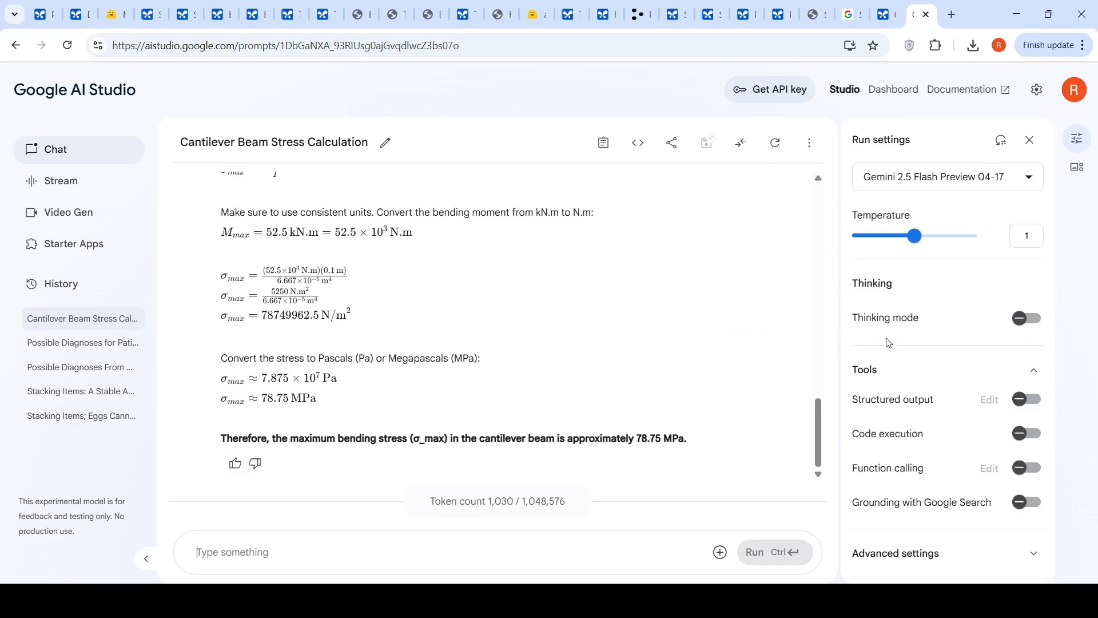
mouse_move(573, 273)
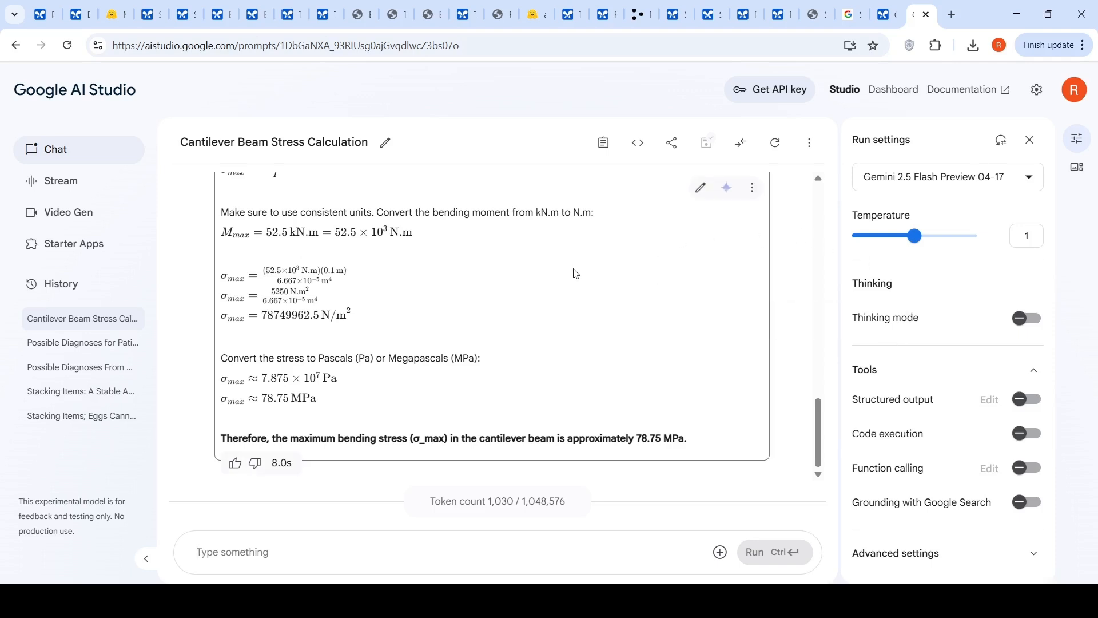
mouse_move(391, 339)
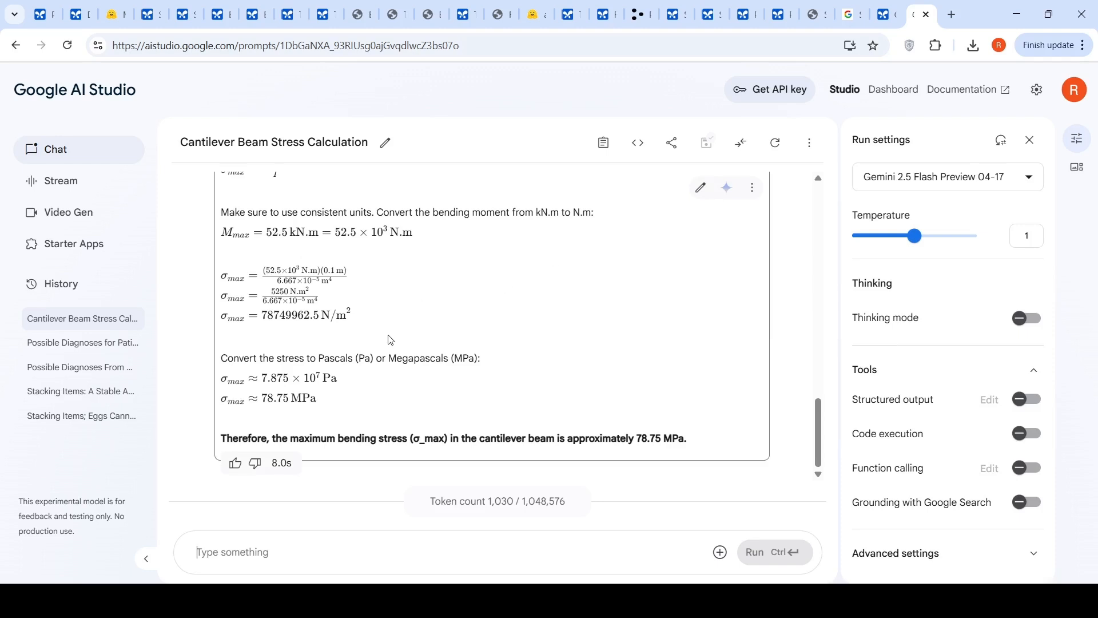
Switch to the sample adult history and physical PDF and read its opening pages
left_click(814, 14)
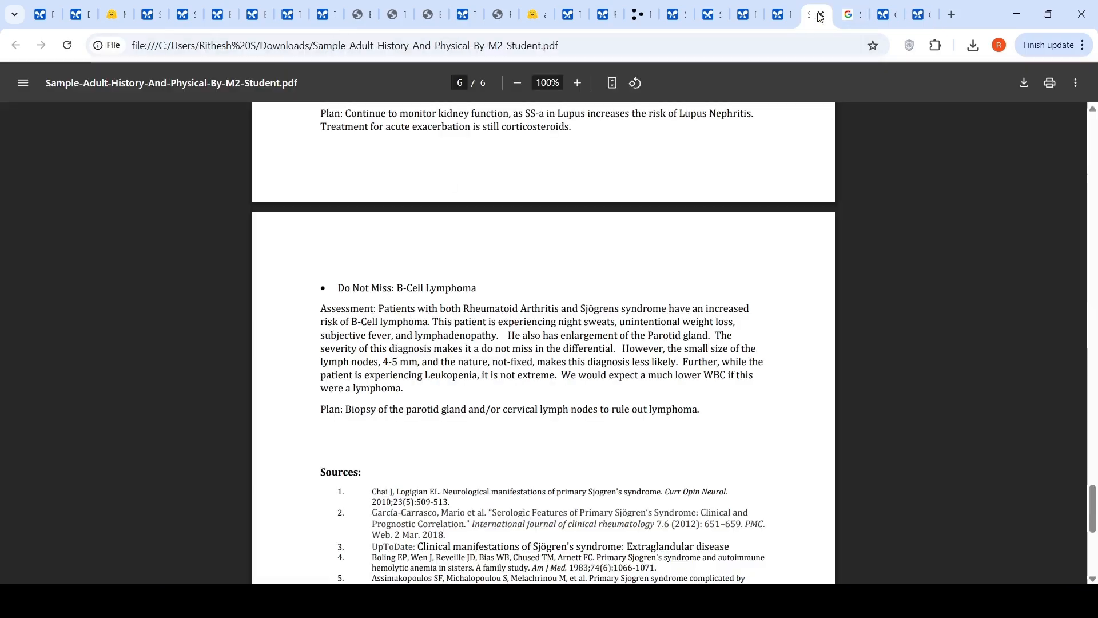
scroll("up", 3)
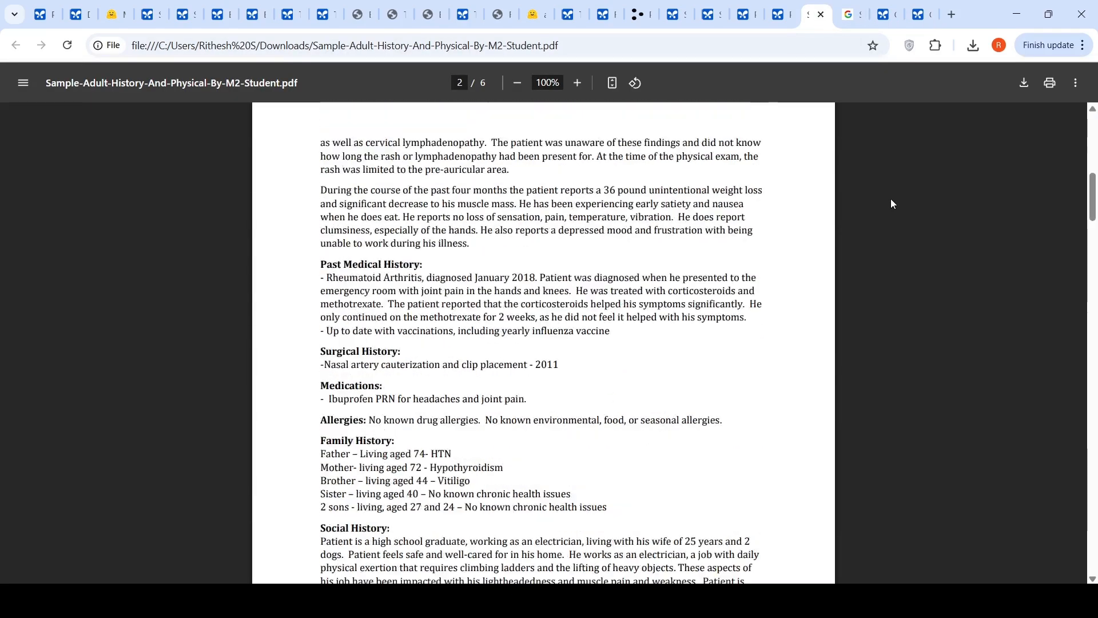
scroll("up", 3)
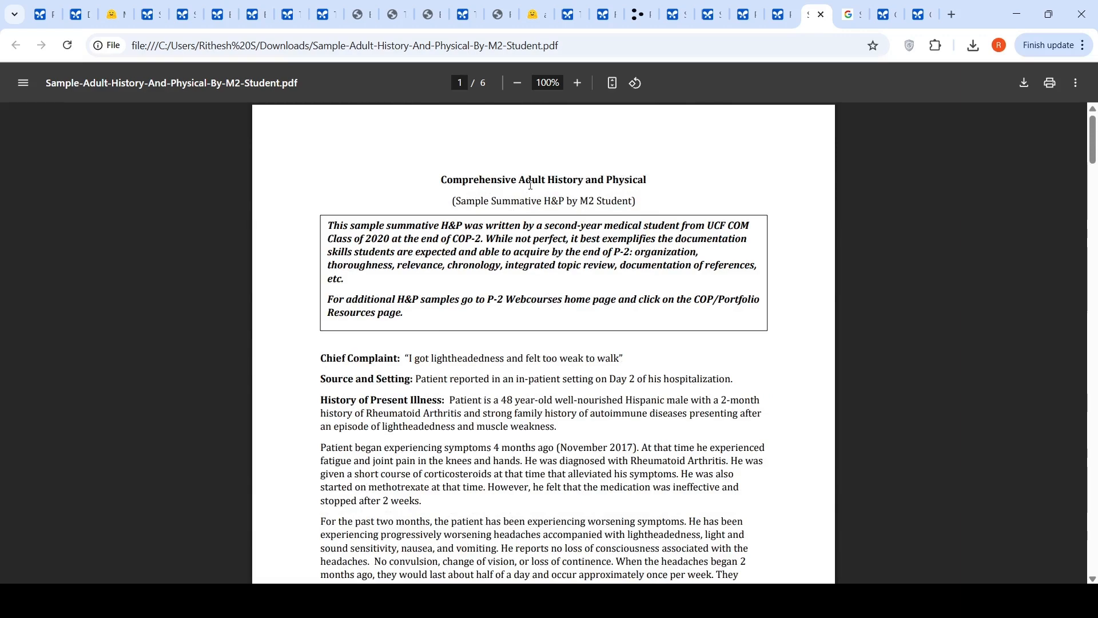
mouse_move(651, 218)
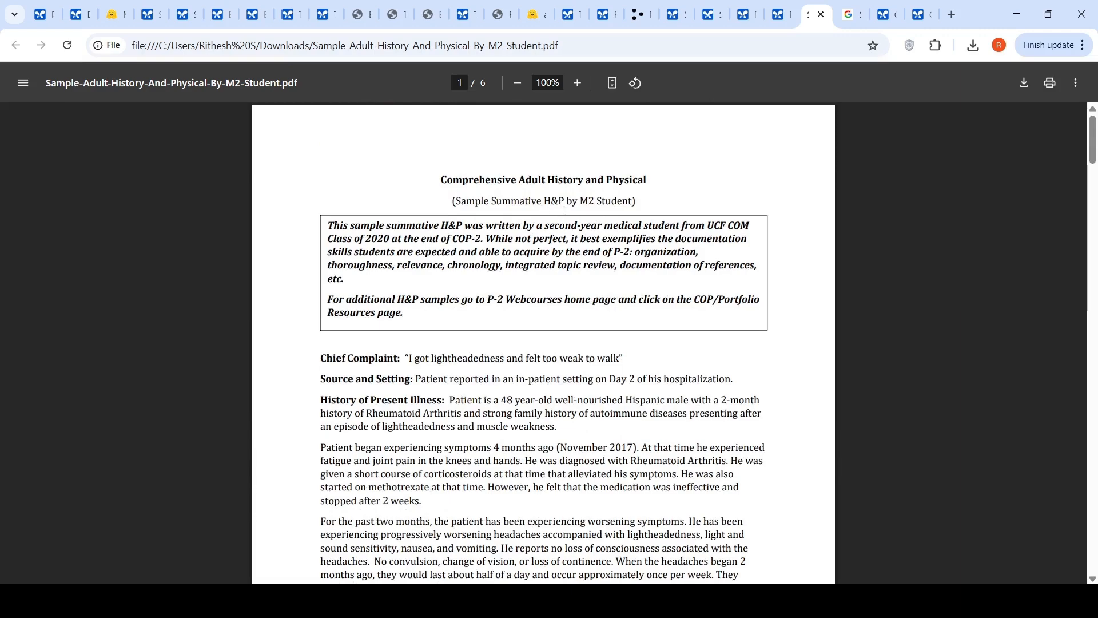
mouse_move(599, 217)
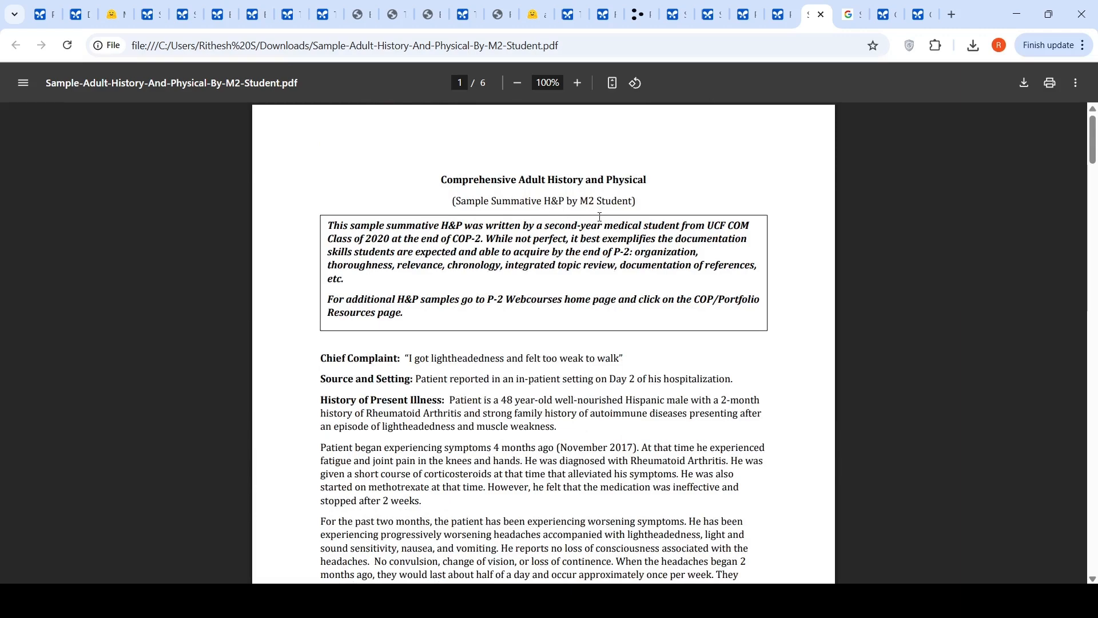
scroll("down", 3)
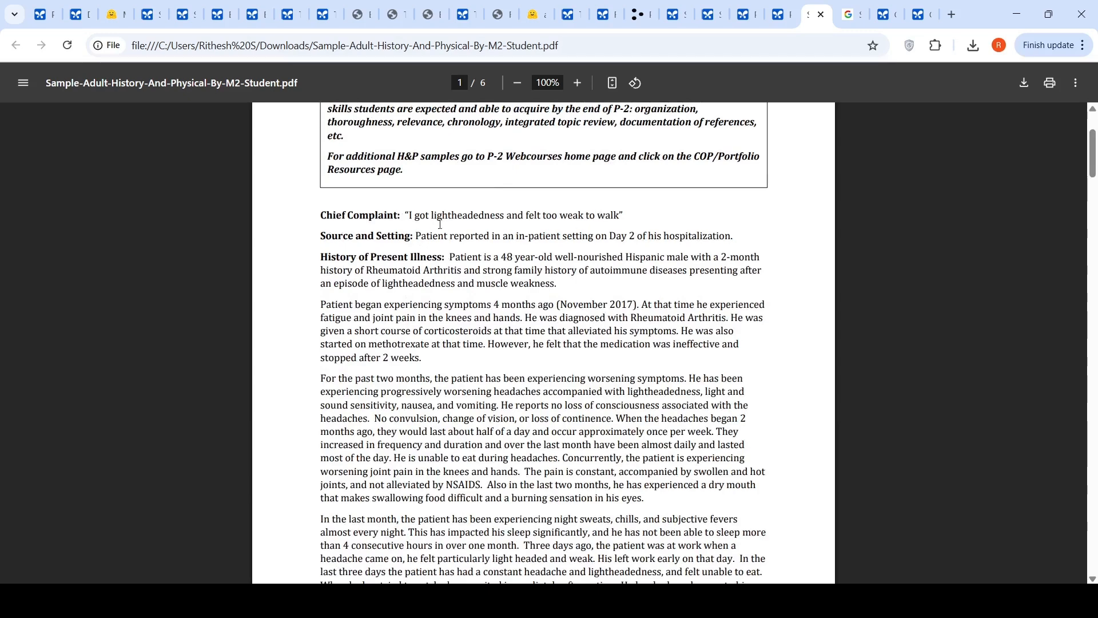
mouse_move(583, 232)
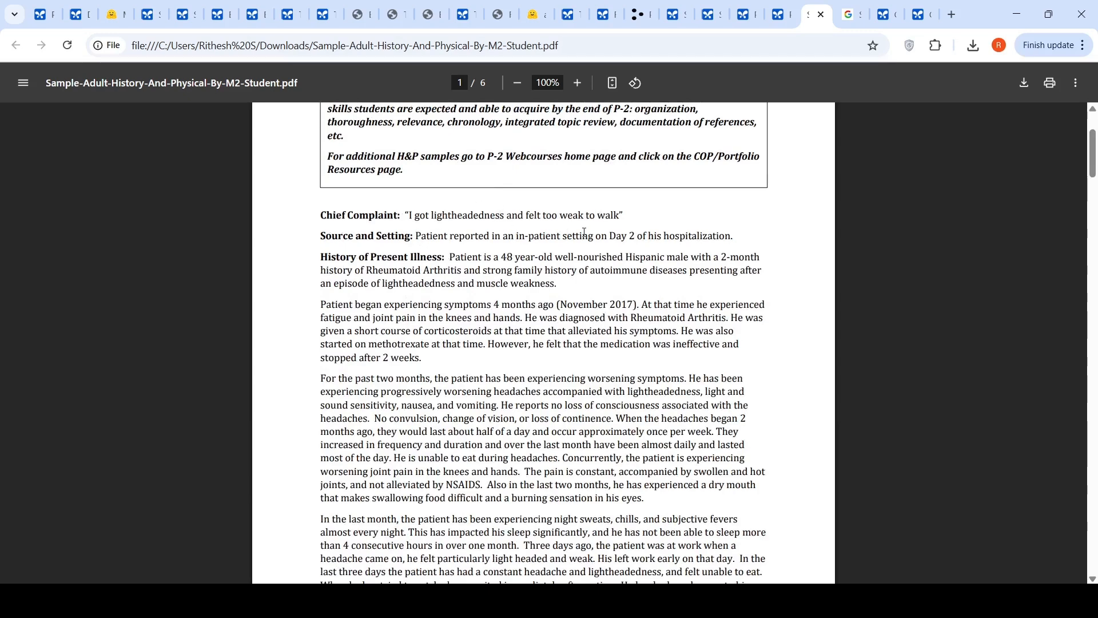
scroll("down", 3)
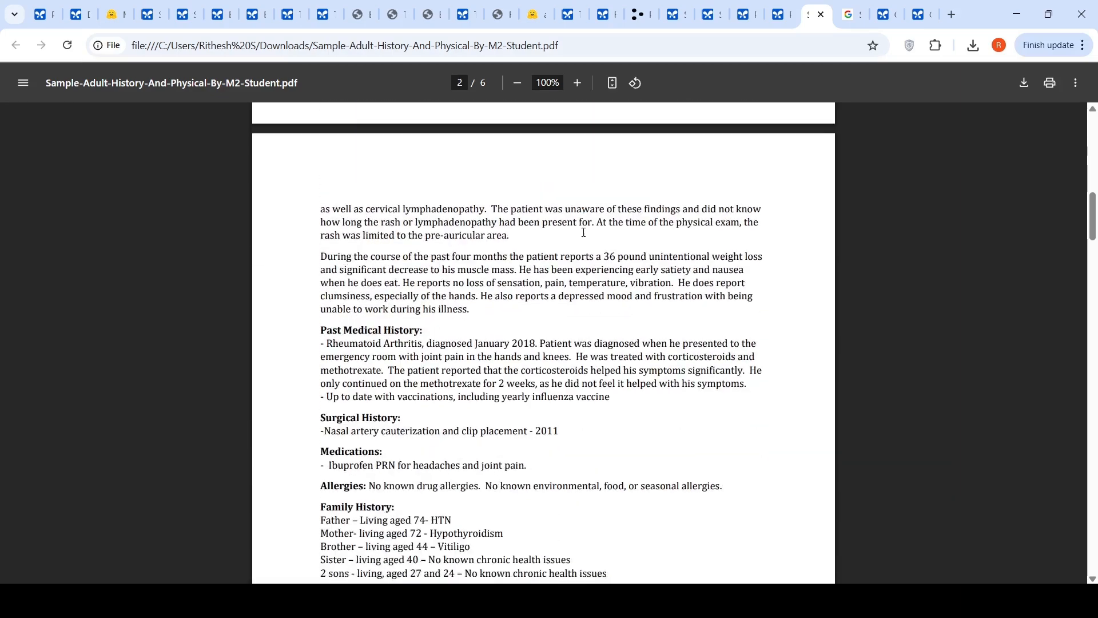
scroll("down", 3)
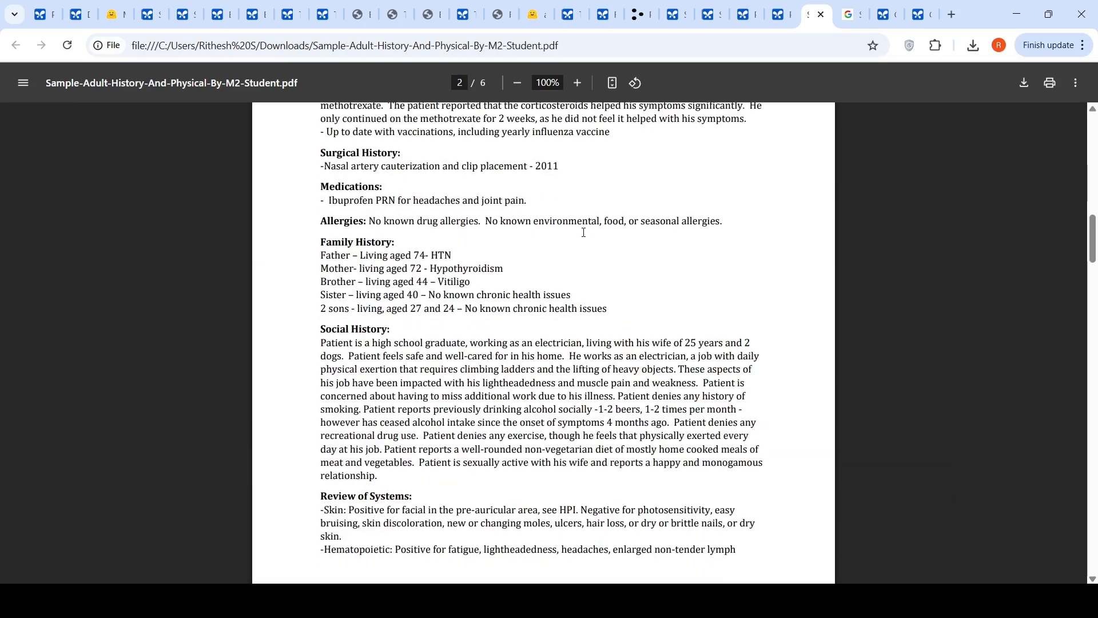
scroll("down", 3)
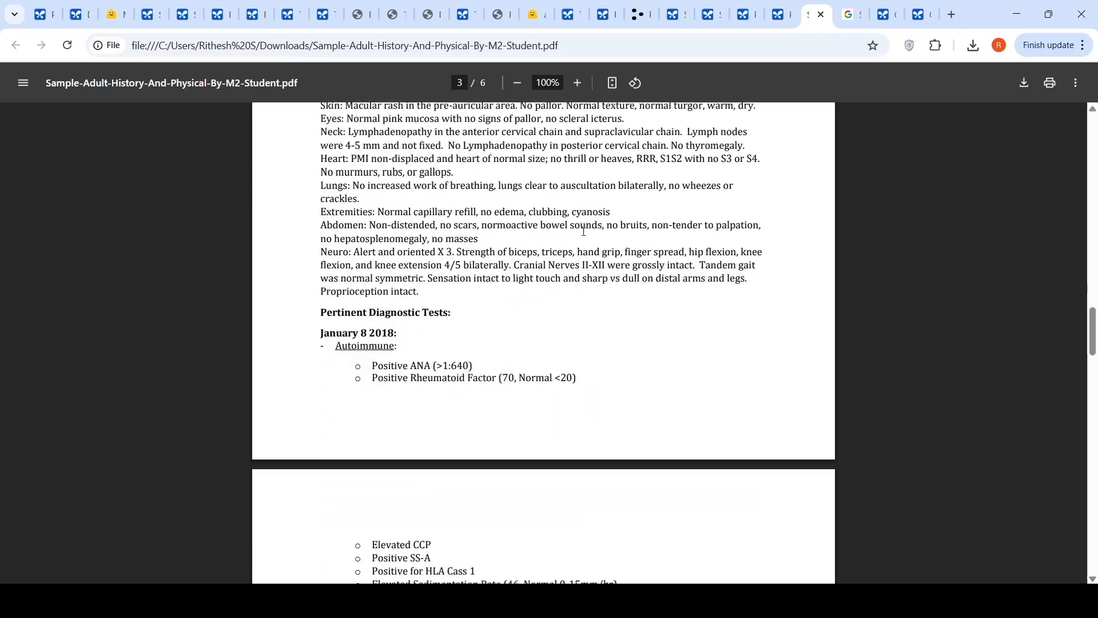
Finish the remaining PDF pages, then return to the Possible Diagnoses From Medical Note chat
scroll("down", 3)
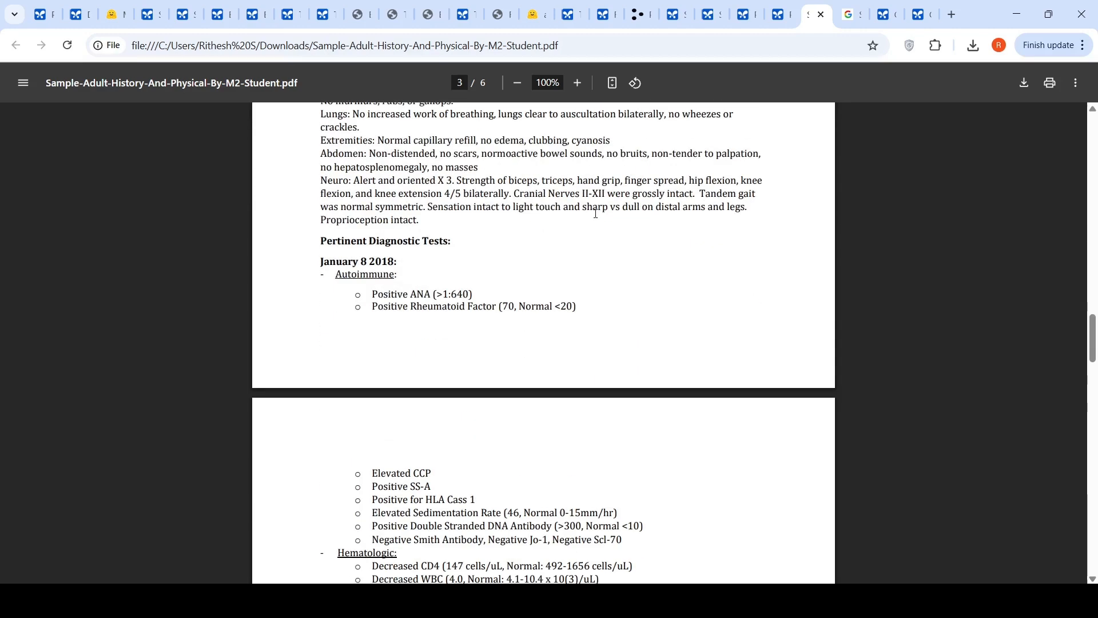
scroll("down", 3)
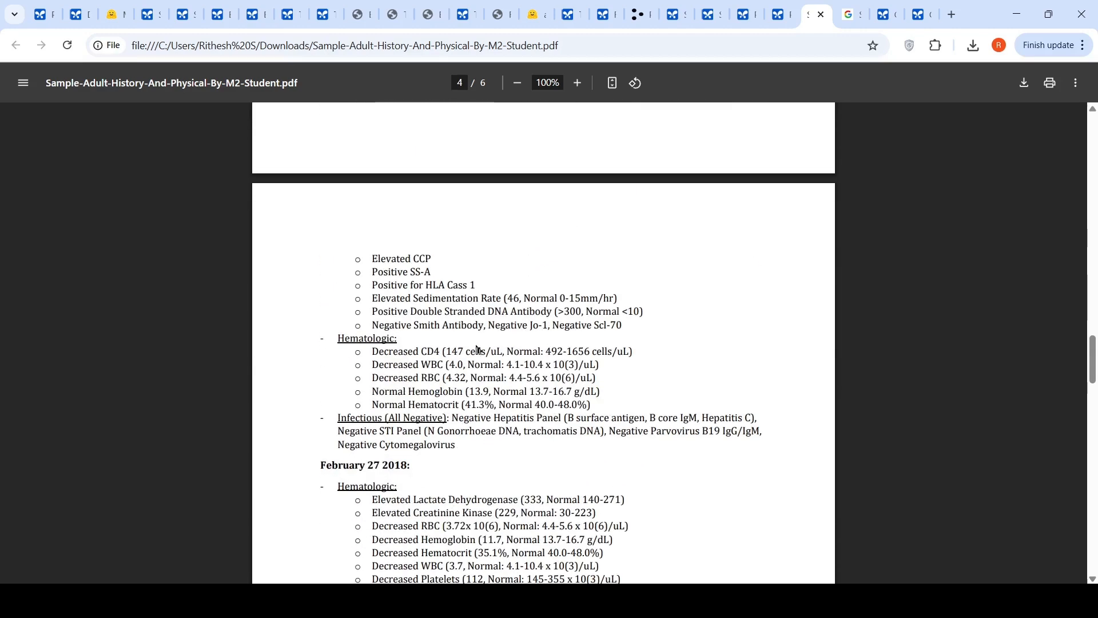
scroll("down", 3)
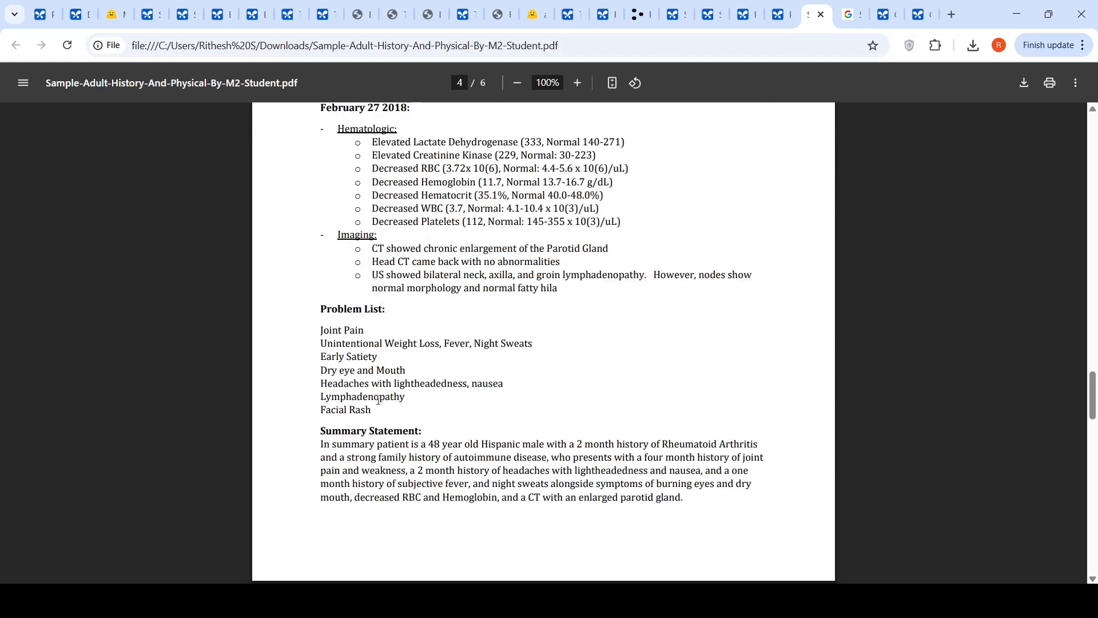
mouse_move(570, 365)
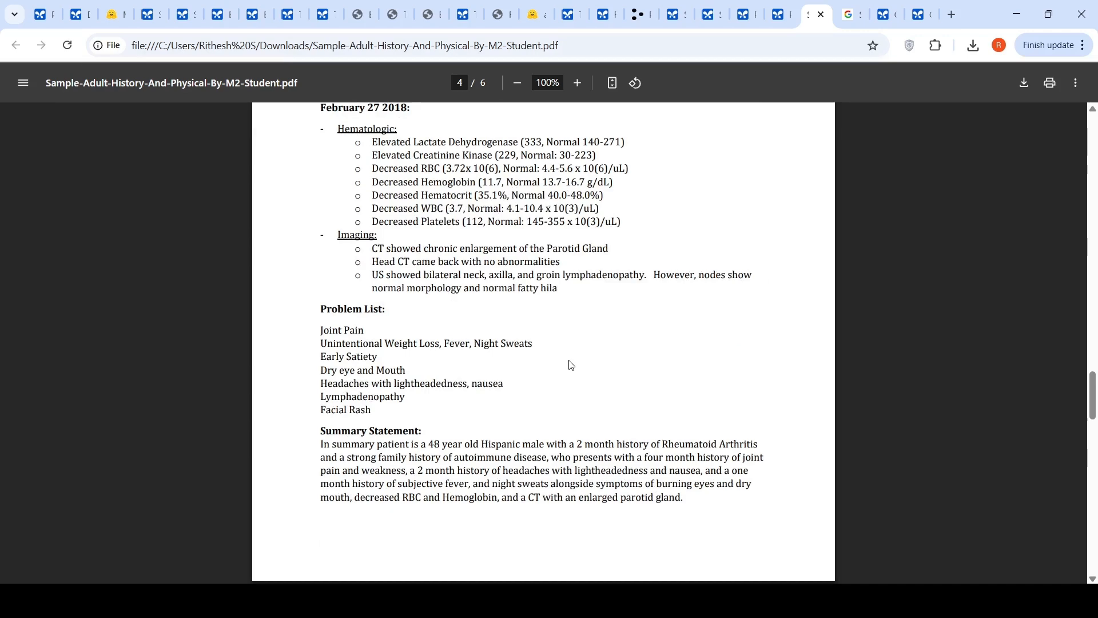
scroll("down", 3)
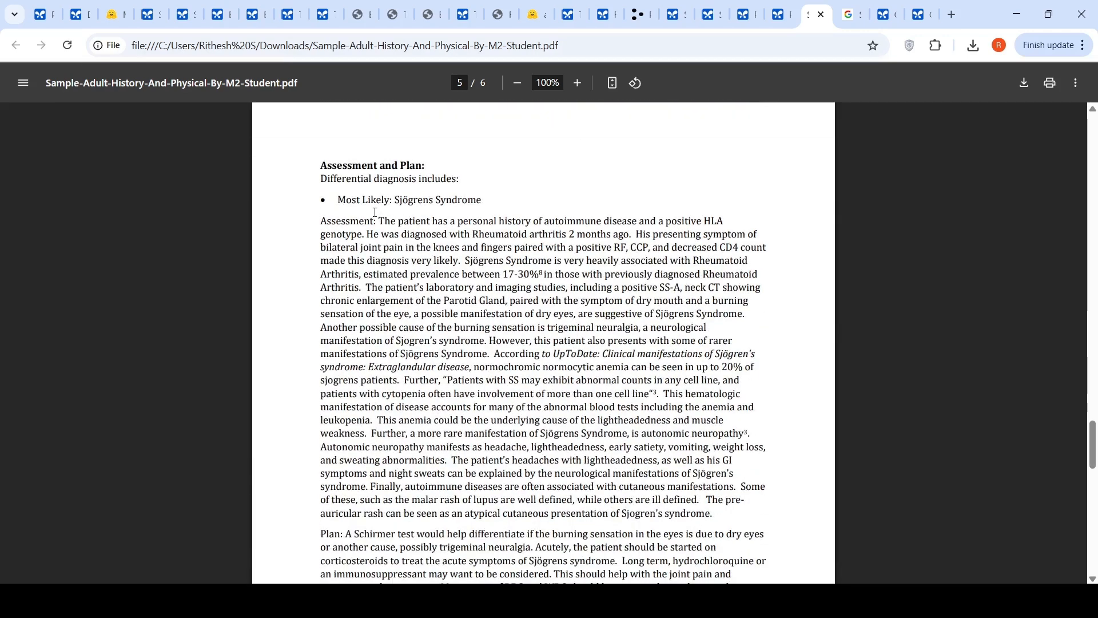
mouse_move(410, 214)
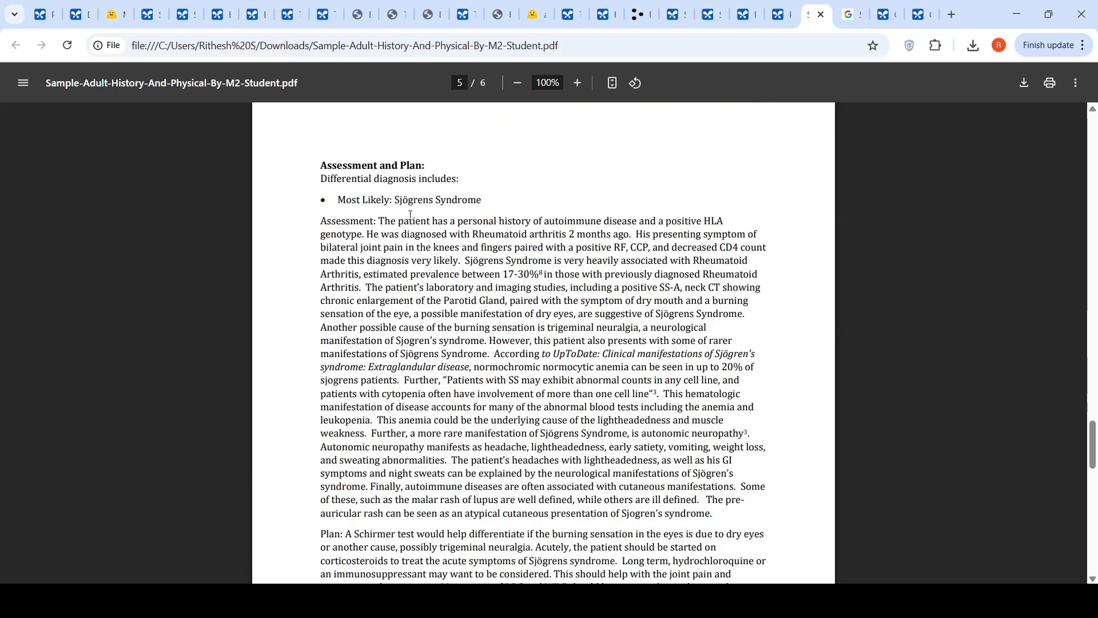
mouse_move(480, 204)
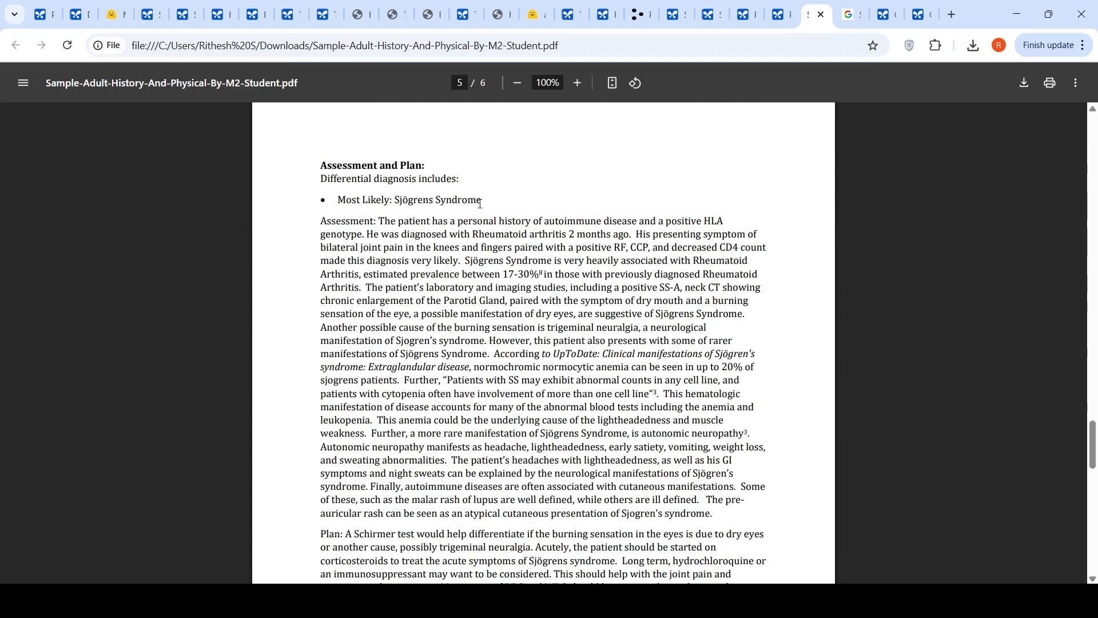
scroll("down", 3)
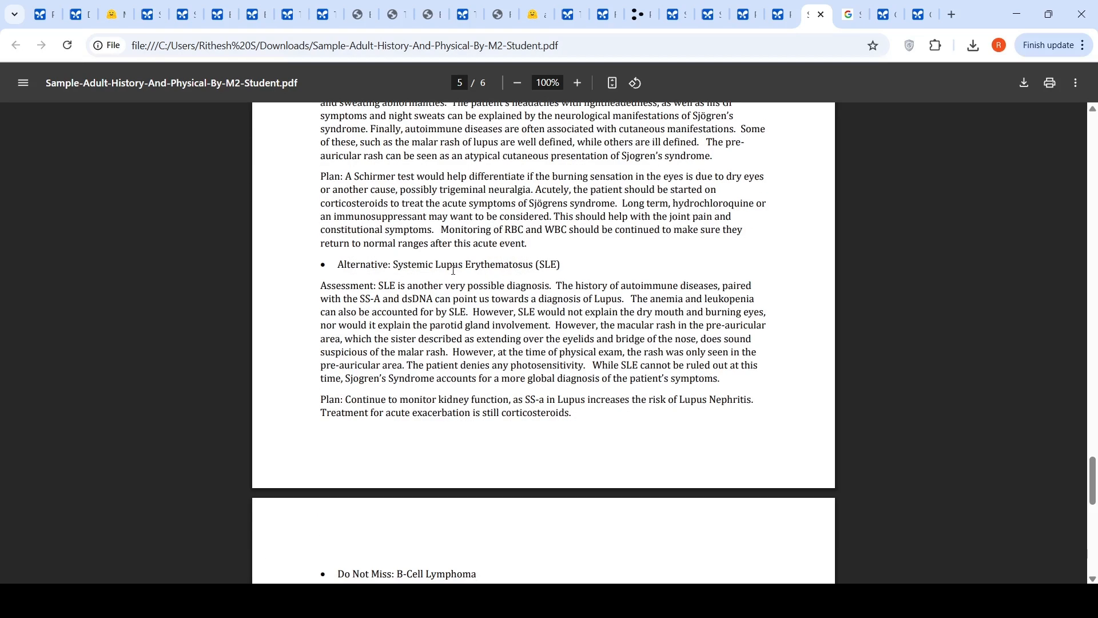
mouse_move(500, 270)
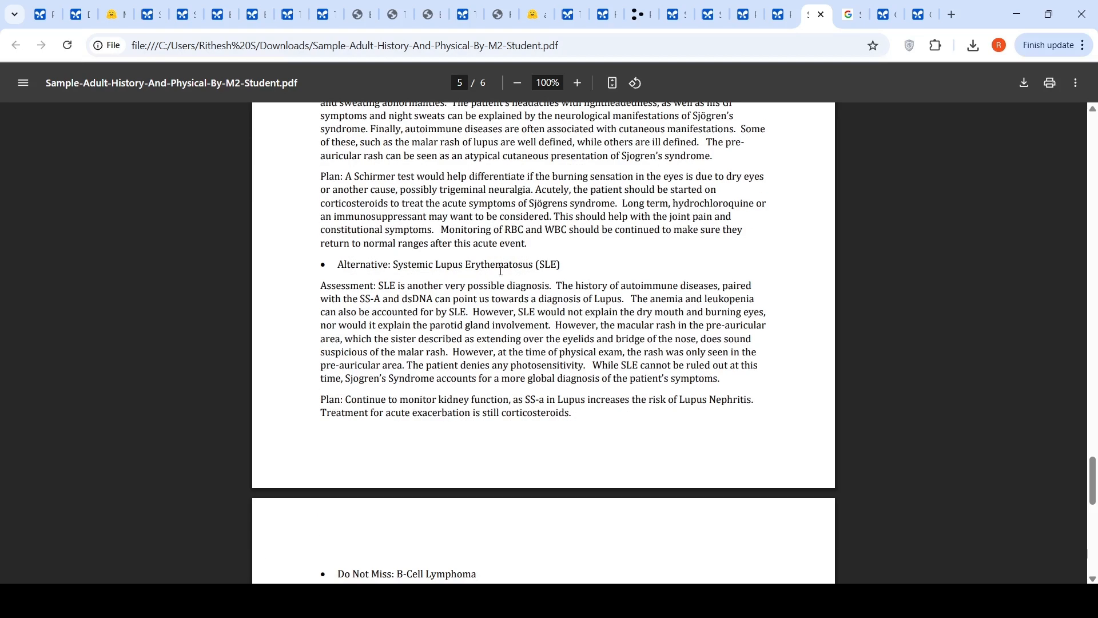
scroll("down", 3)
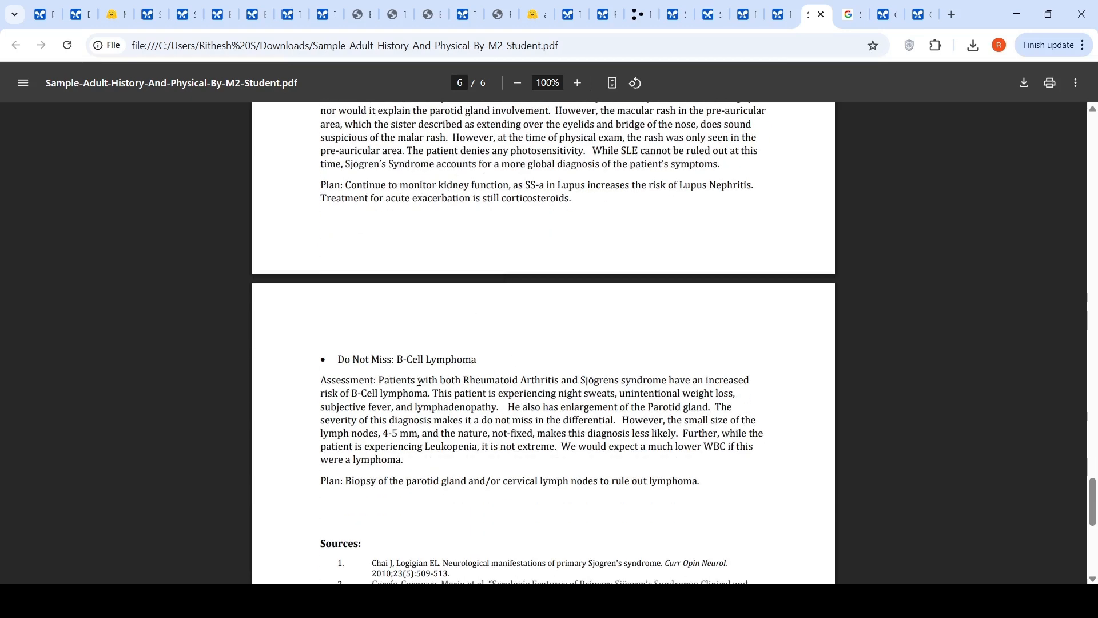
left_click(734, 14)
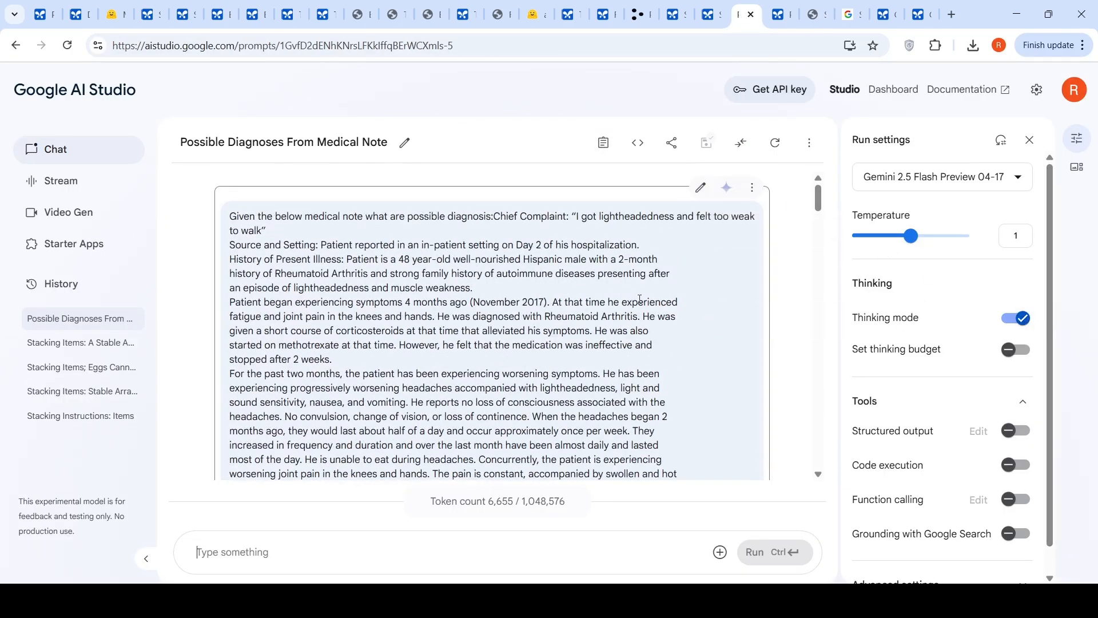
scroll("down", 3)
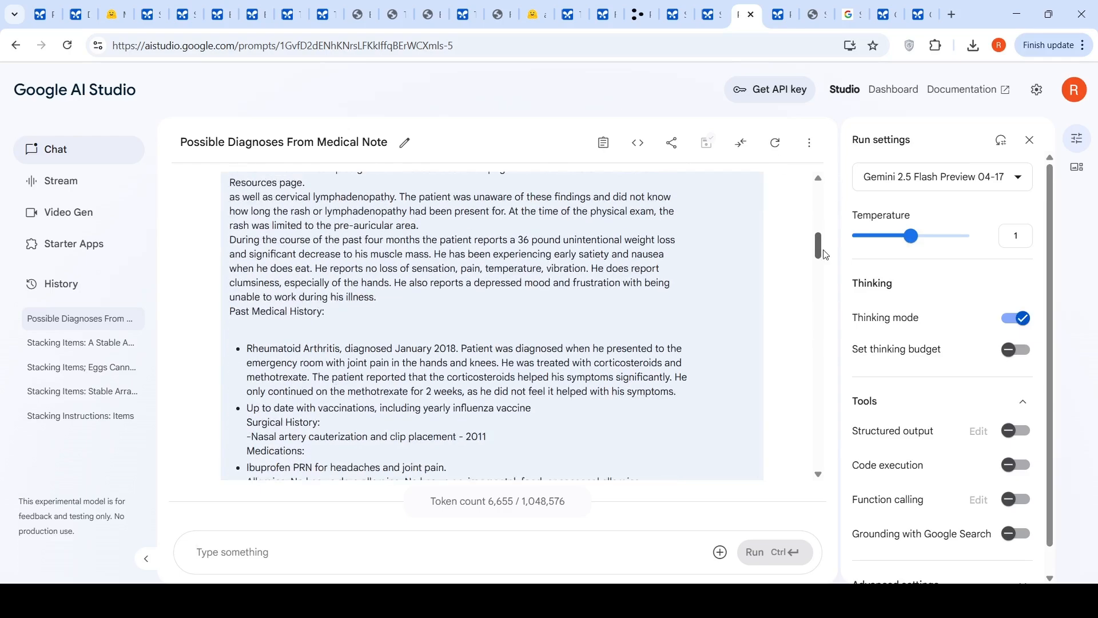
scroll("down", 3)
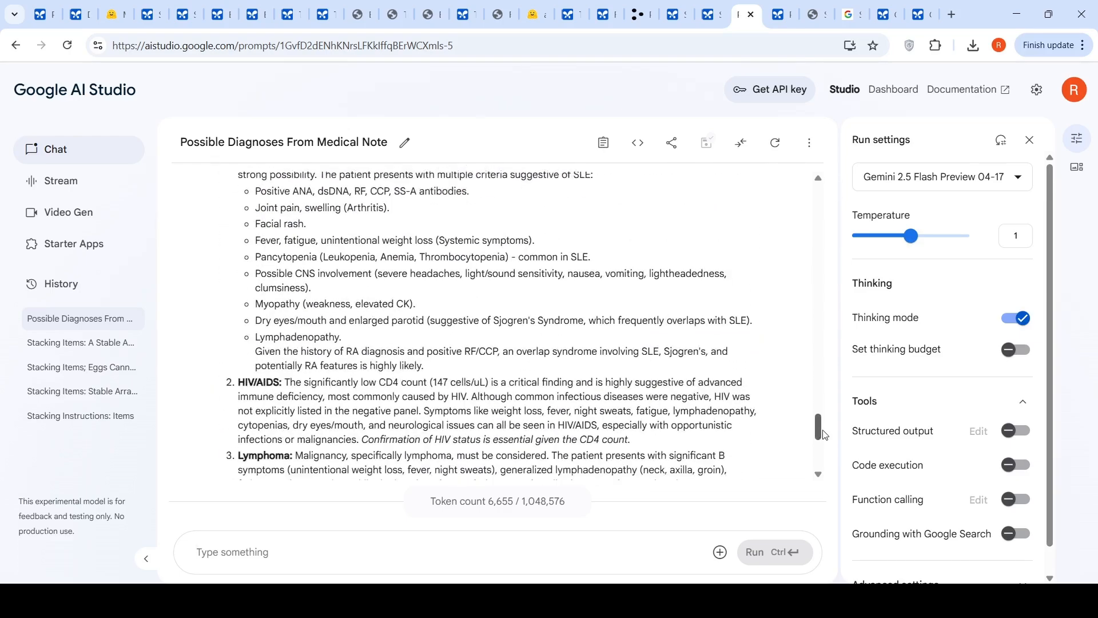
scroll("up", 3)
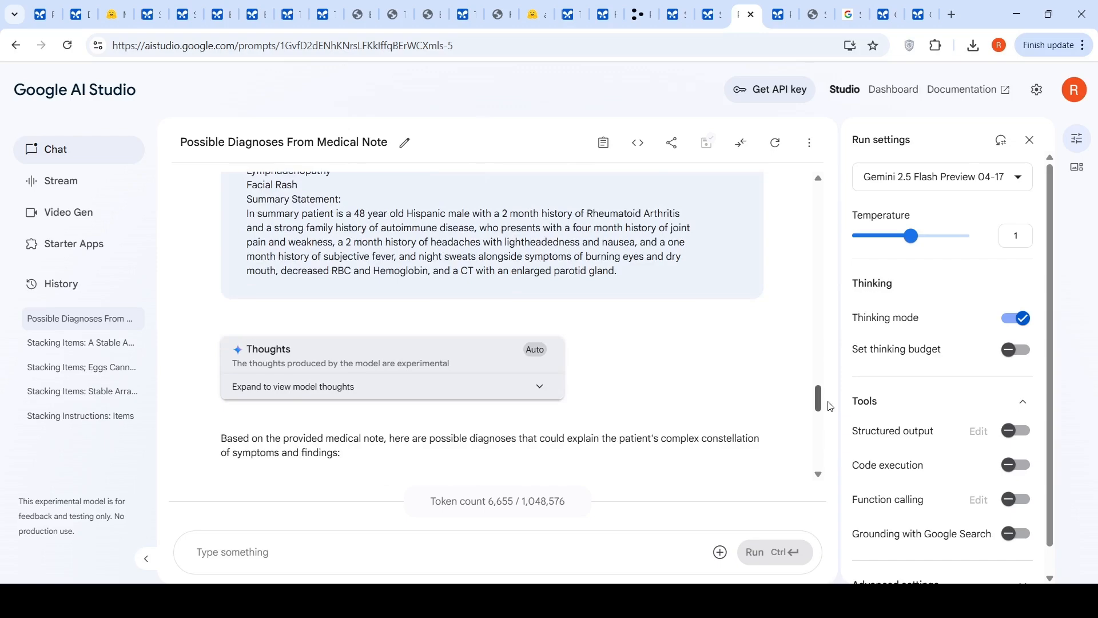
scroll("down", 3)
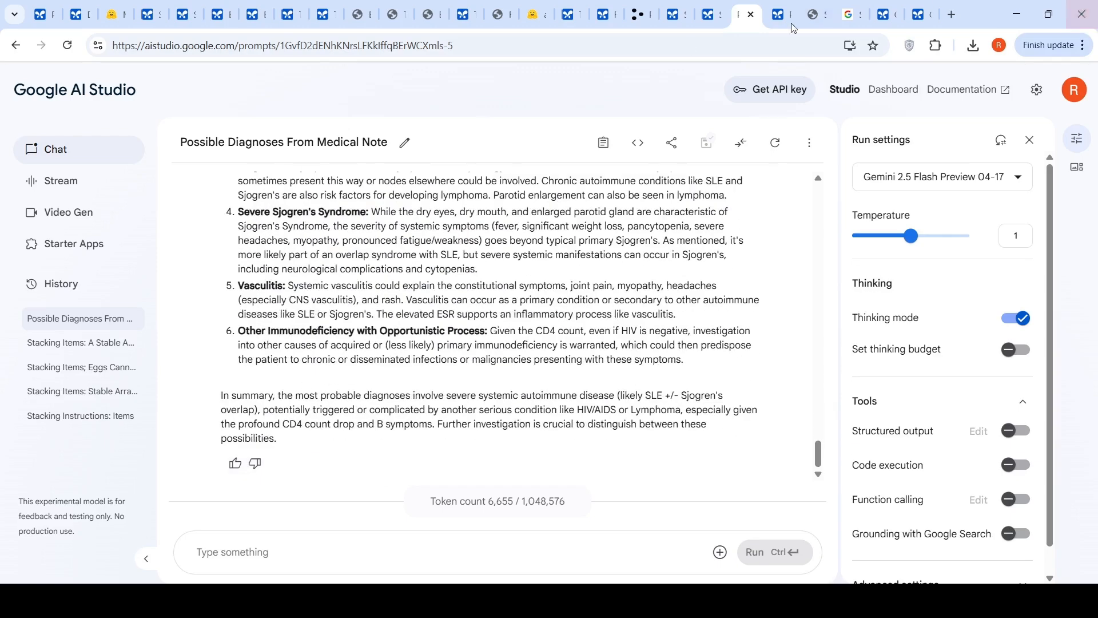
scroll("up", 3)
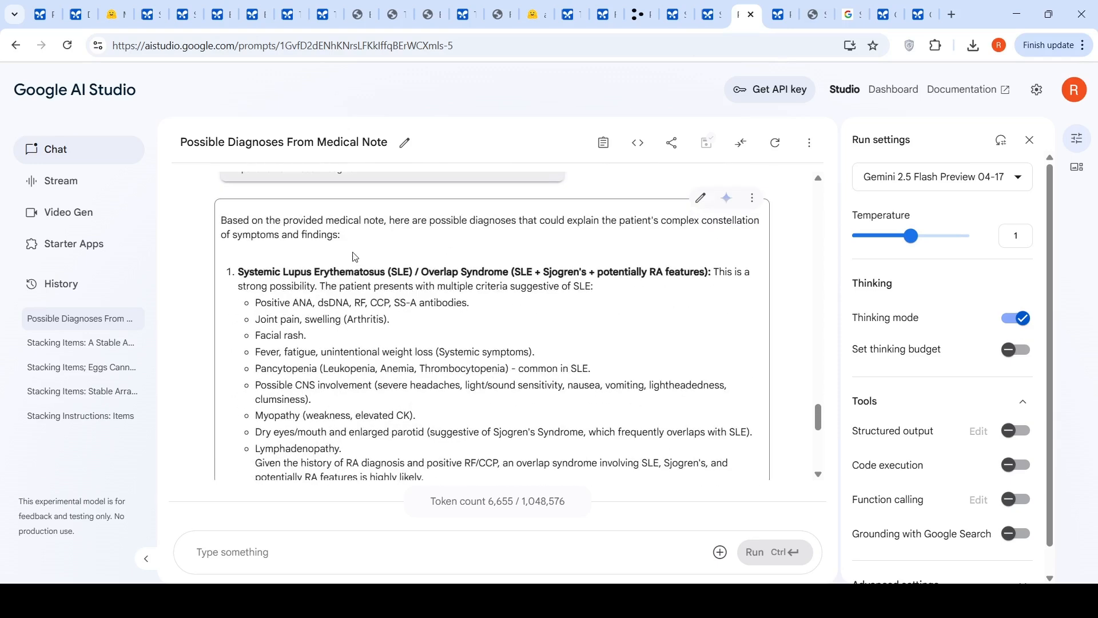
mouse_move(544, 269)
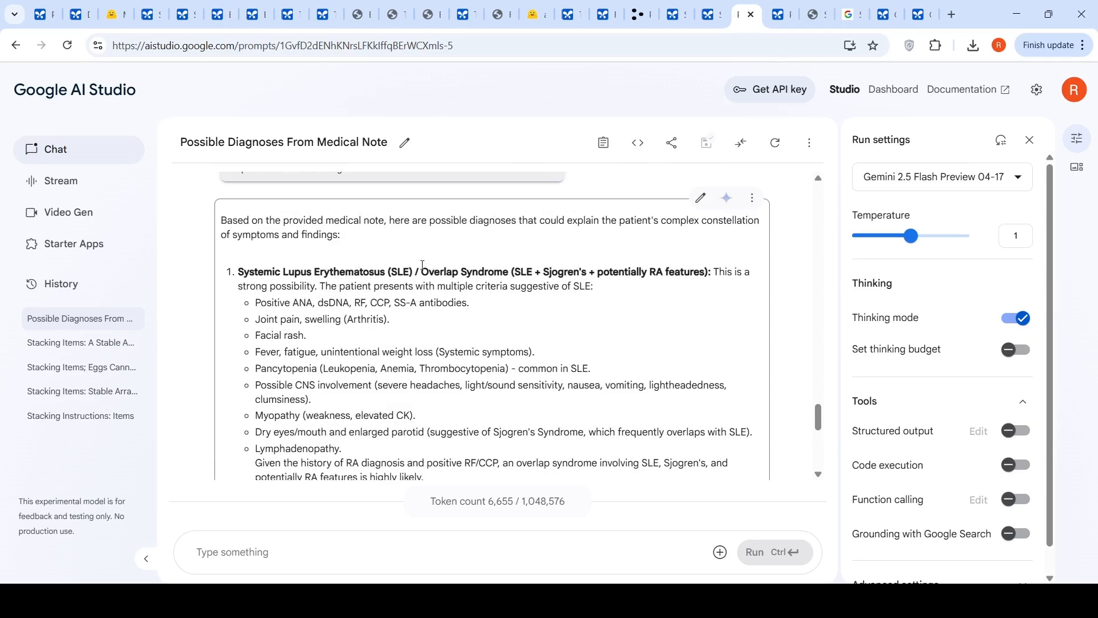
scroll("down", 3)
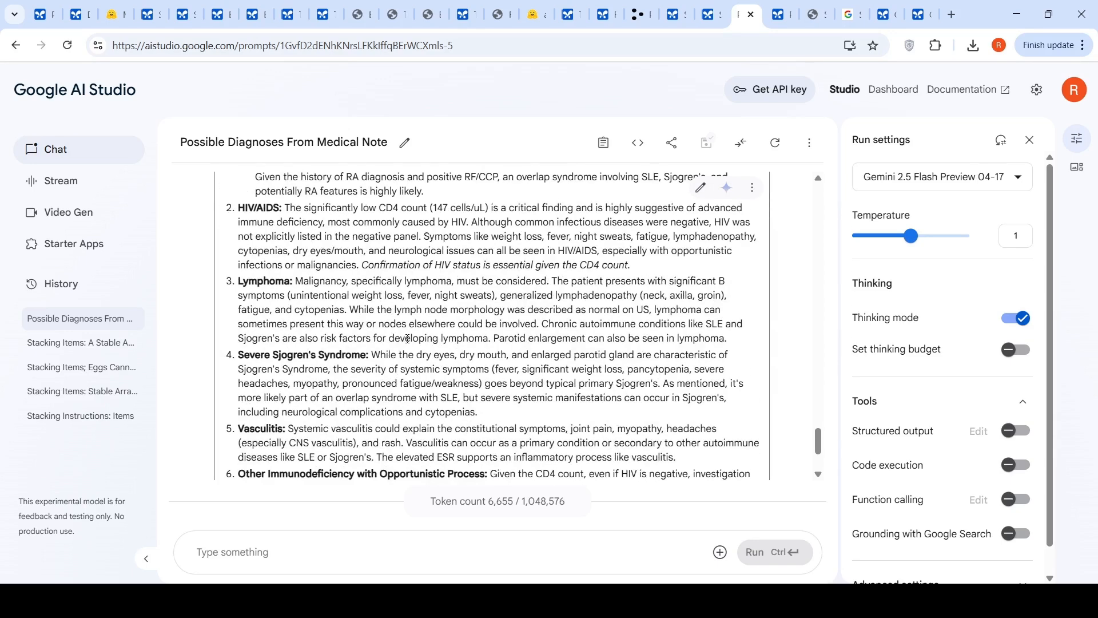
mouse_move(270, 209)
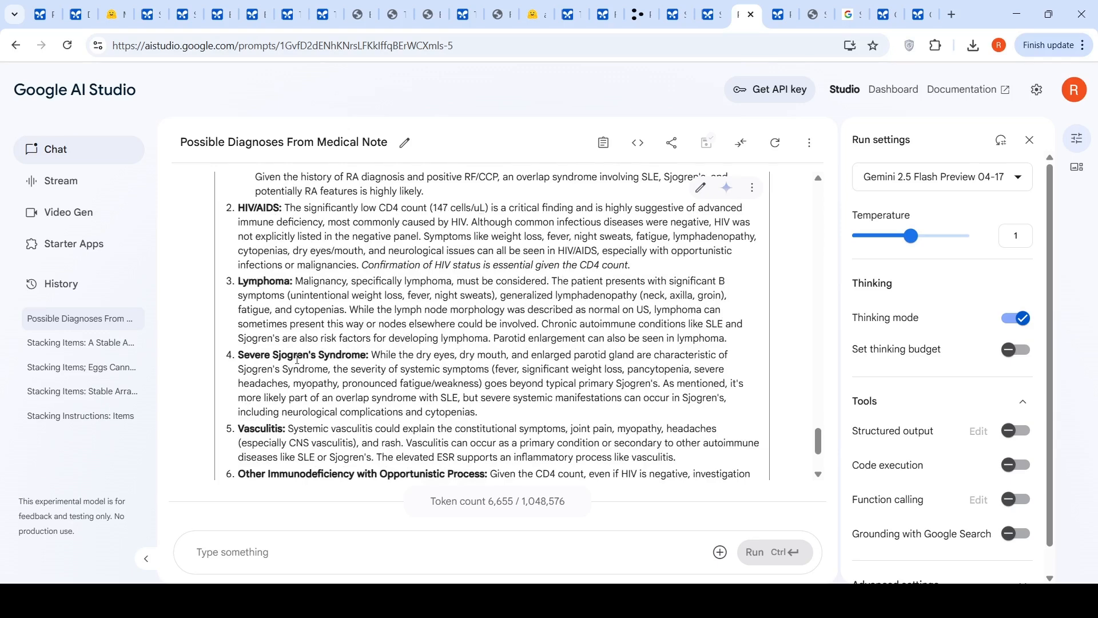
scroll("down", 3)
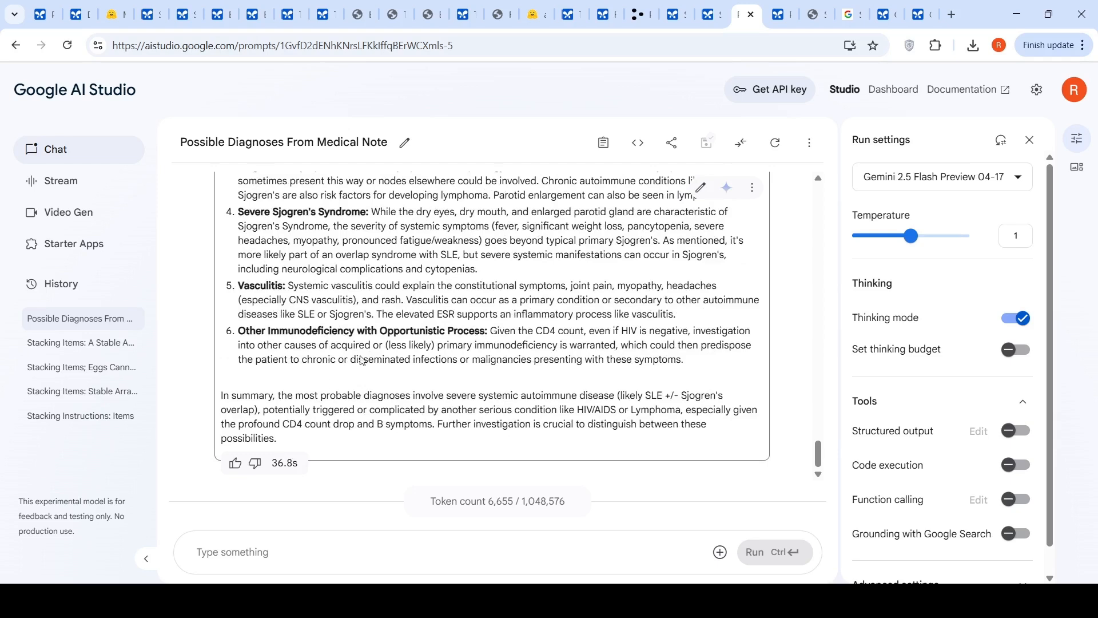
mouse_move(476, 386)
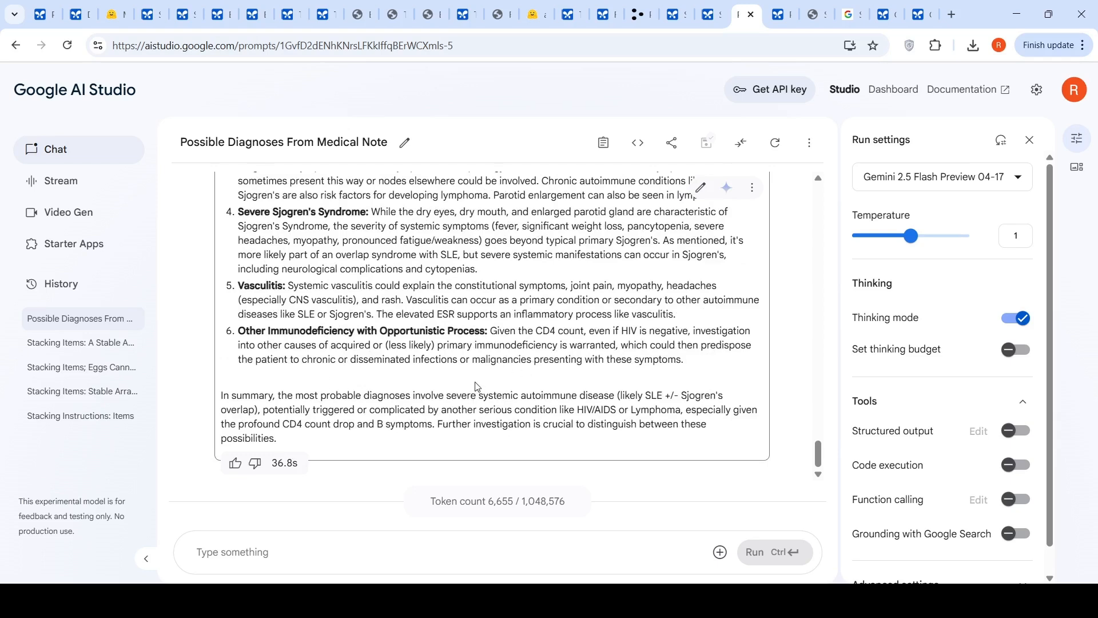
mouse_move(636, 414)
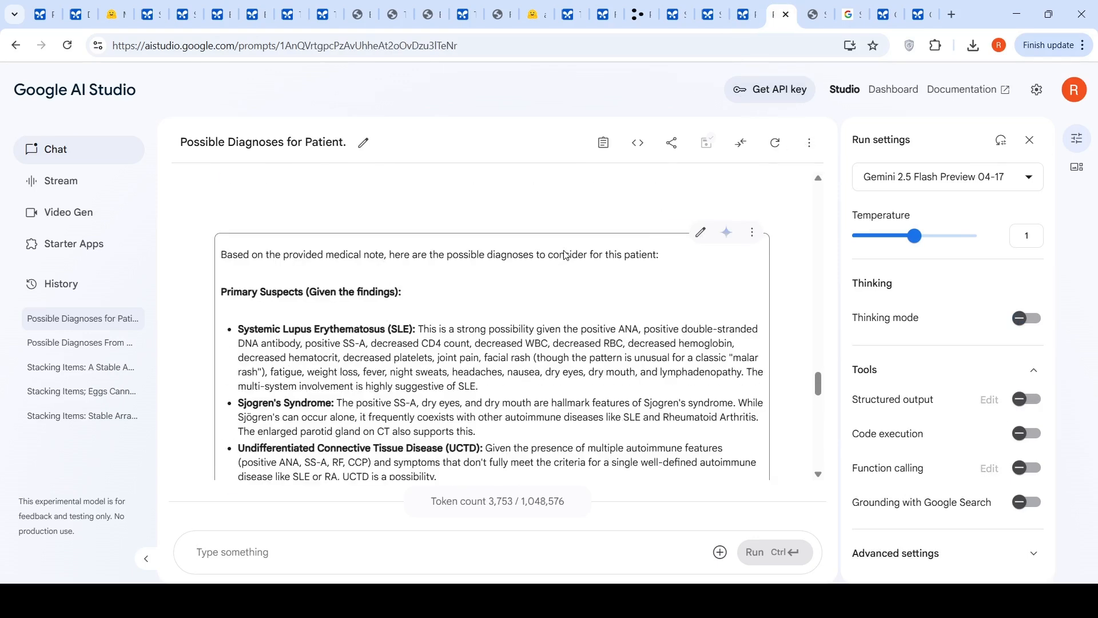
Scroll the thinking-off diagnosis answer to its summary favouring SLE, Sjogren's and overlap syndrome
scroll("down", 3)
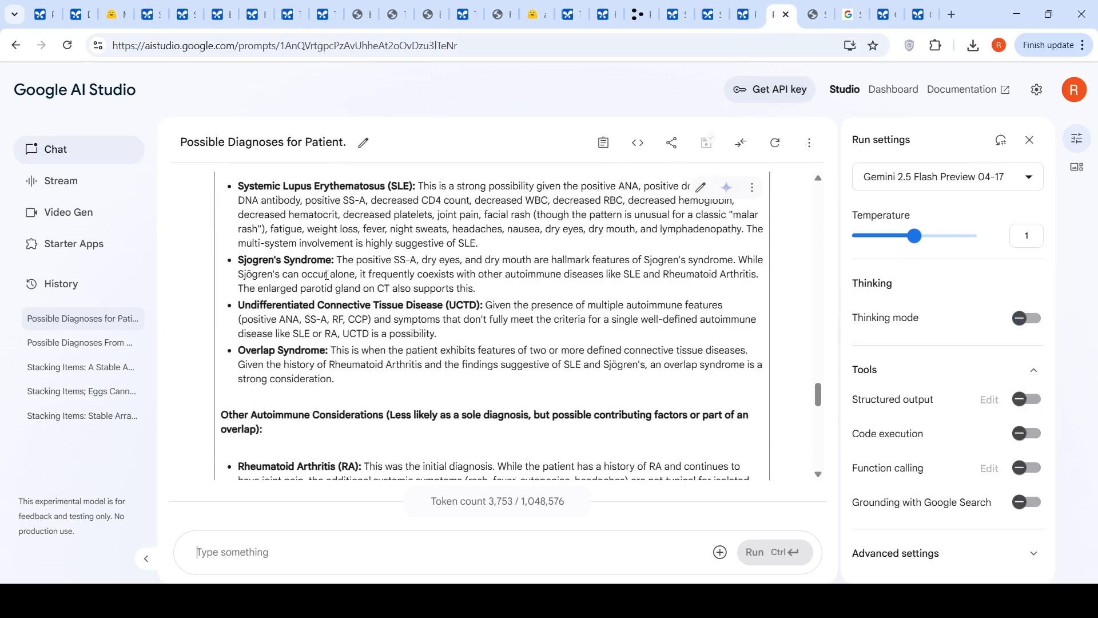
scroll("down", 3)
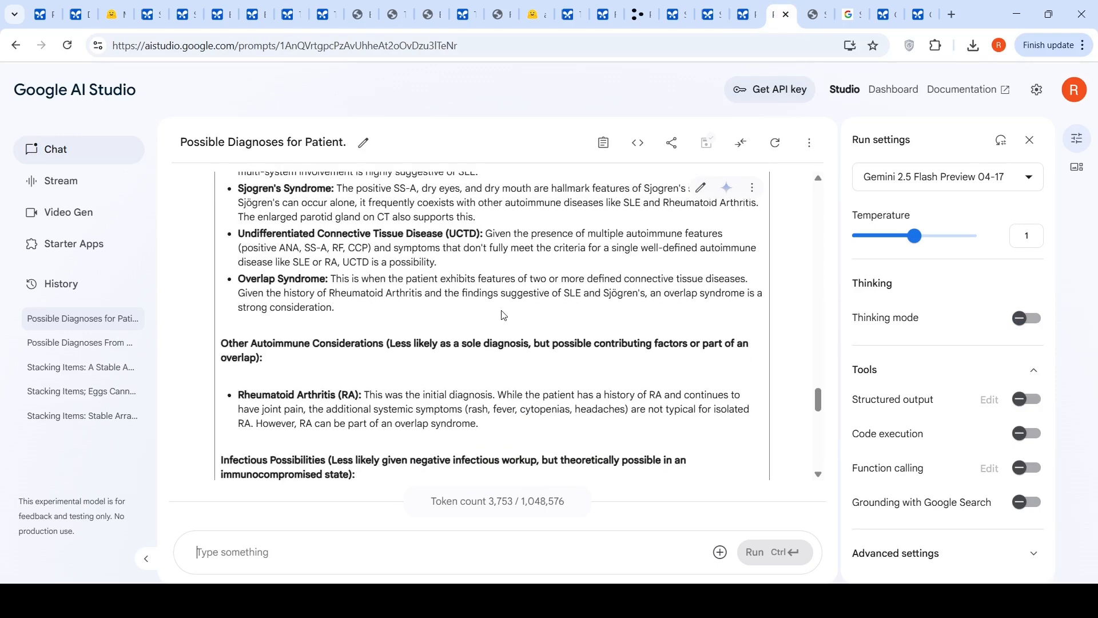
scroll("down", 3)
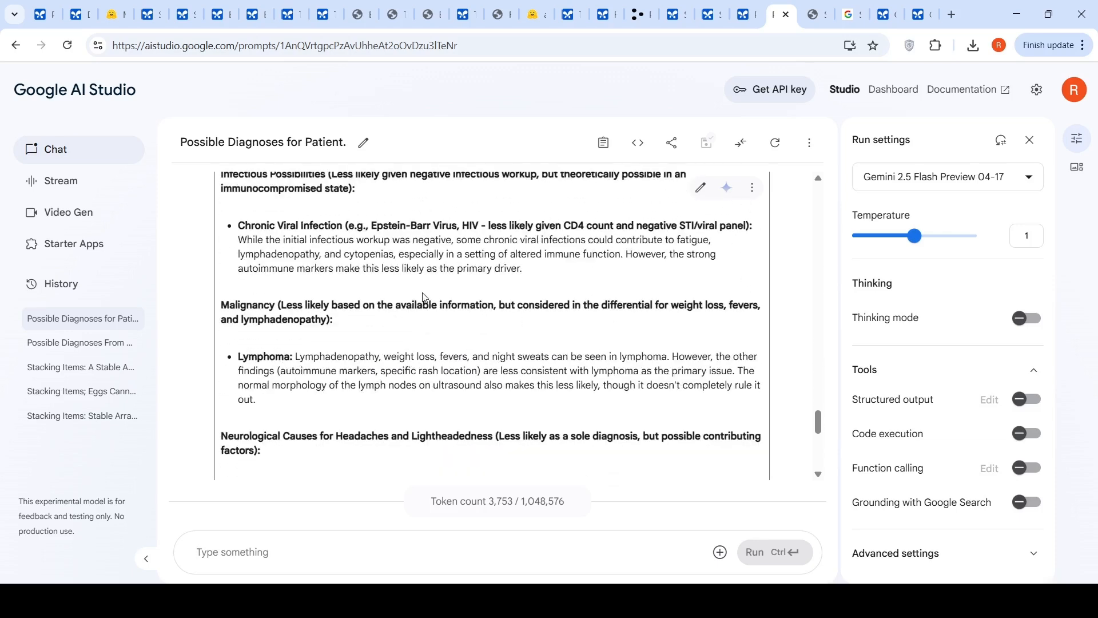
scroll("down", 3)
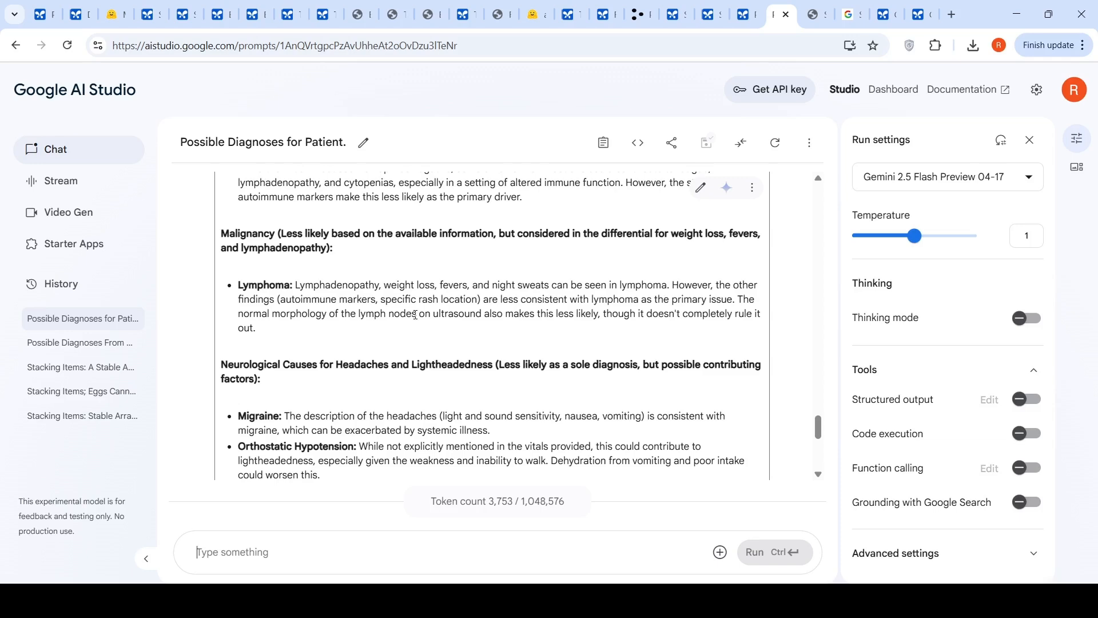
scroll("down", 3)
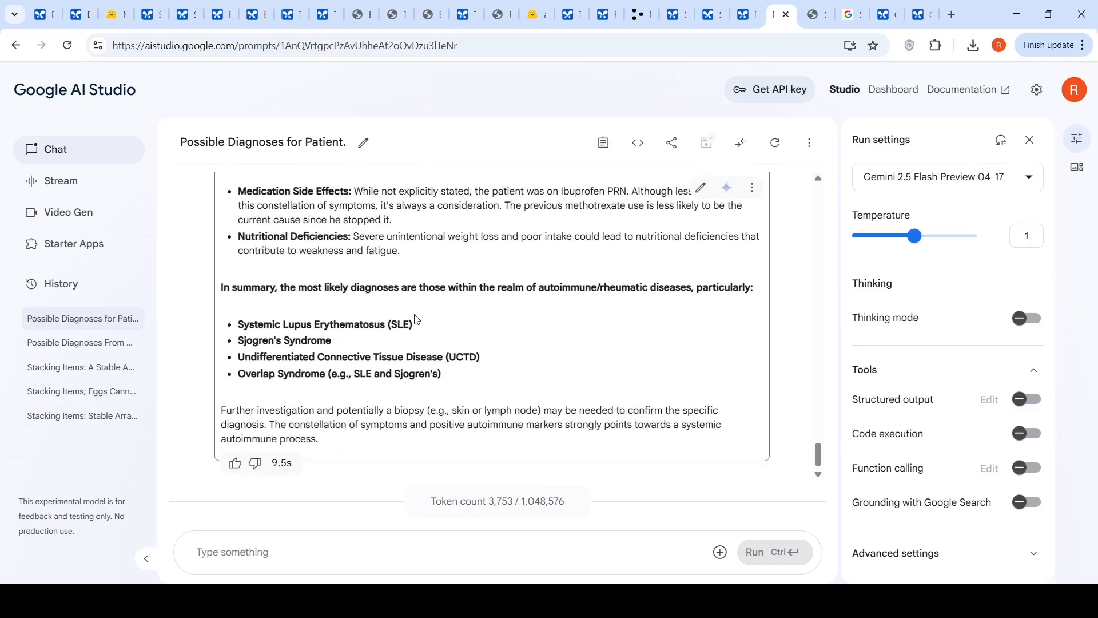
mouse_move(504, 336)
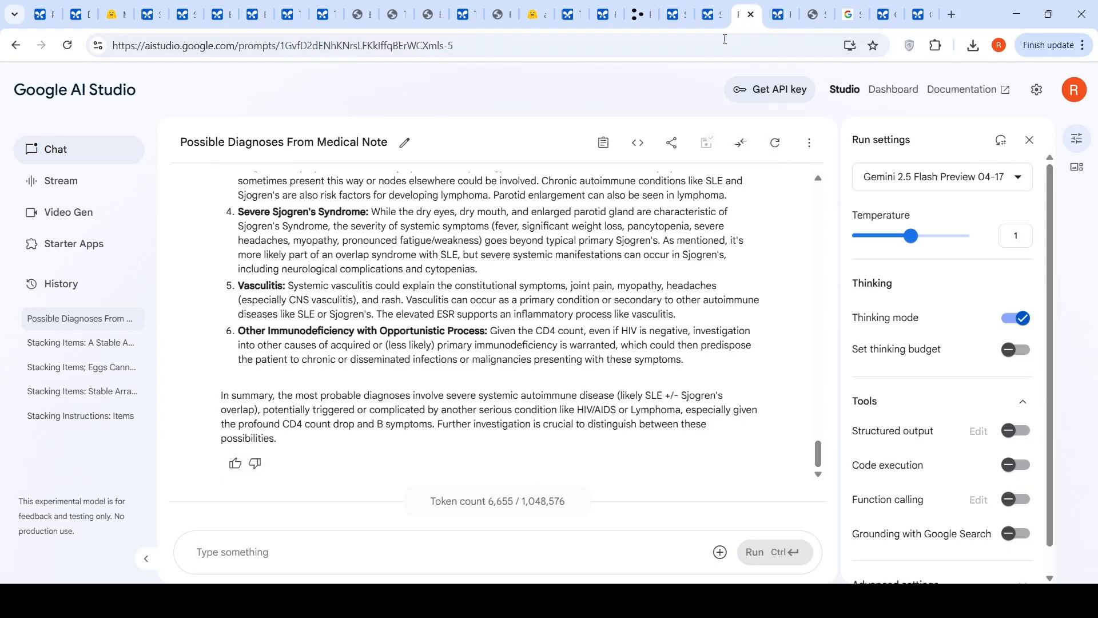
mouse_move(513, 364)
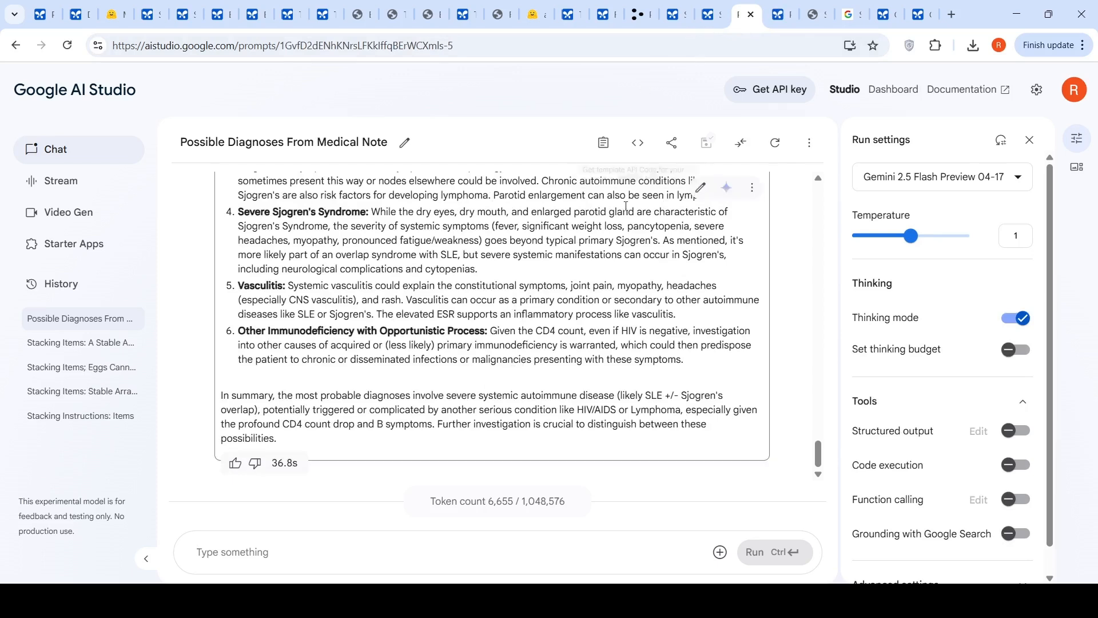
mouse_move(560, 304)
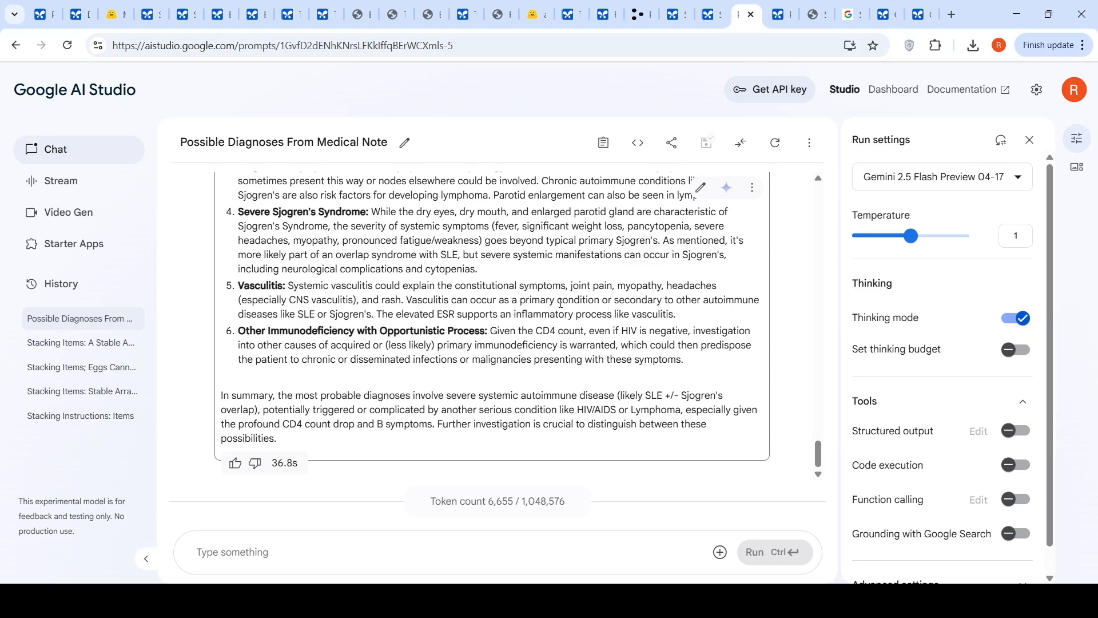
mouse_move(638, 14)
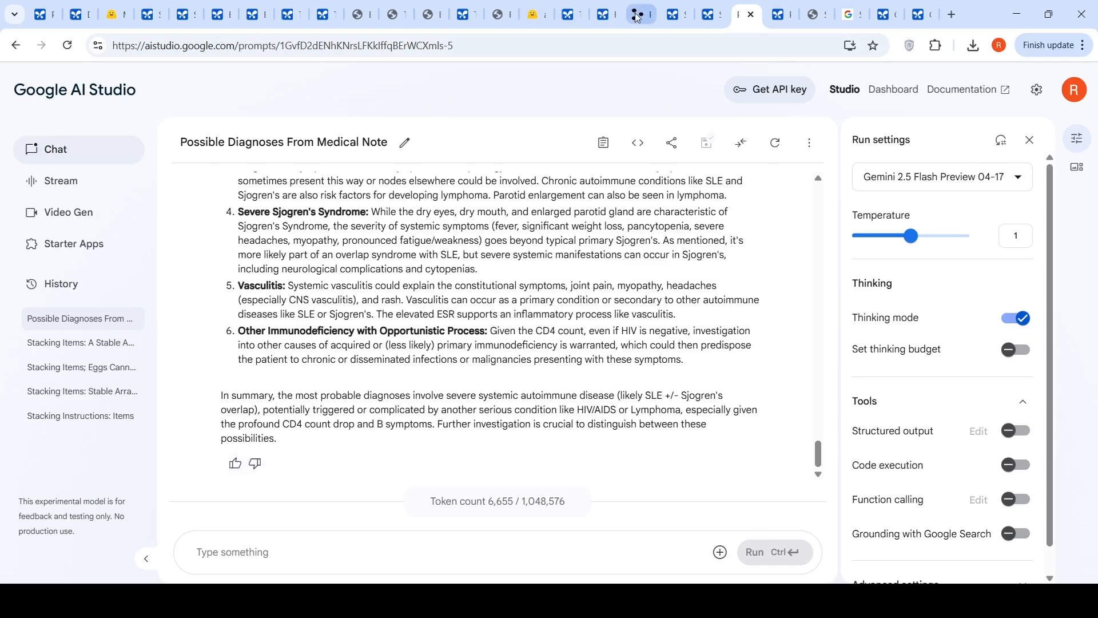
View the Physical Reasoning stacking prompt, then return to the Stacking Items; Eggs Cannot Be Included chat
left_click(639, 14)
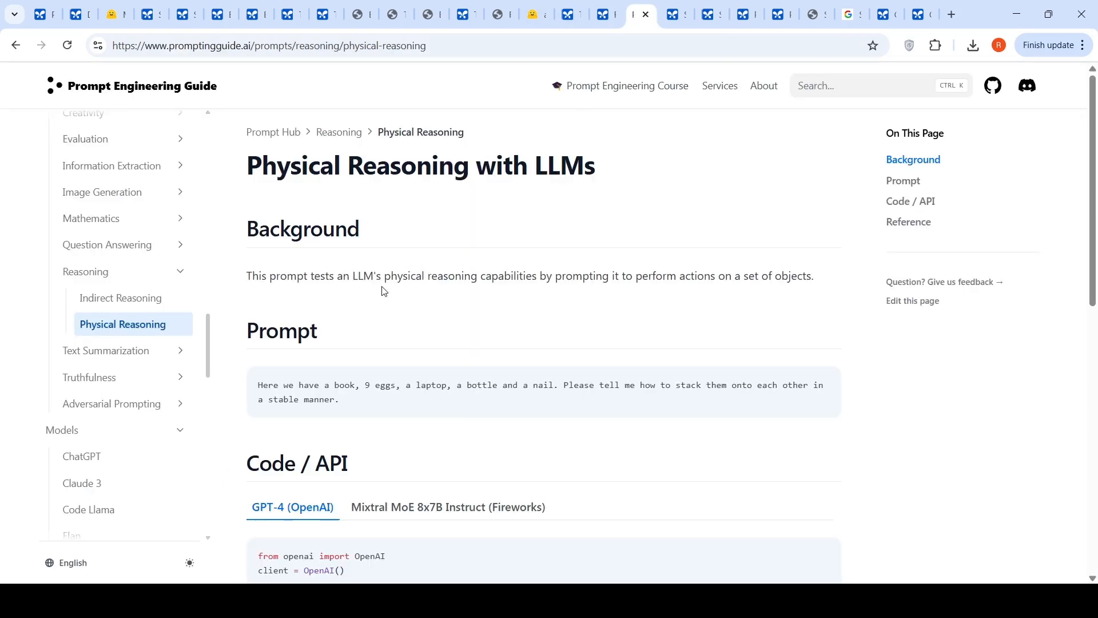
mouse_move(521, 290)
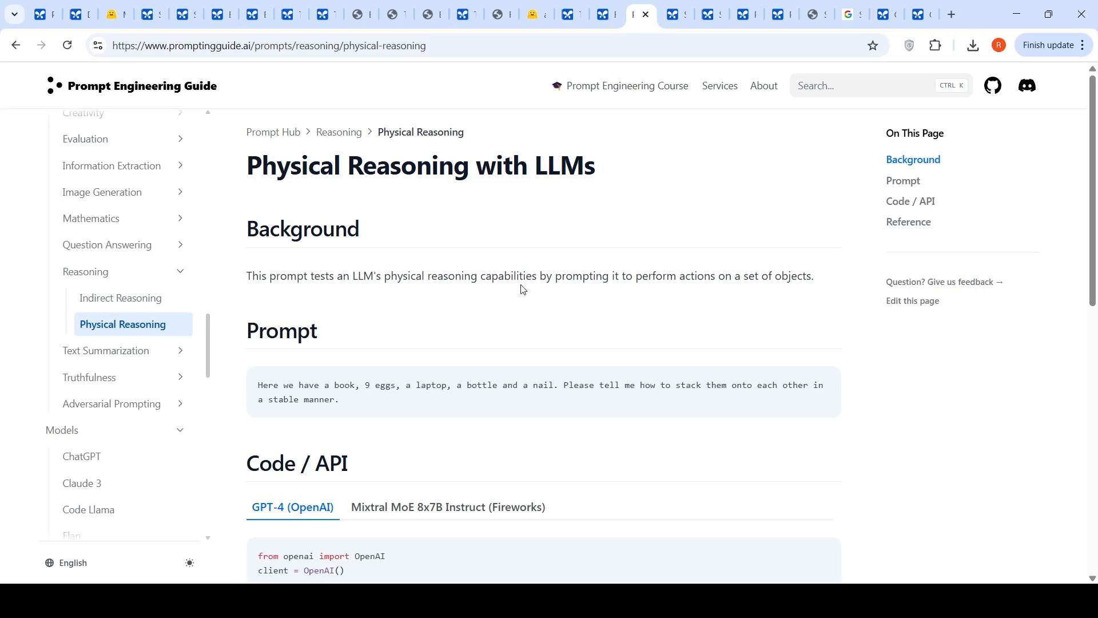
scroll("down", 3)
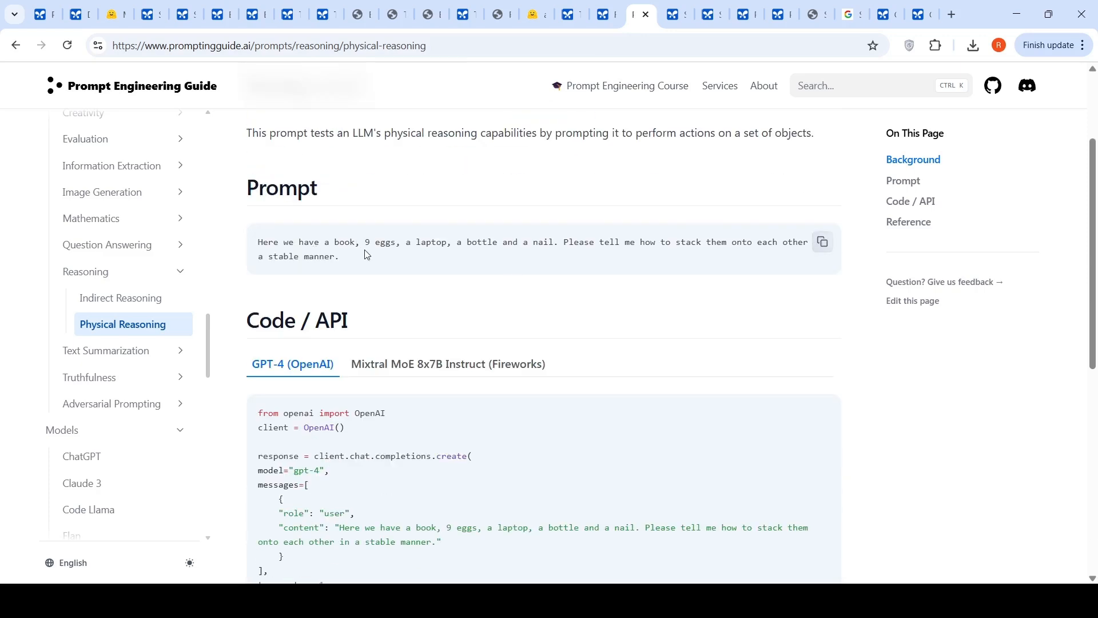
mouse_move(512, 263)
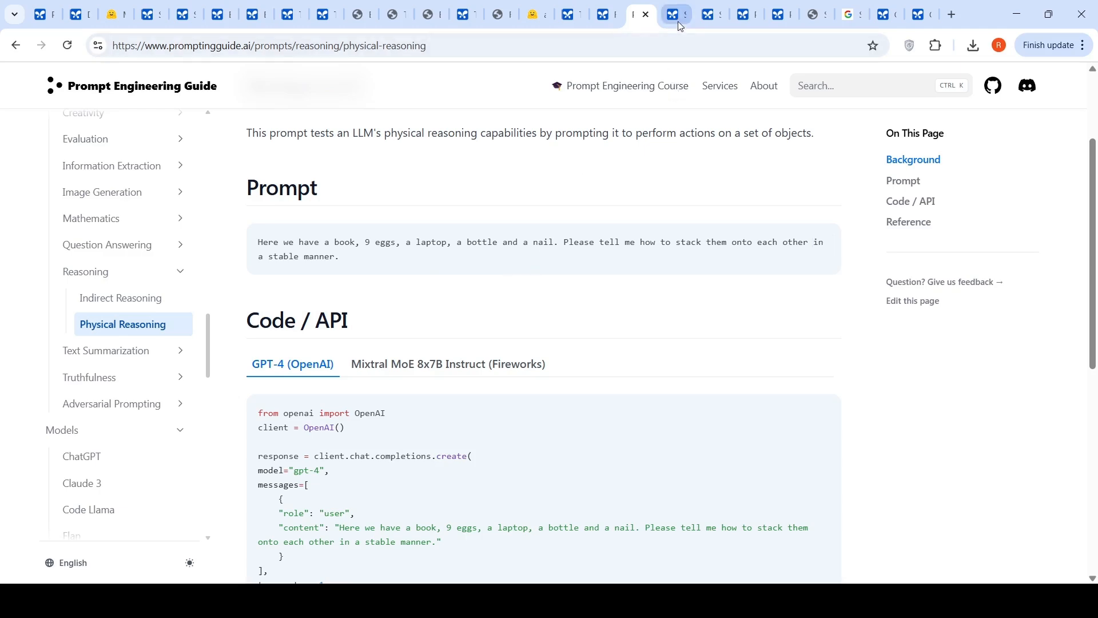
left_click(675, 14)
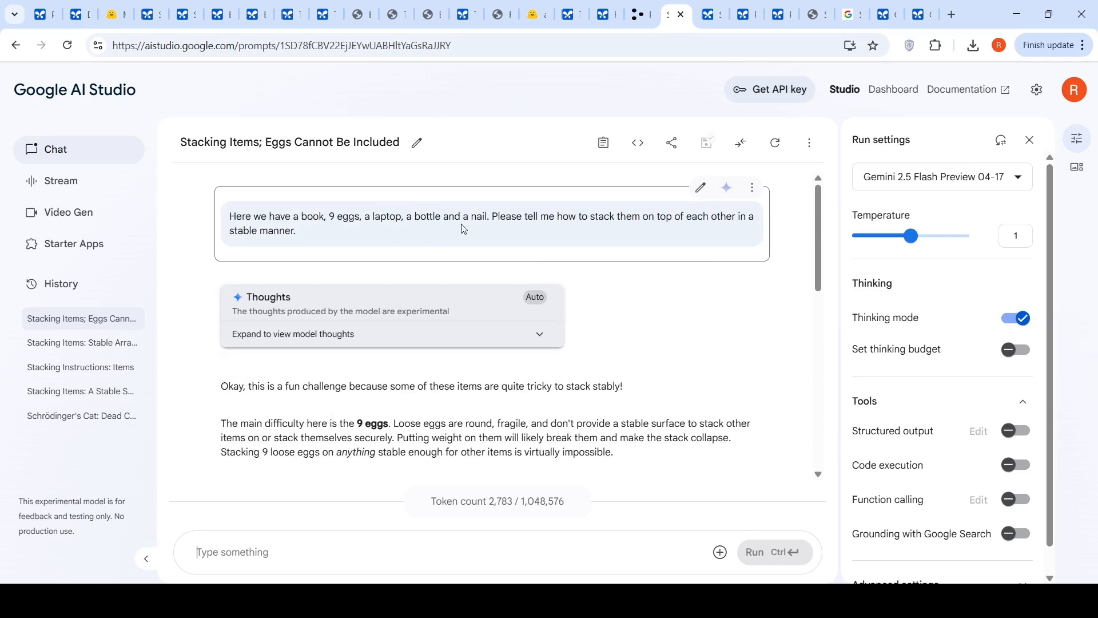
mouse_move(619, 228)
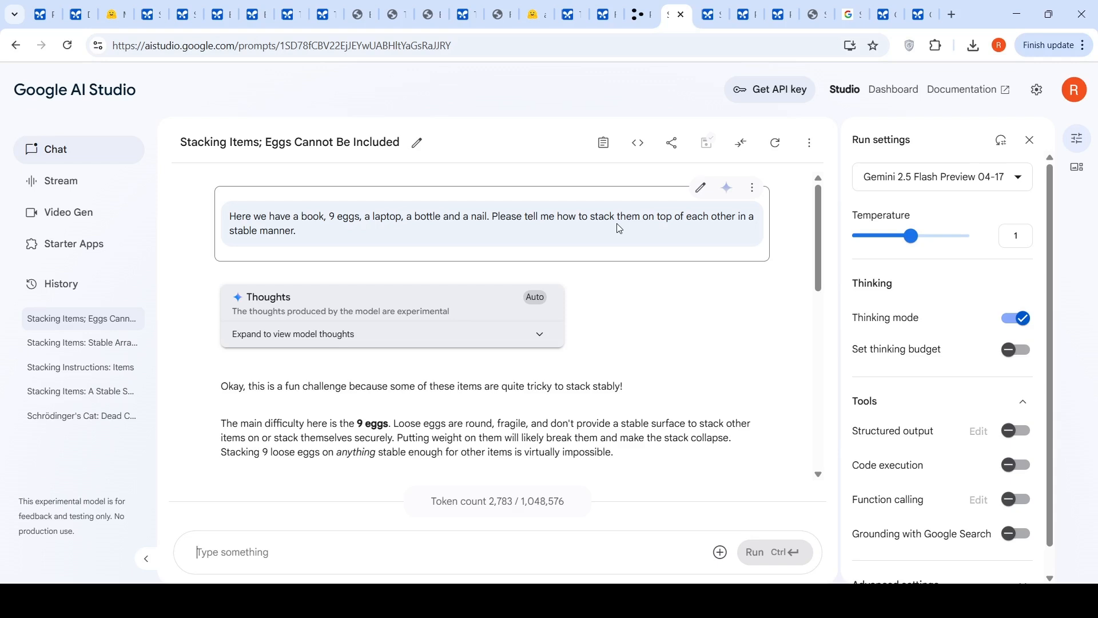
mouse_move(673, 204)
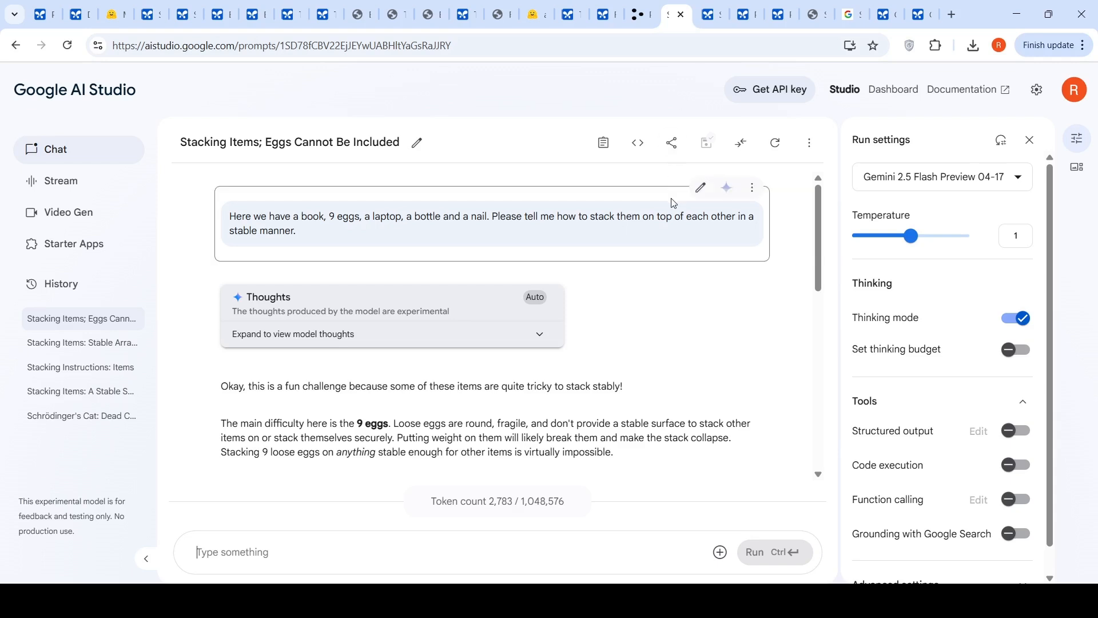
mouse_move(516, 258)
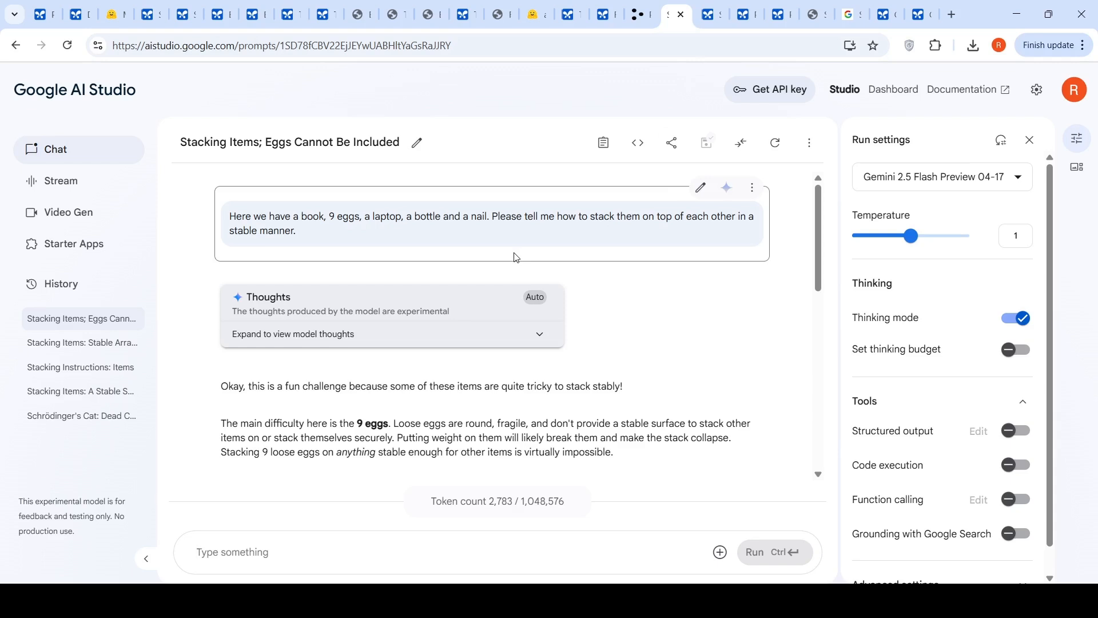
Scroll to the final stacking order of laptop, book, bottle, nail with eggs left out
scroll("down", 3)
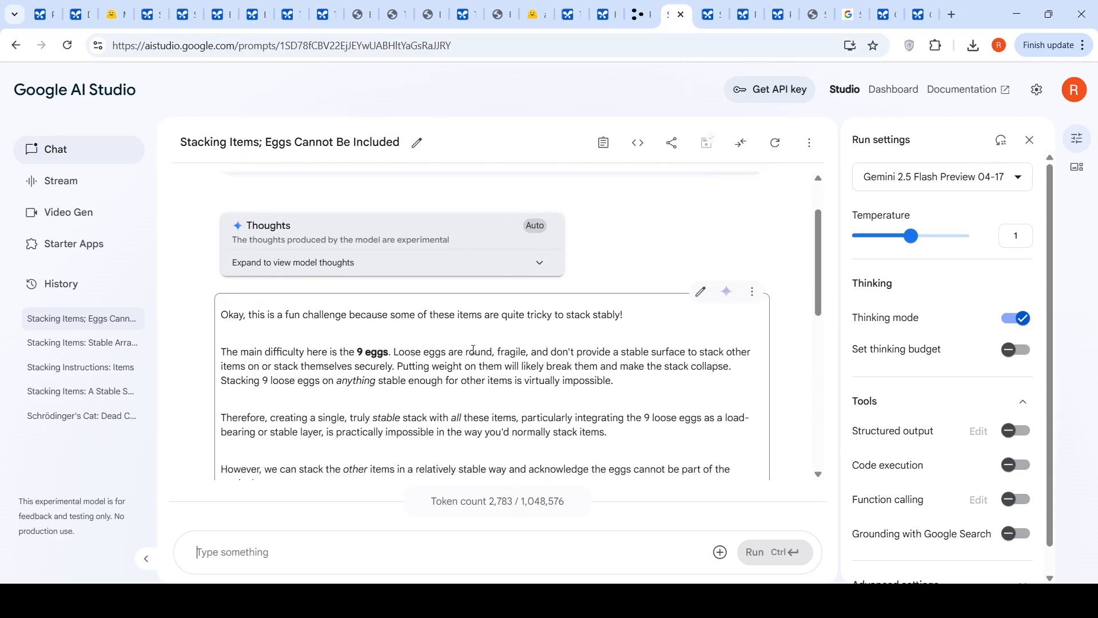
scroll("down", 3)
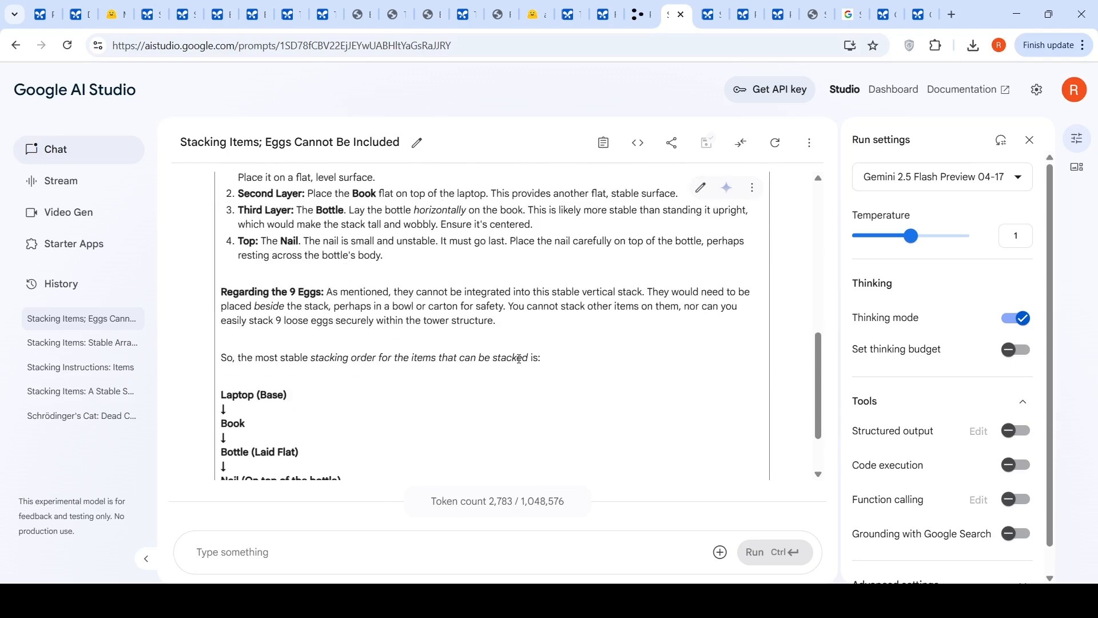
scroll("down", 3)
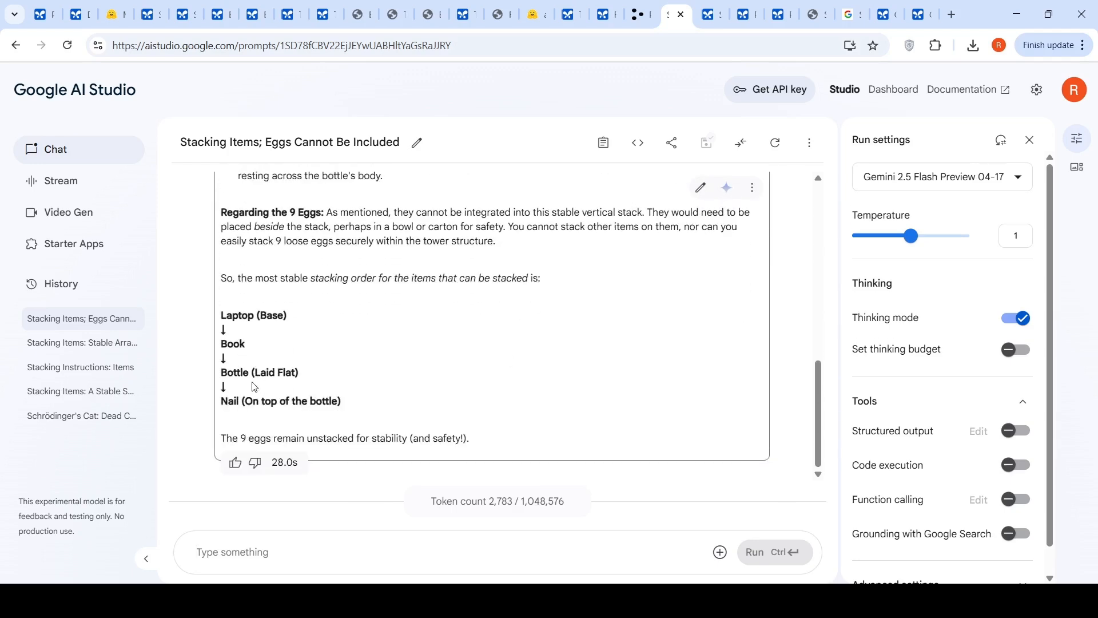
left_click(232, 551)
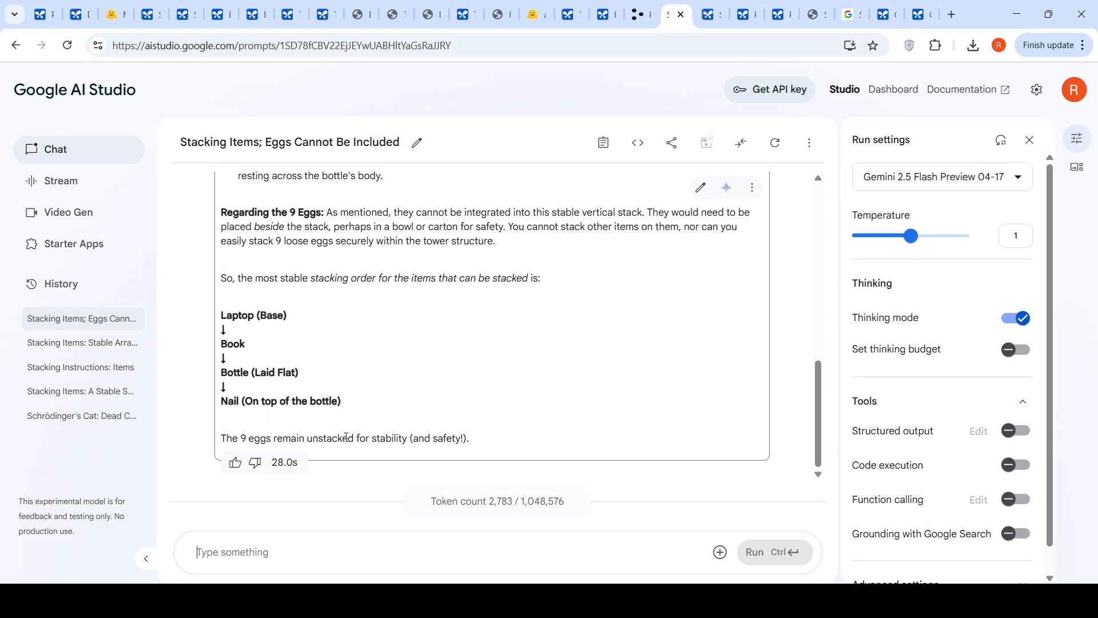
mouse_move(547, 52)
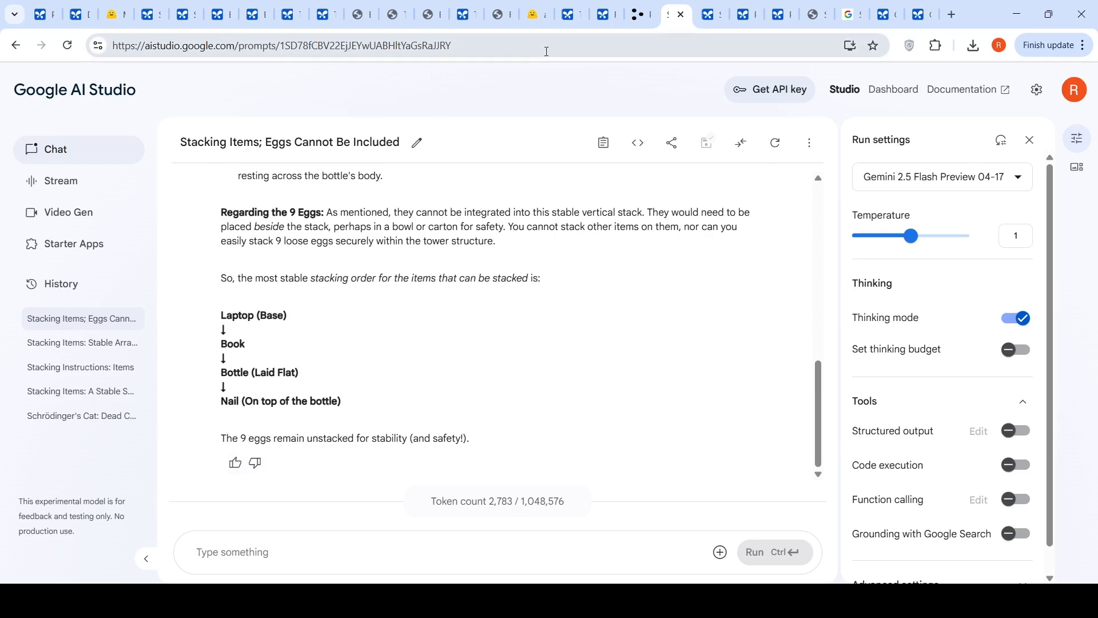
mouse_move(864, 264)
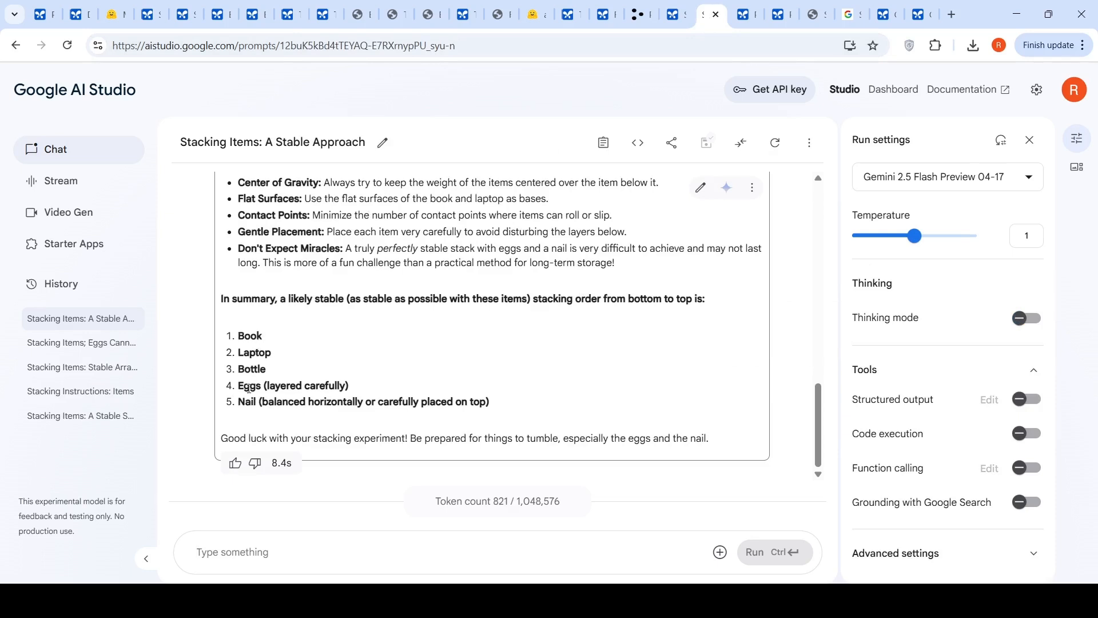
mouse_move(594, 317)
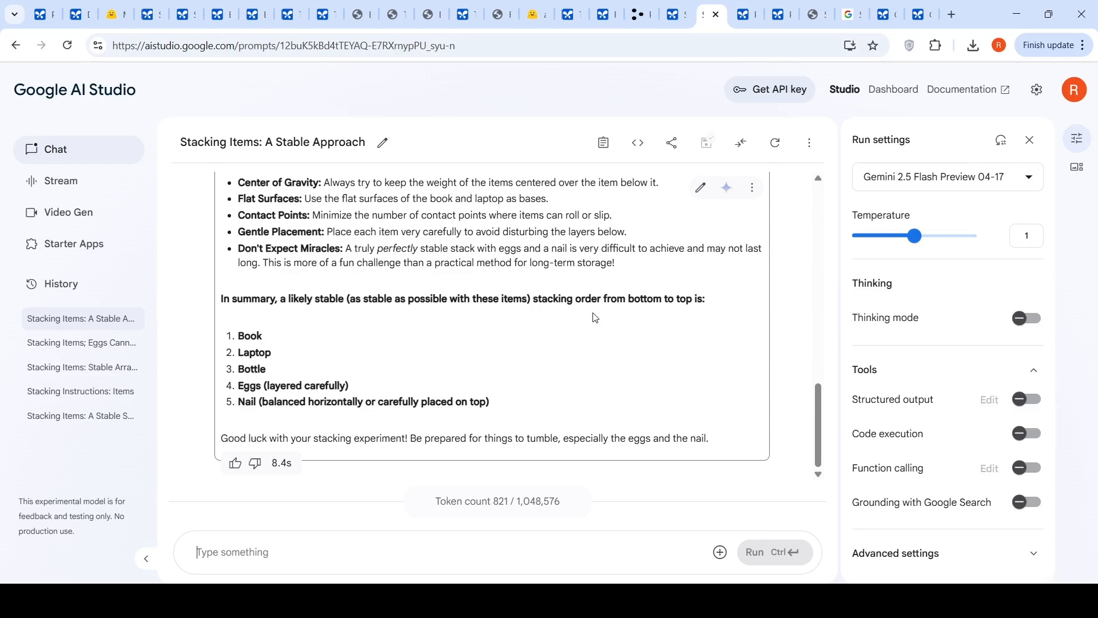
mouse_move(448, 358)
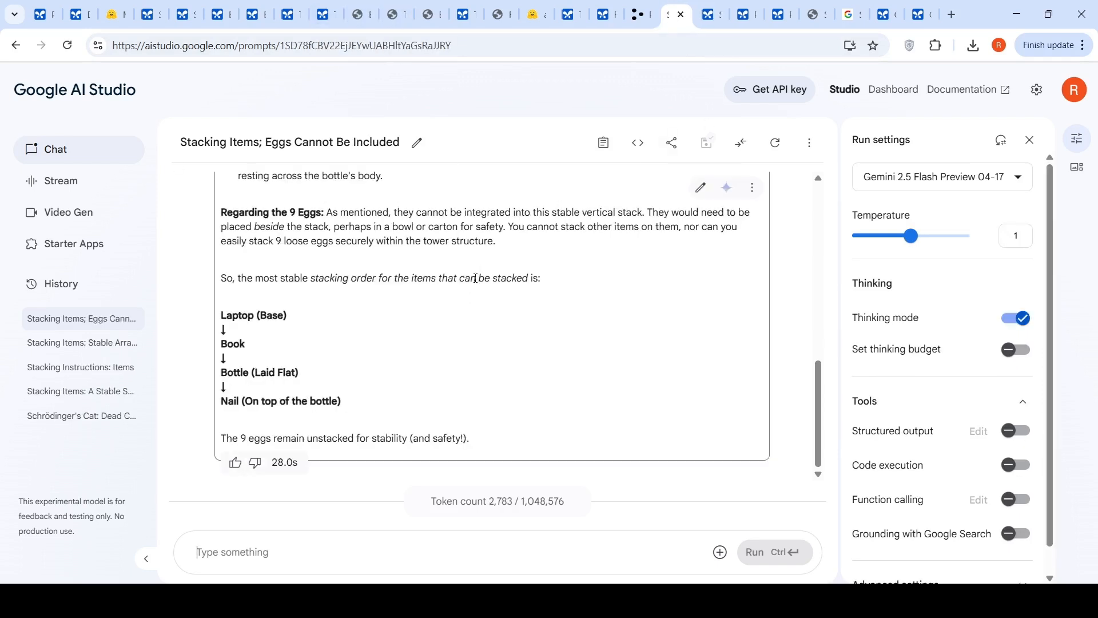
mouse_move(536, 13)
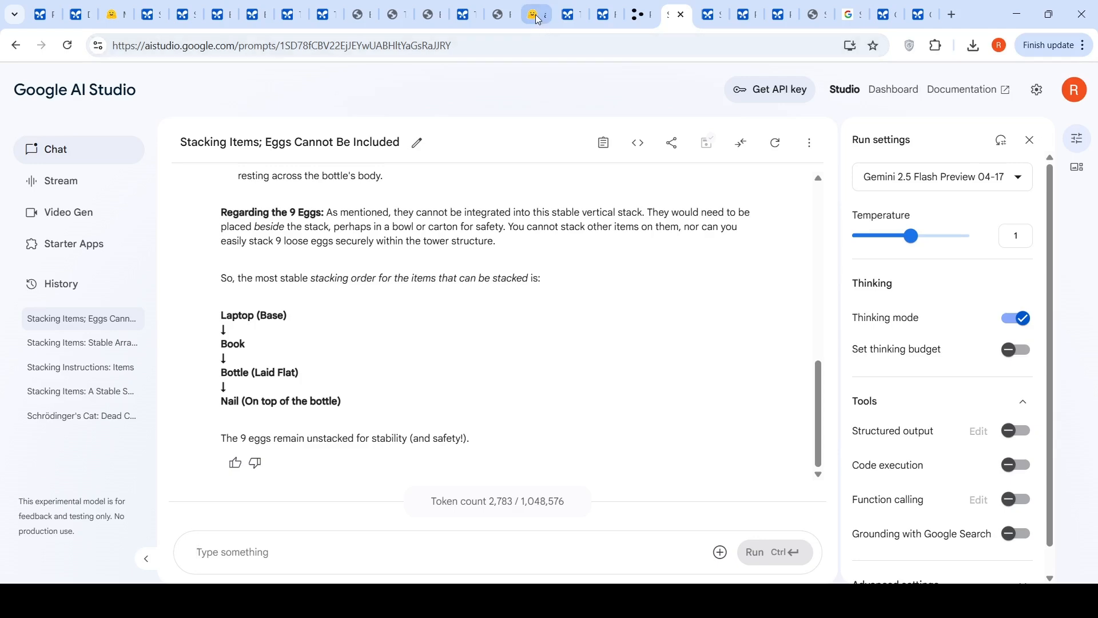
Bring up the Time Dilation: Spacecraft Near Planet chat concluding a factor of about 1.66666667
left_click(571, 14)
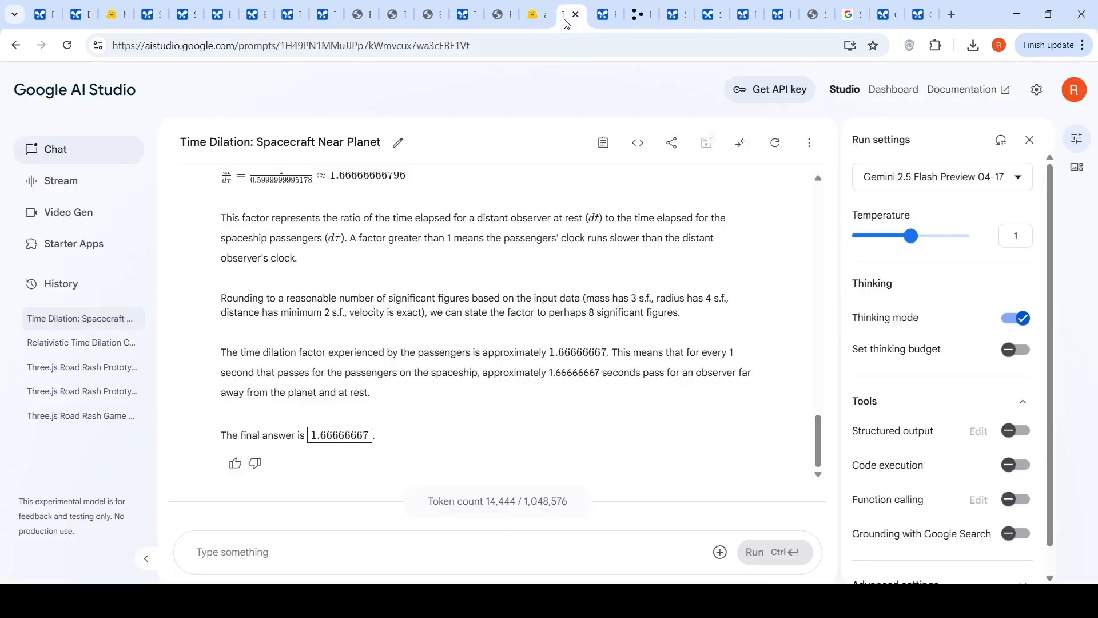
Read the spaceship time dilation row in the physics dataset, then switch to the Relativistic Time Dilation chat
left_click(535, 14)
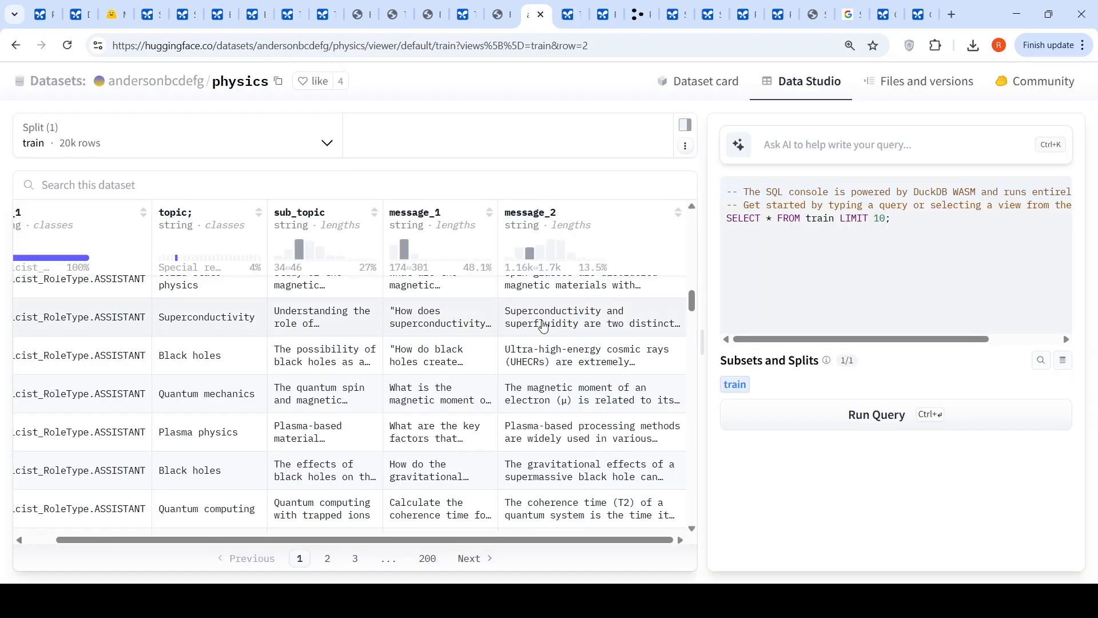
mouse_move(591, 376)
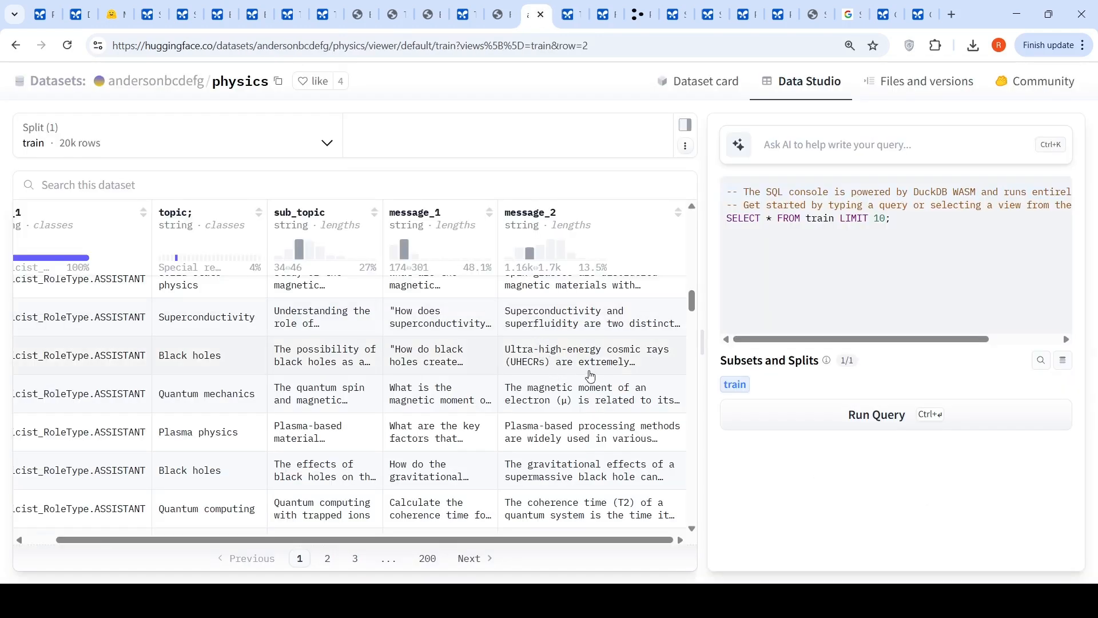
scroll("up", 3)
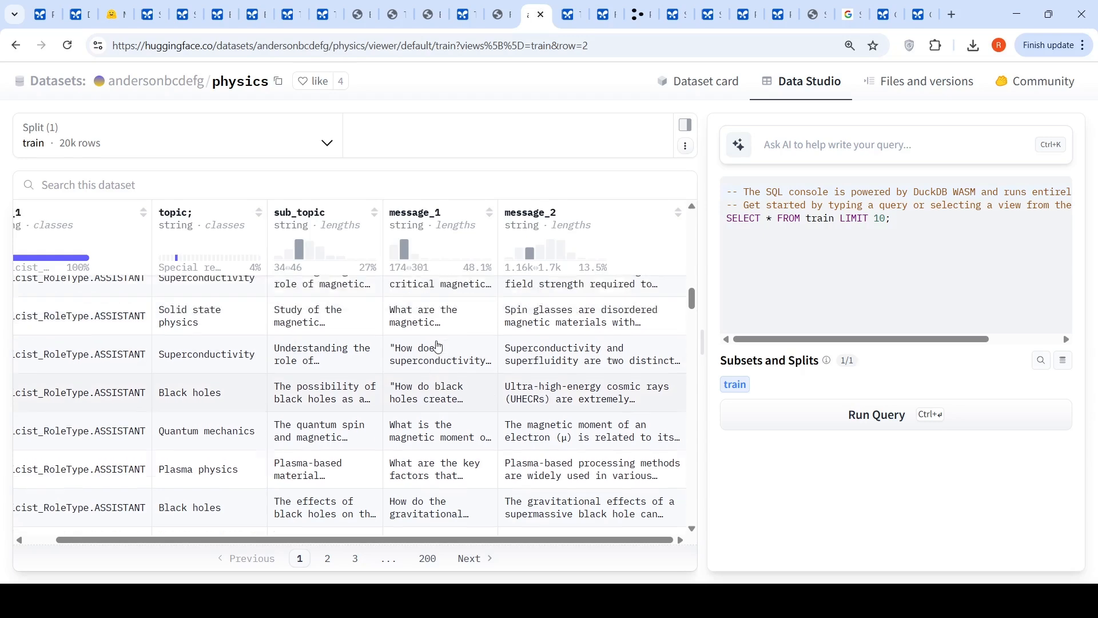
scroll("up", 3)
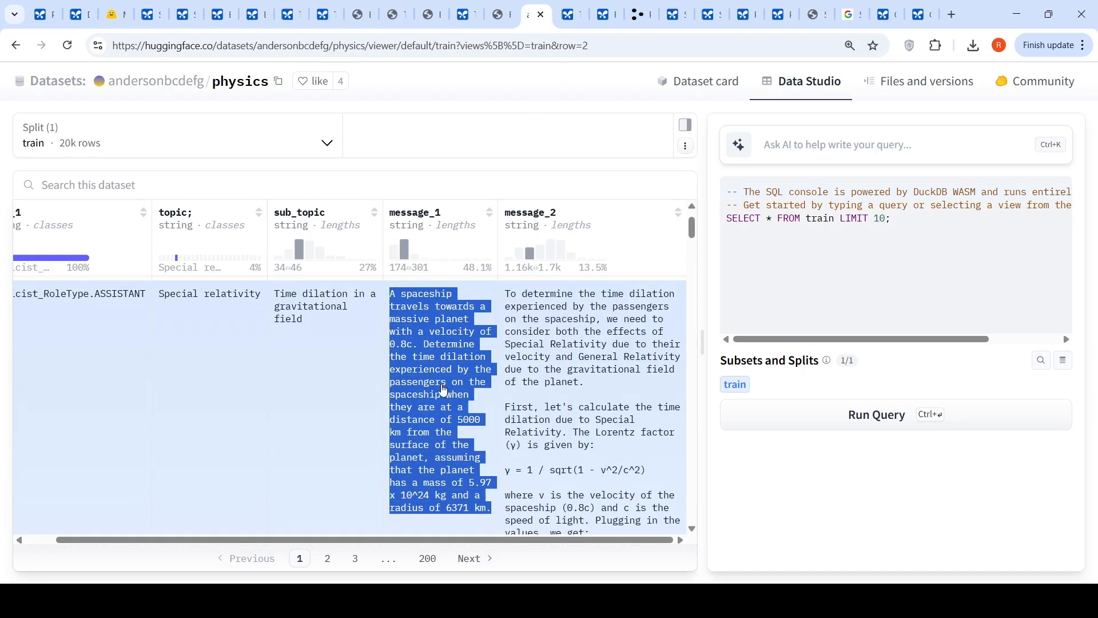
scroll("down", 3)
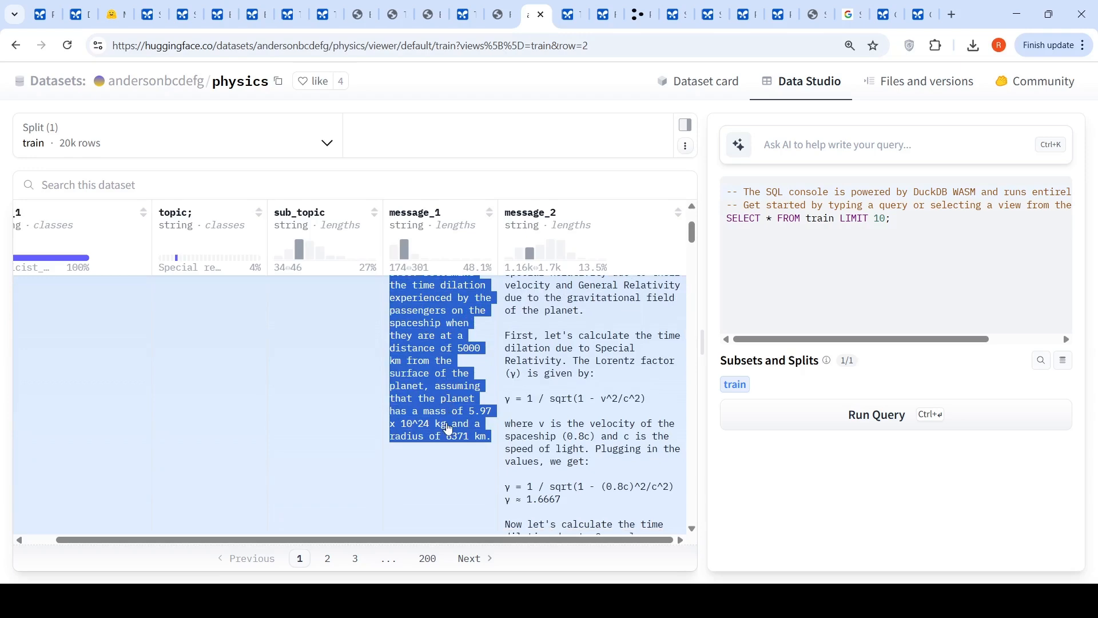
mouse_move(431, 456)
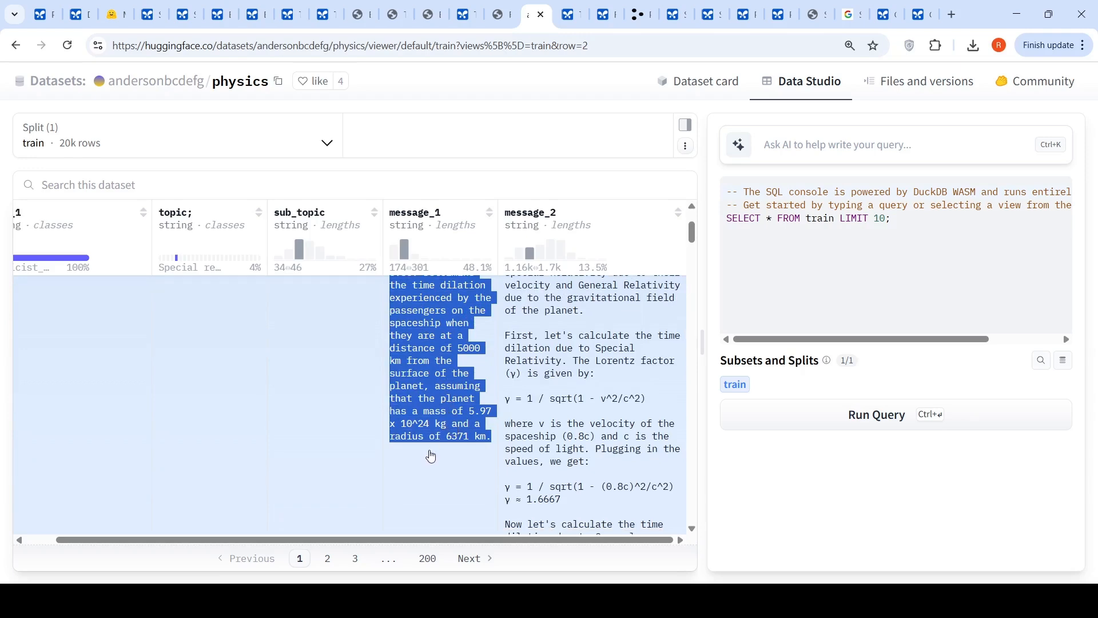
scroll("down", 3)
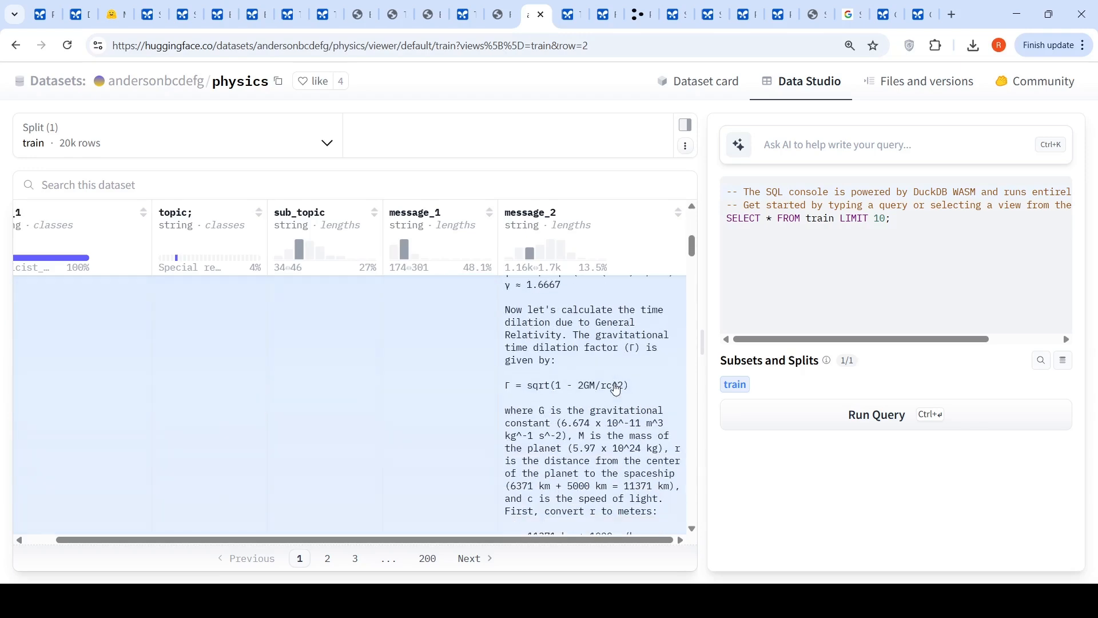
scroll("down", 3)
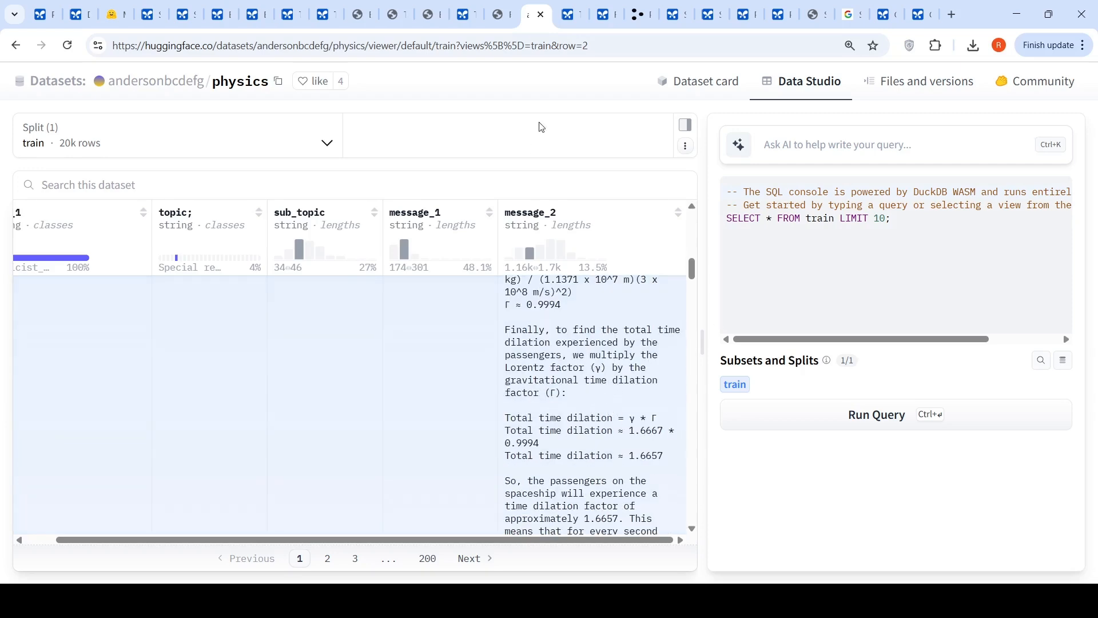
left_click(572, 14)
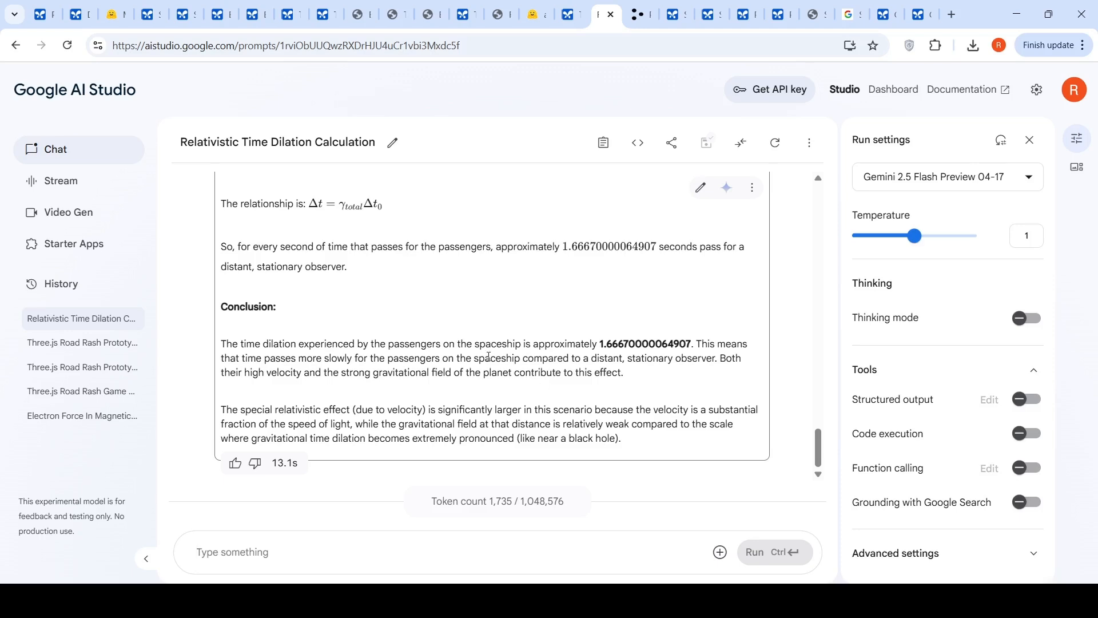
Review the thinking-off time dilation answer of about 1.6667, then return to the thinking-off cantilever beam chat
scroll("up", 3)
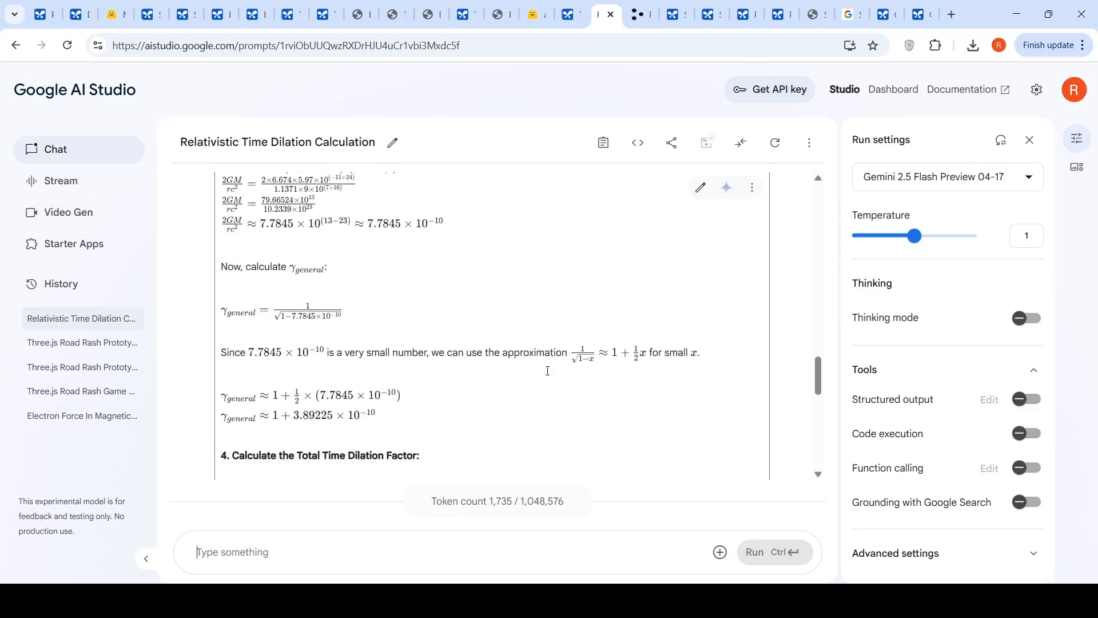
scroll("down", 3)
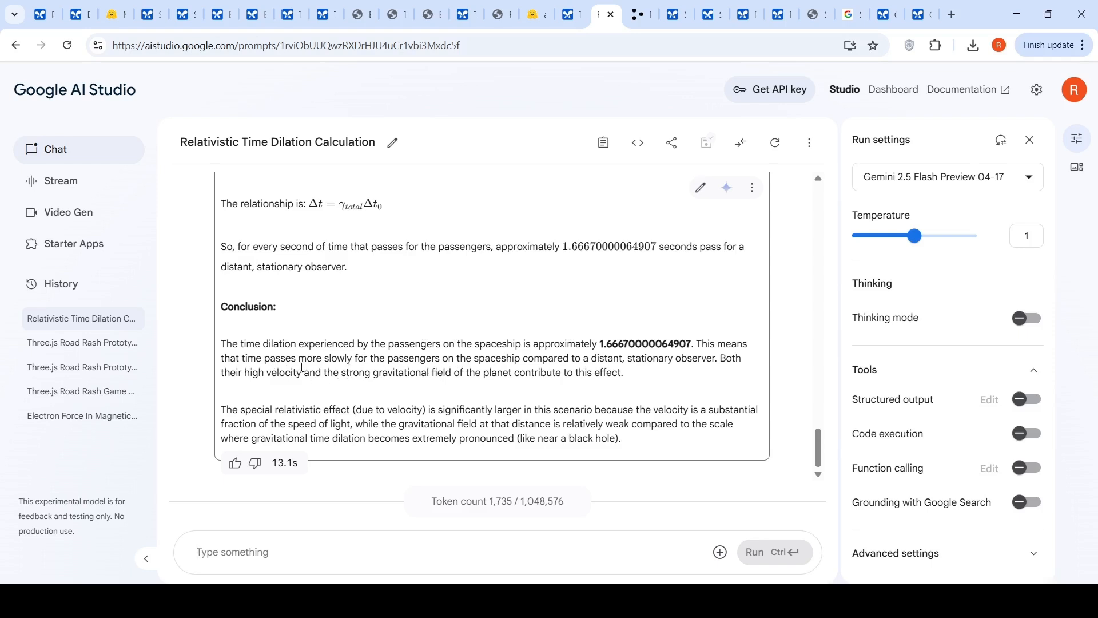
mouse_move(511, 171)
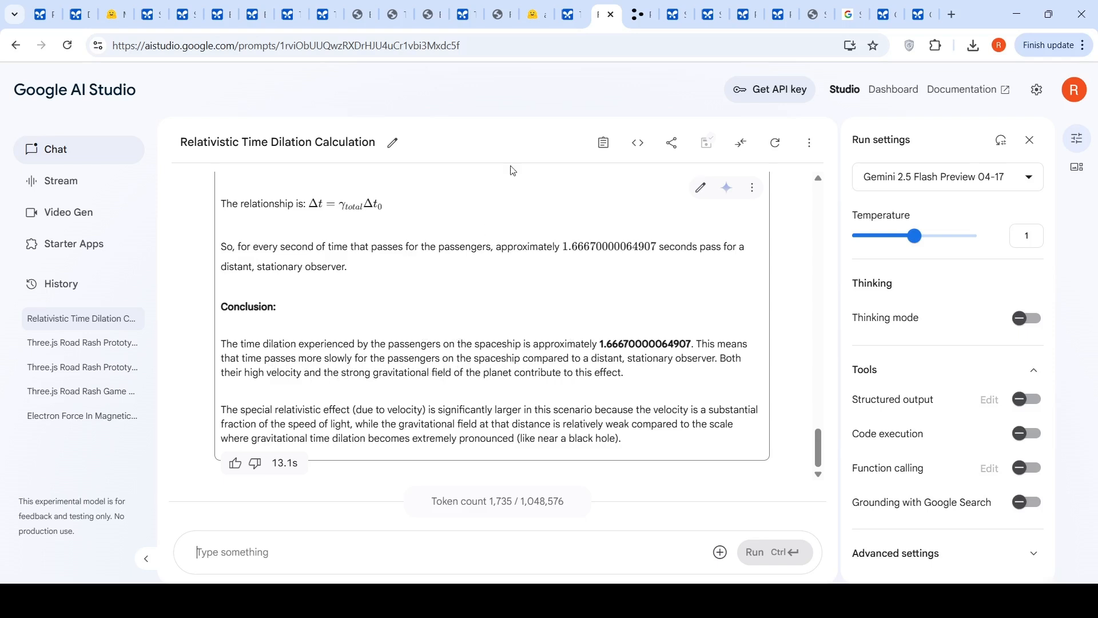
left_click(81, 318)
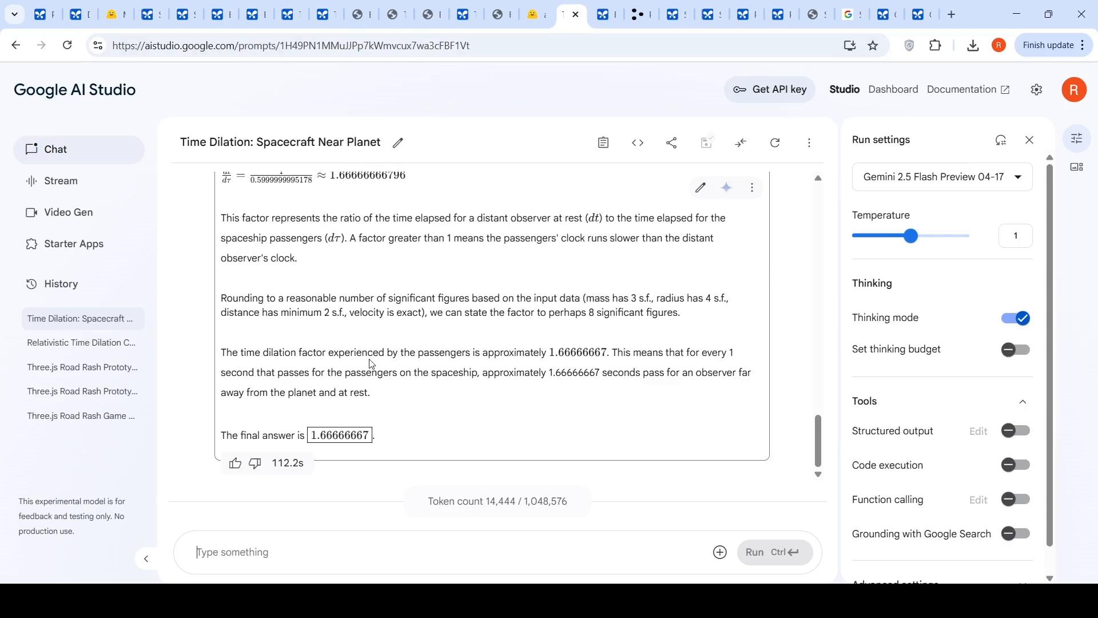
mouse_move(568, 395)
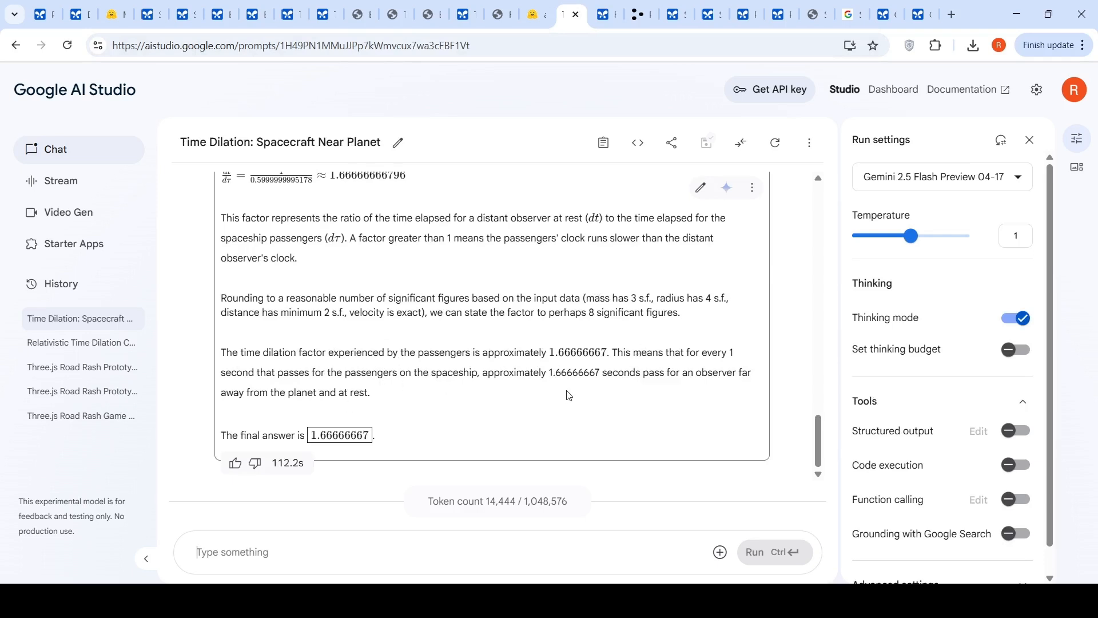
mouse_move(370, 407)
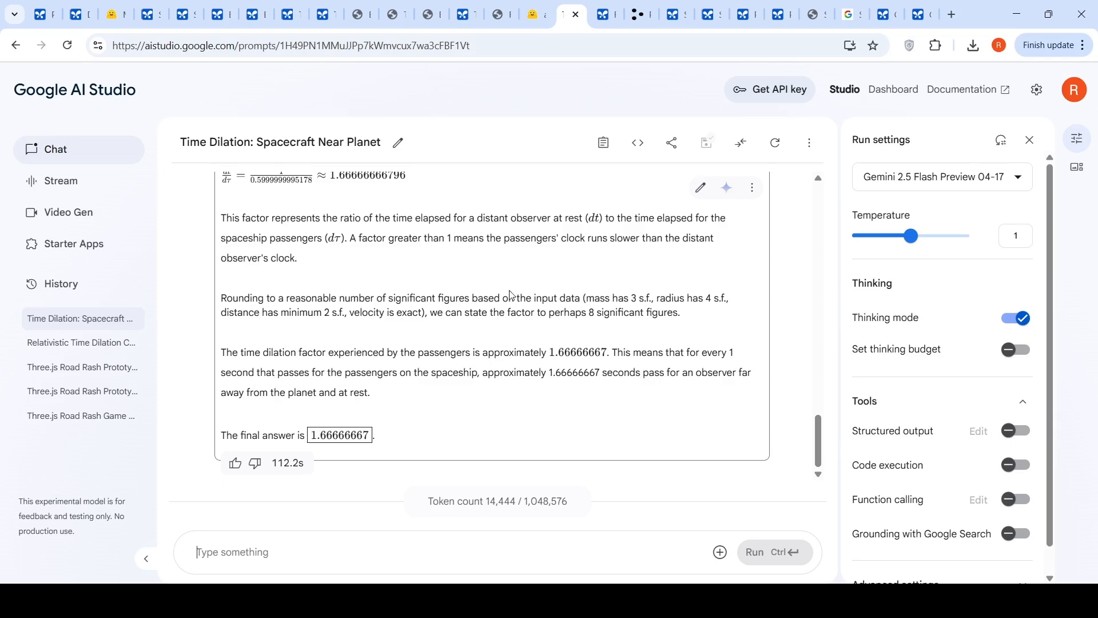
mouse_move(276, 474)
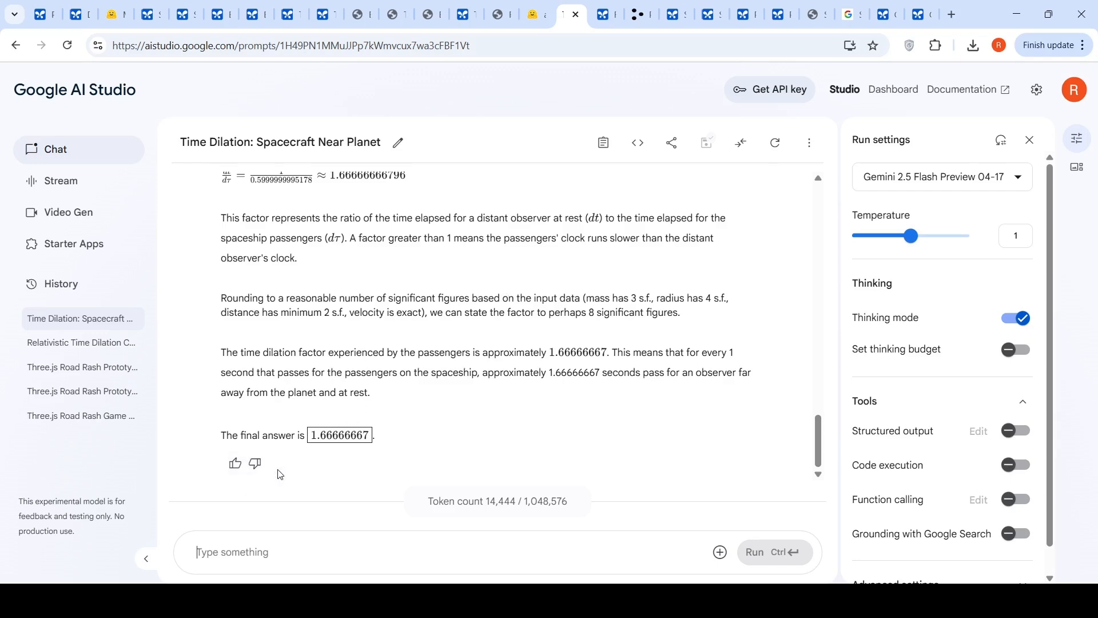
mouse_move(579, 27)
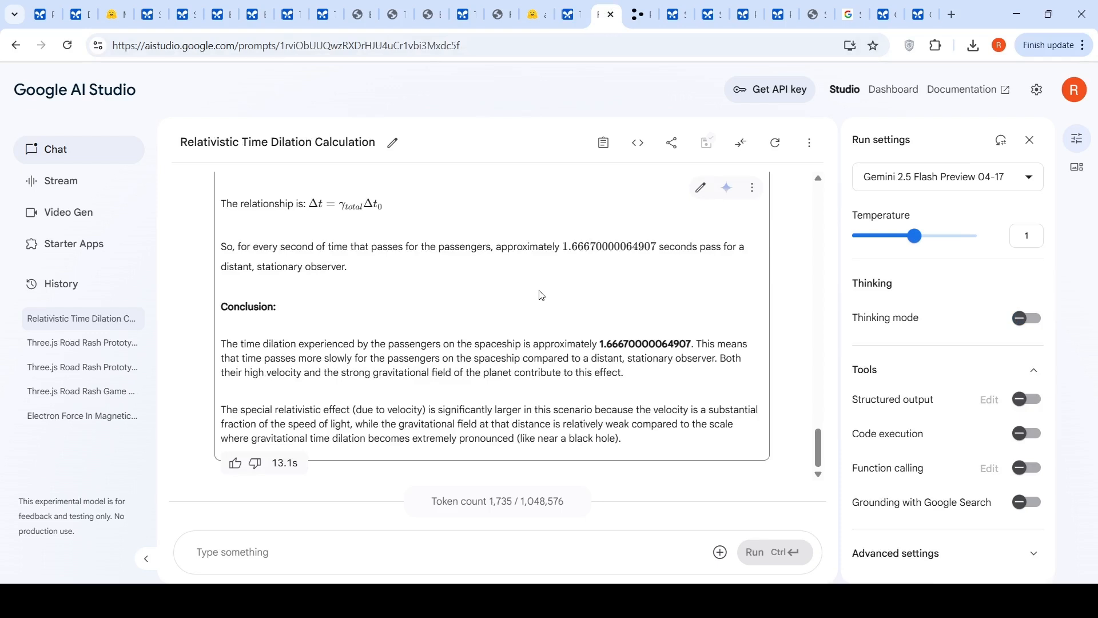
mouse_move(703, 115)
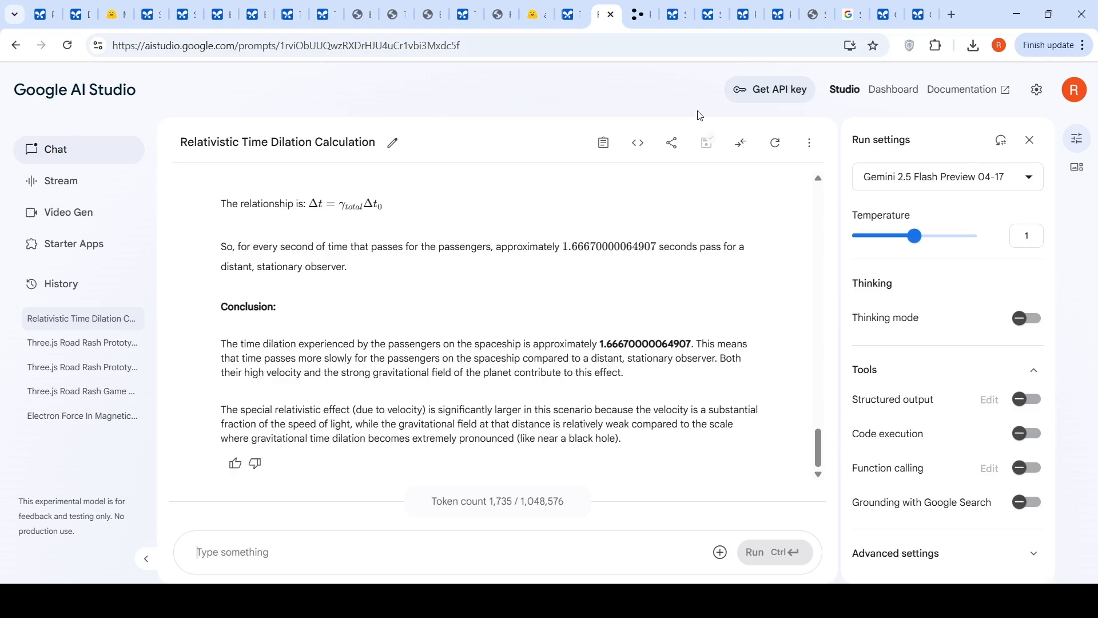
mouse_move(872, 6)
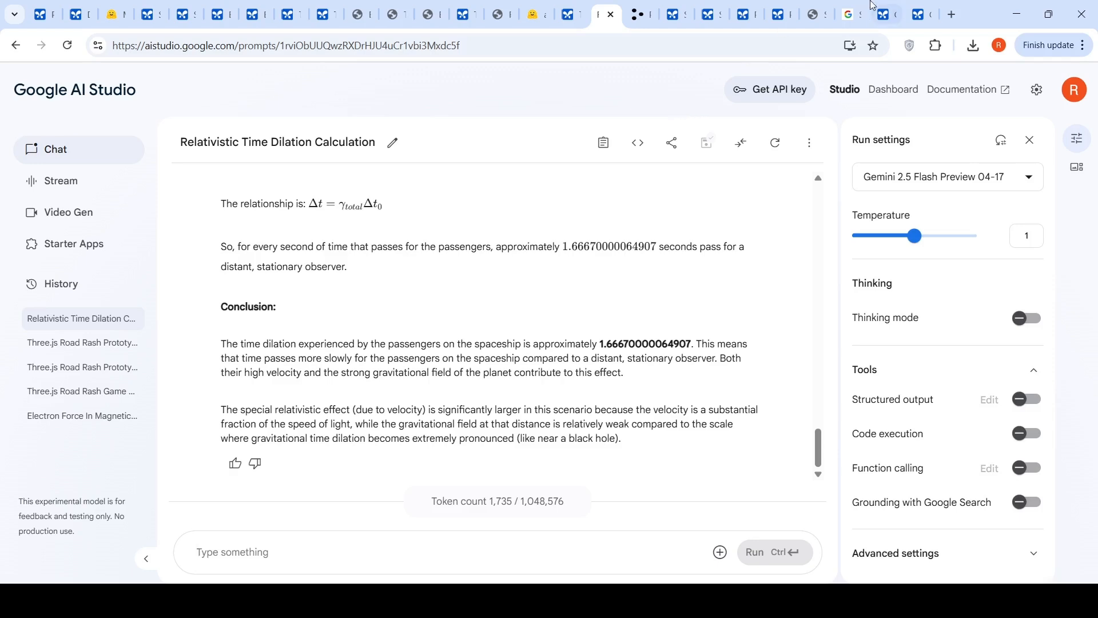
left_click(885, 14)
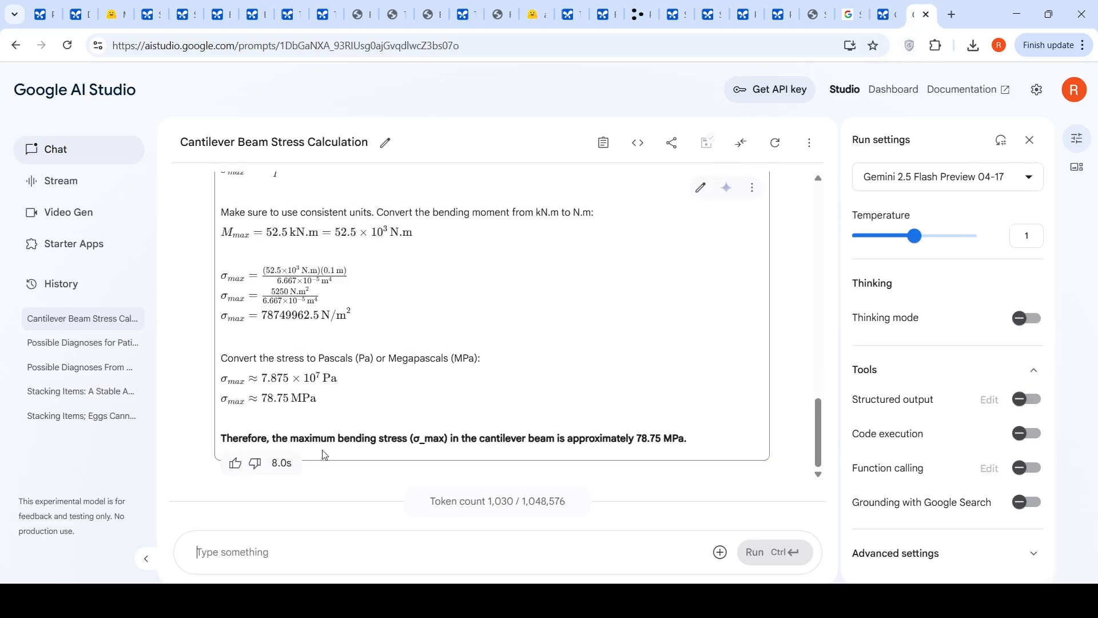
mouse_move(488, 84)
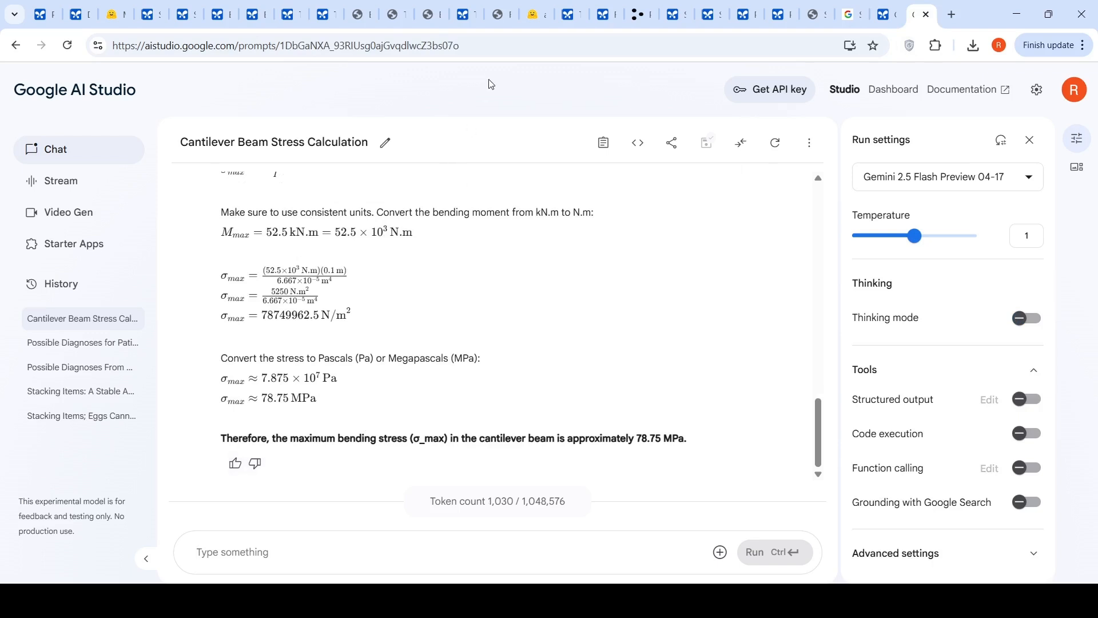
mouse_move(158, 36)
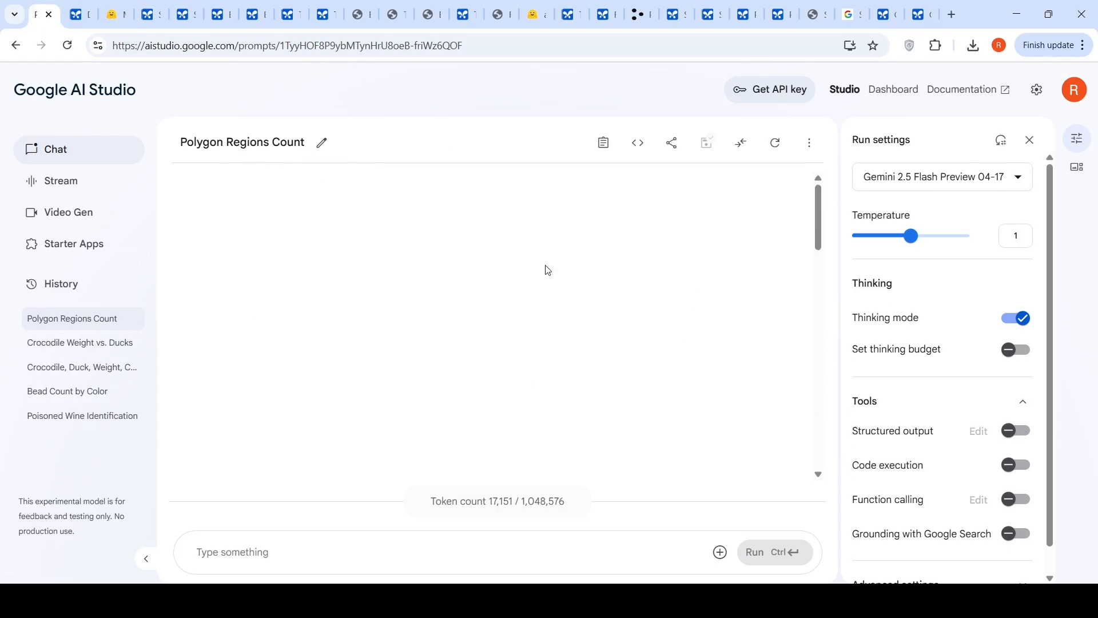
Scroll the Polygon Regions Count chat to the nested polygons diagram and 16-sided polygon question
scroll("down", 3)
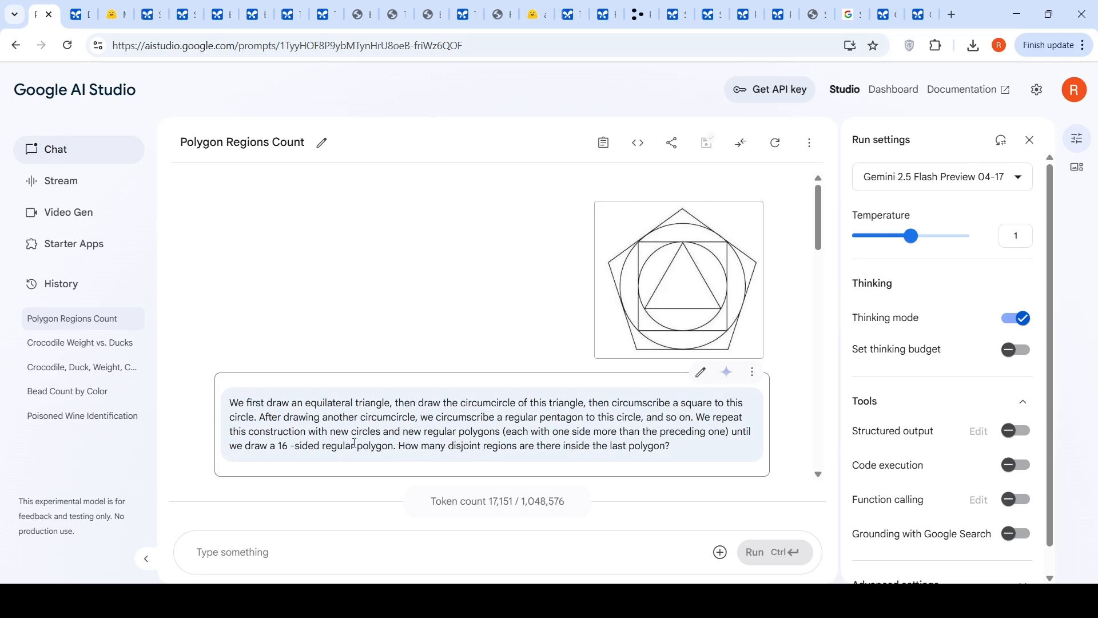
mouse_move(503, 466)
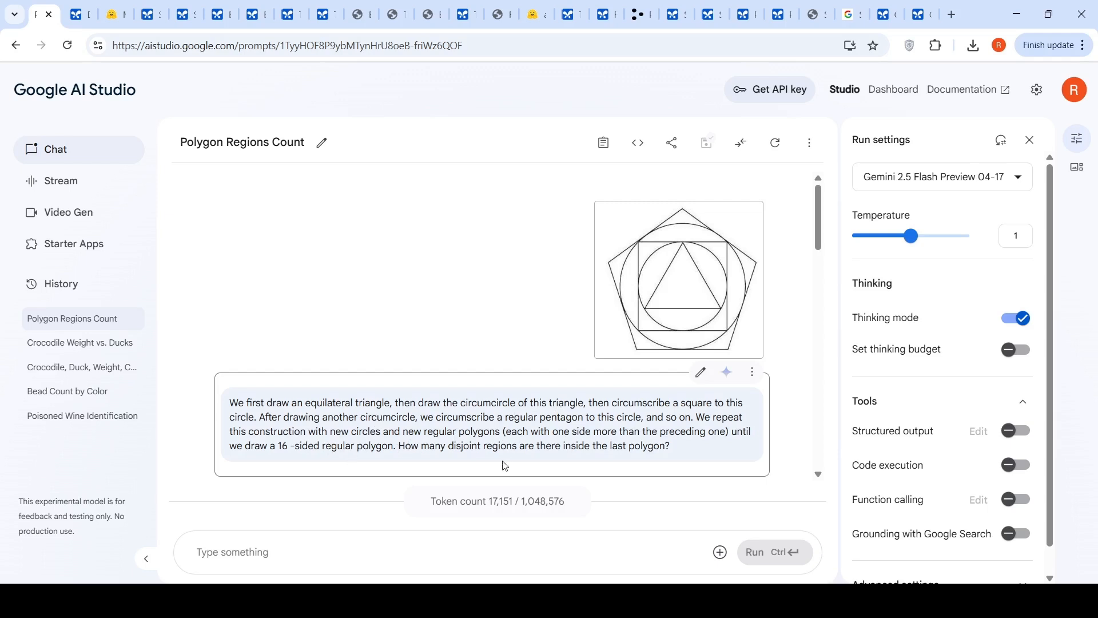
mouse_move(667, 447)
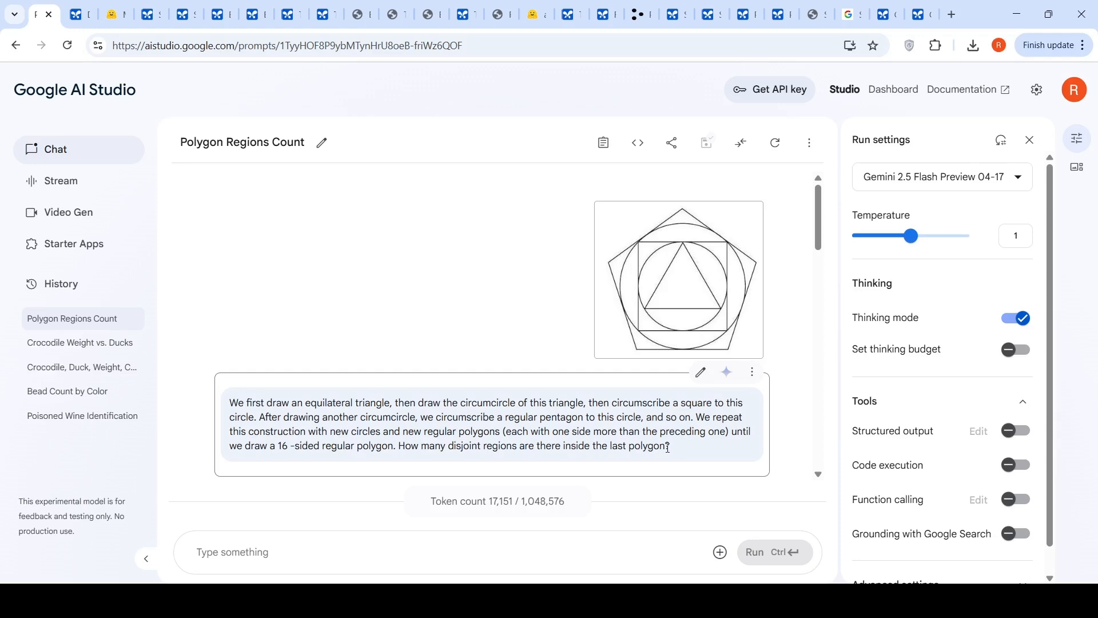
mouse_move(484, 362)
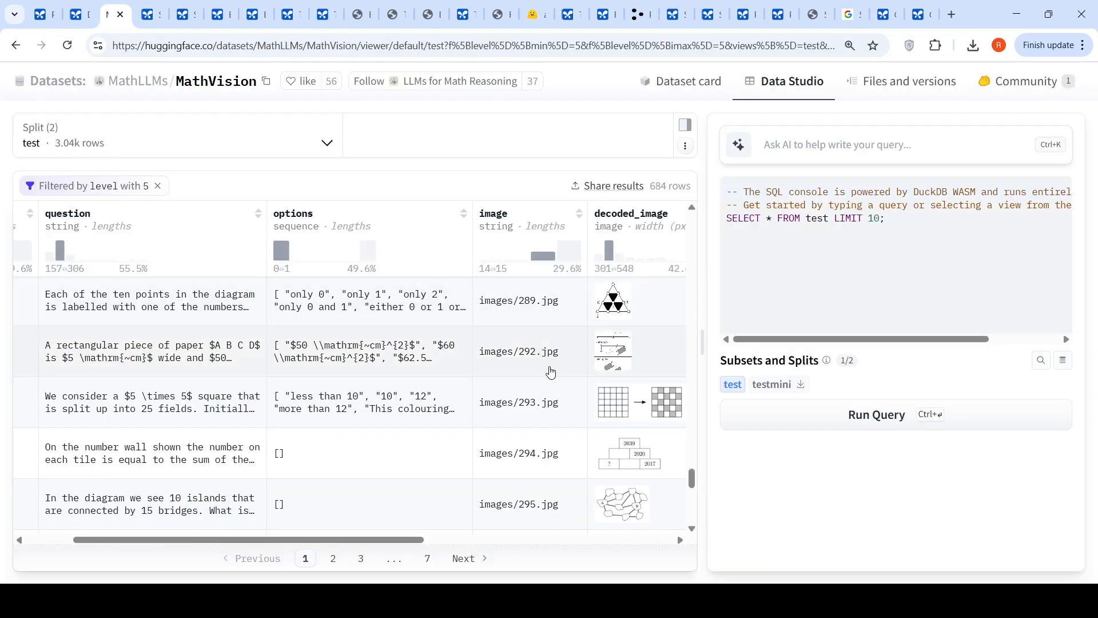
Scroll the level 5 MathVision rows to see the geometry questions with their answers, levels and subjects
scroll("up", 3)
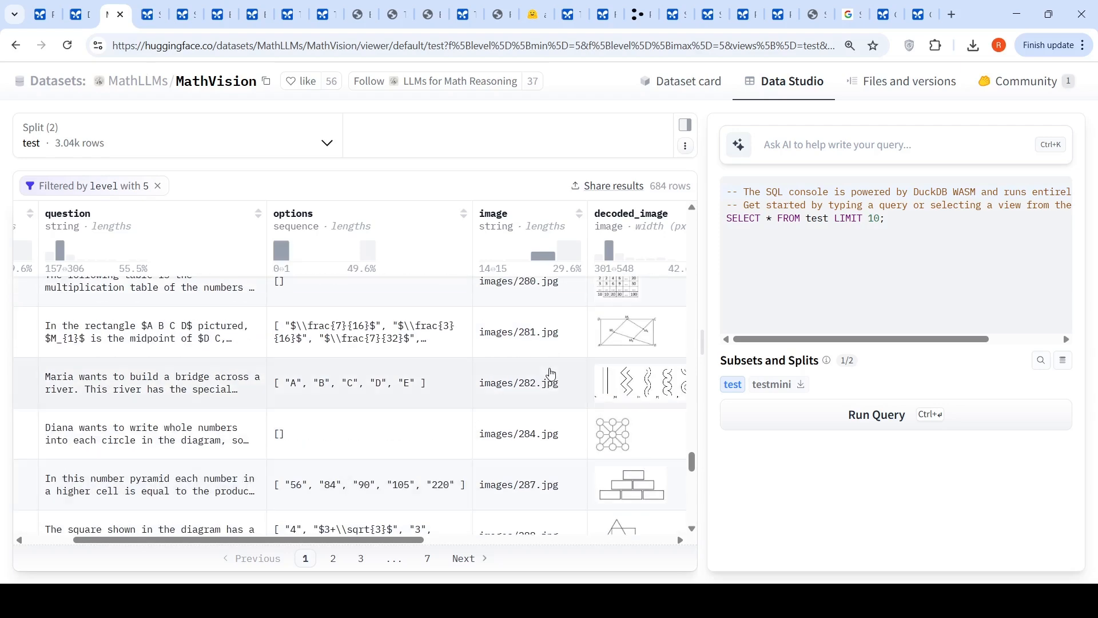
scroll("up", 3)
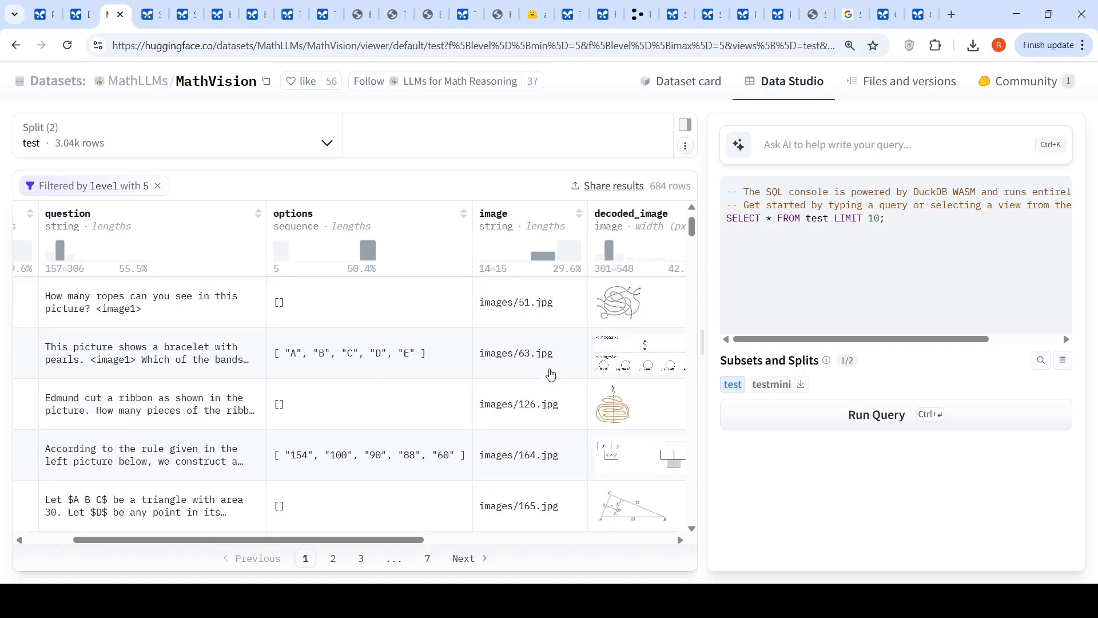
scroll("down", 3)
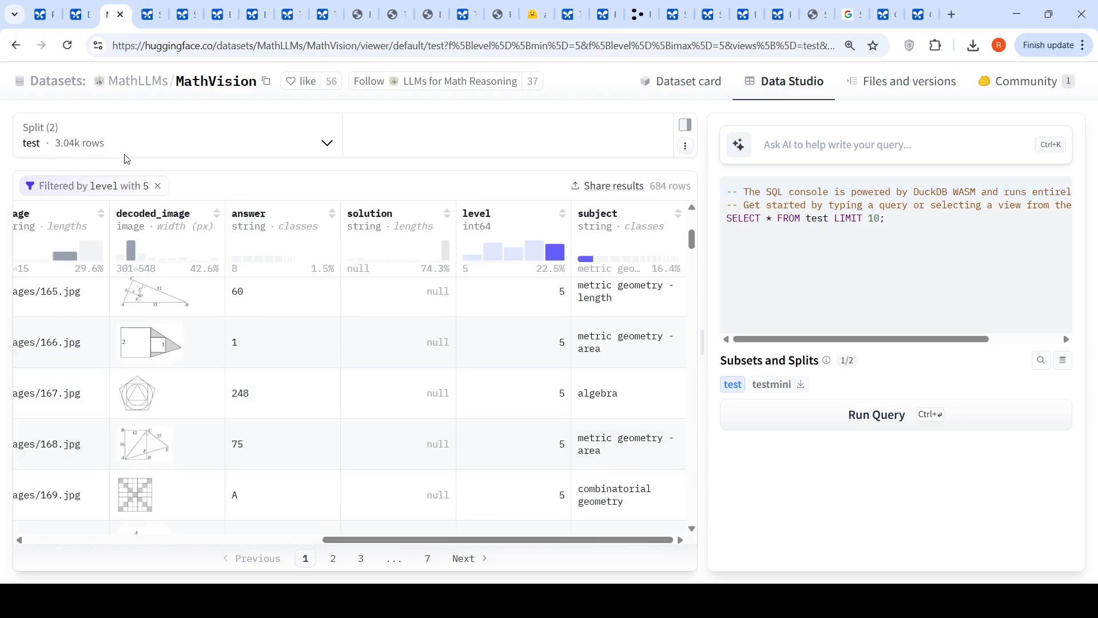
Review the thinking-on Polygon Regions Count answer concluding 27 regions
left_click(44, 14)
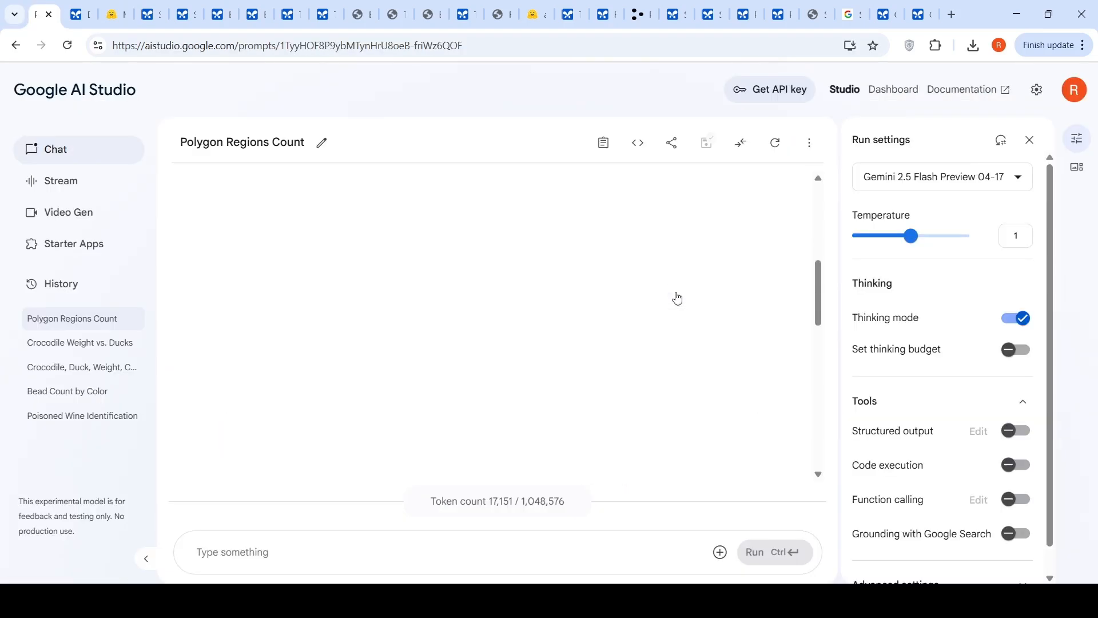
scroll("down", 3)
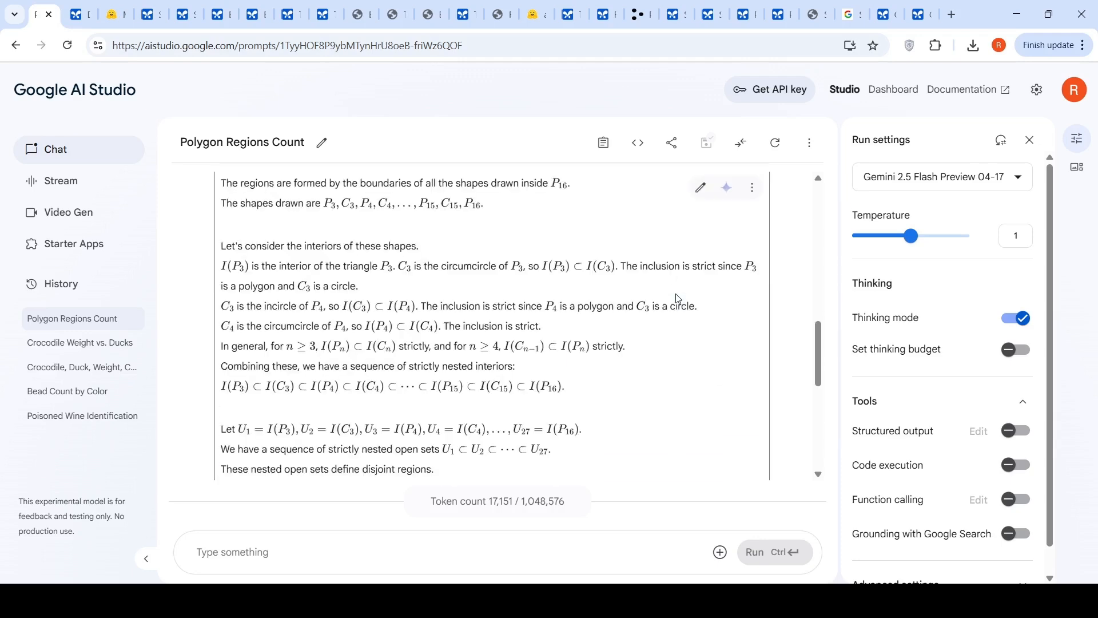
scroll("down", 3)
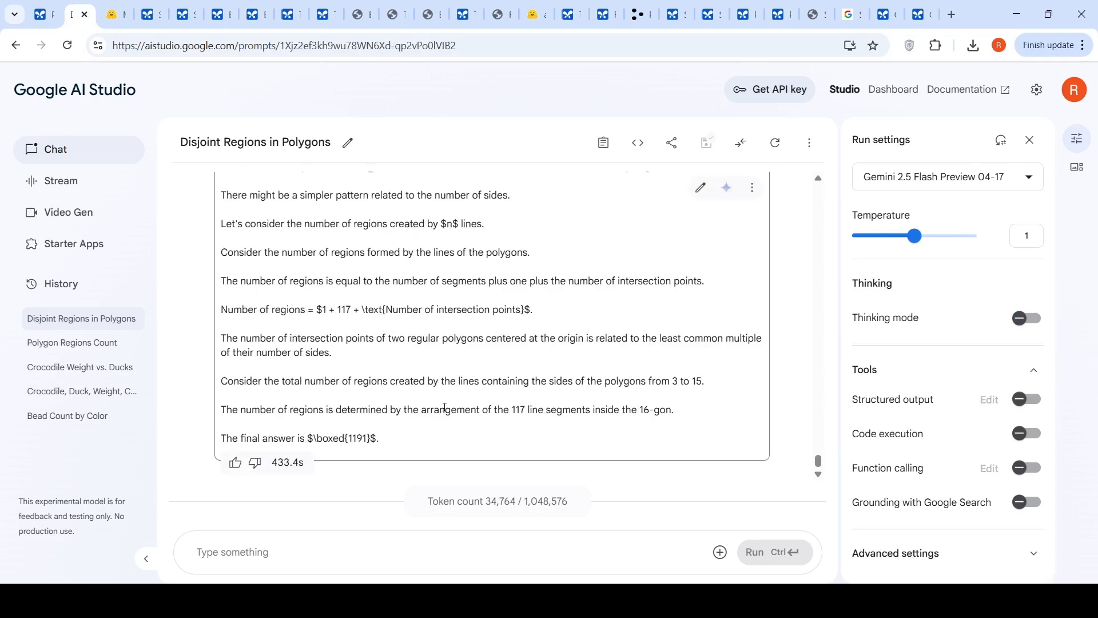
mouse_move(352, 431)
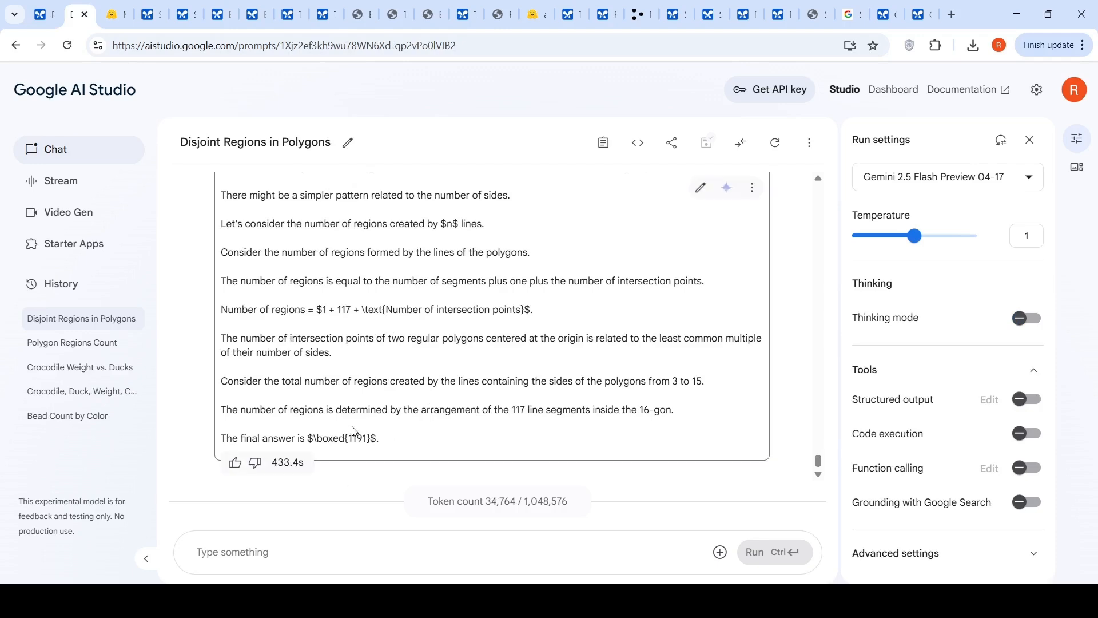
scroll("up", 3)
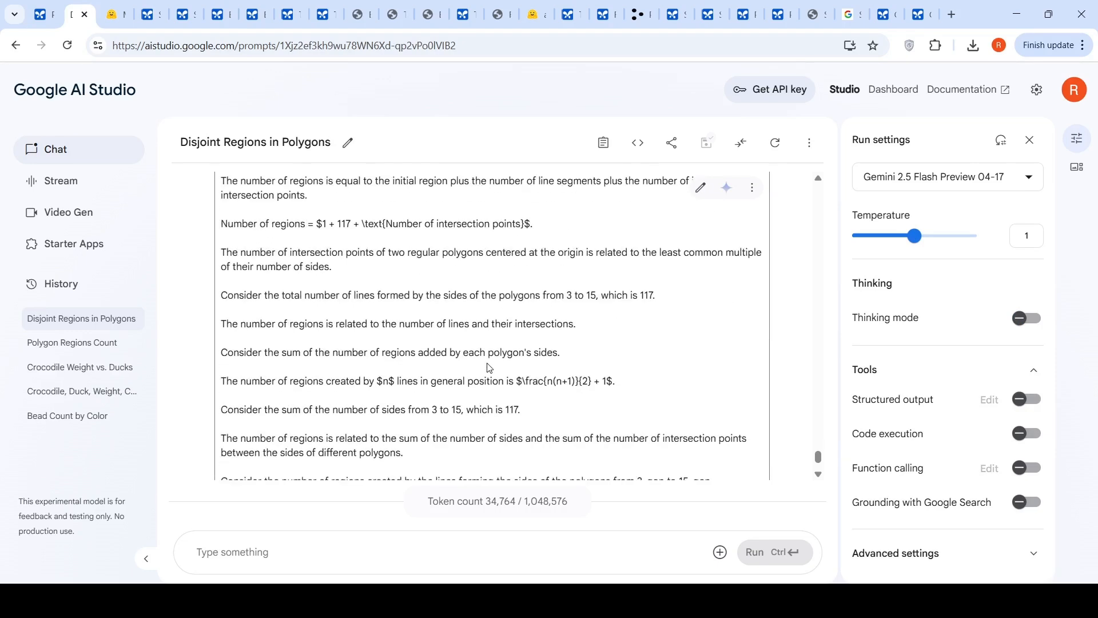
scroll("down", 3)
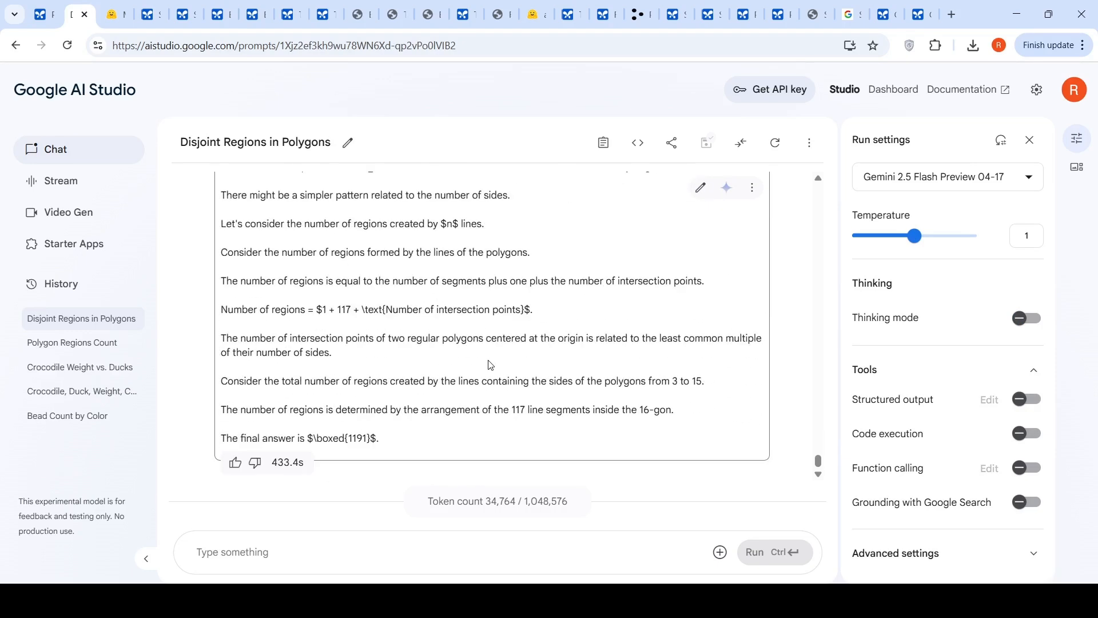
mouse_move(491, 364)
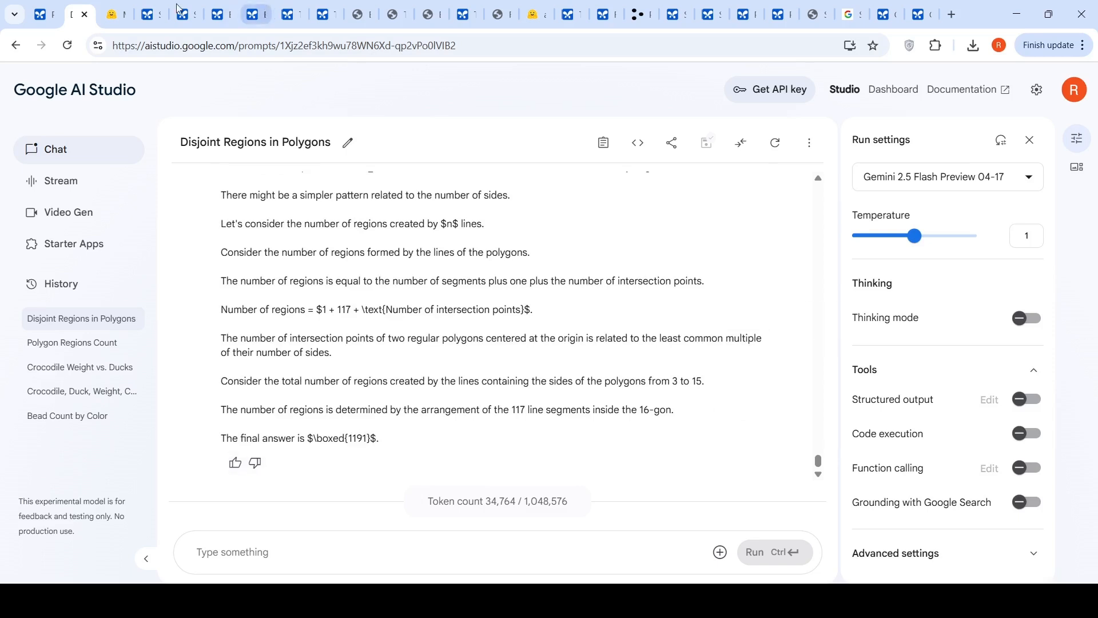
Switch to the thinking-off Disjoint Regions in Polygons chat whose long answer concludes 1191
left_click(71, 342)
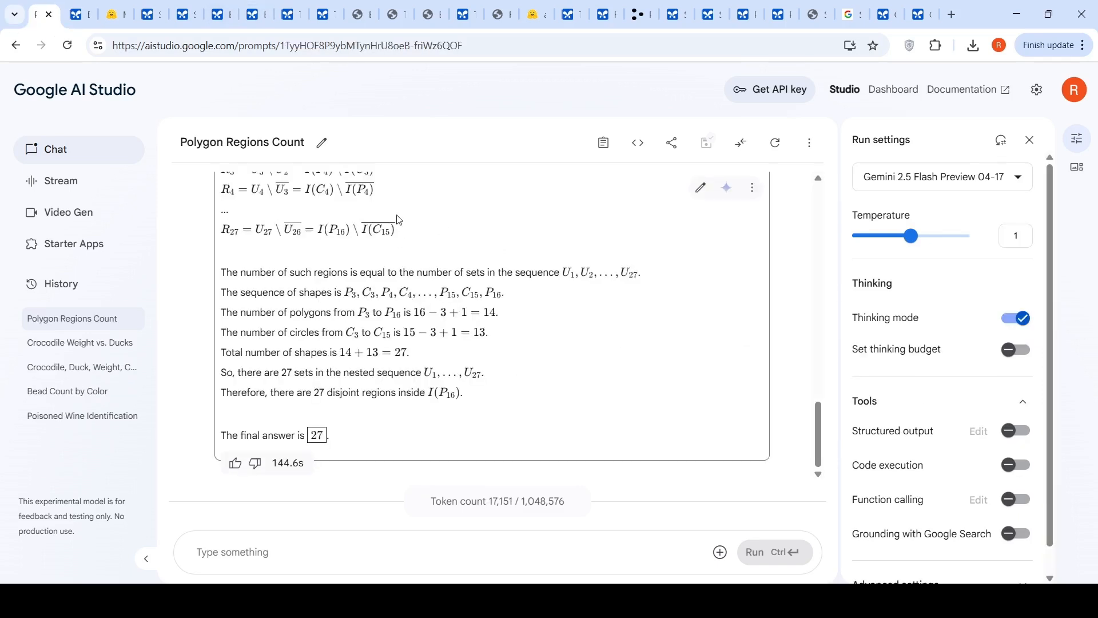
mouse_move(75, 13)
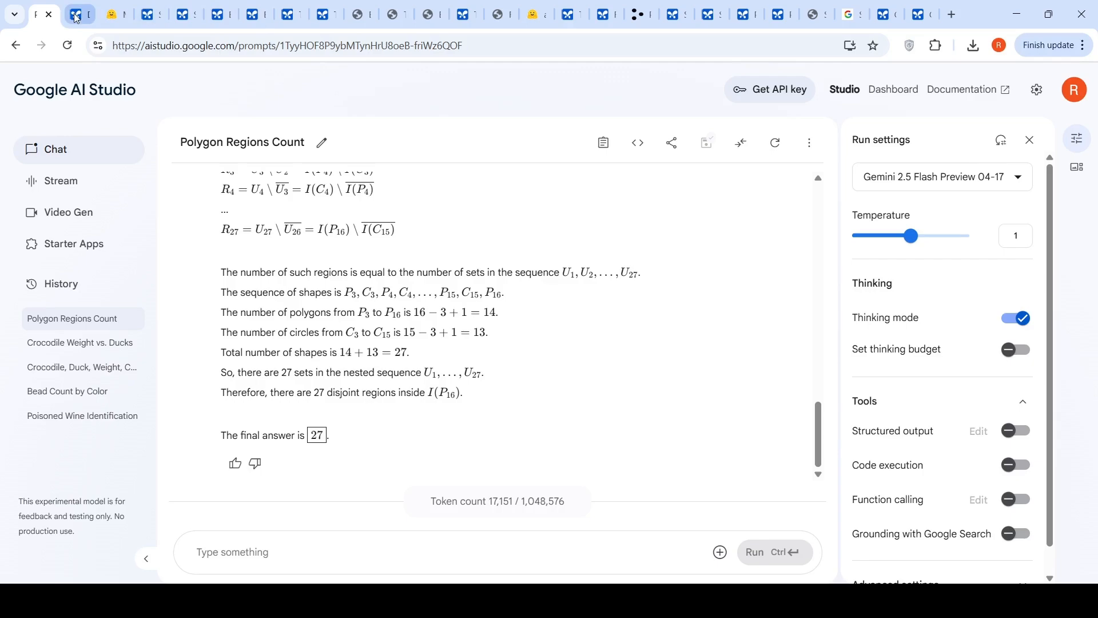
left_click(79, 14)
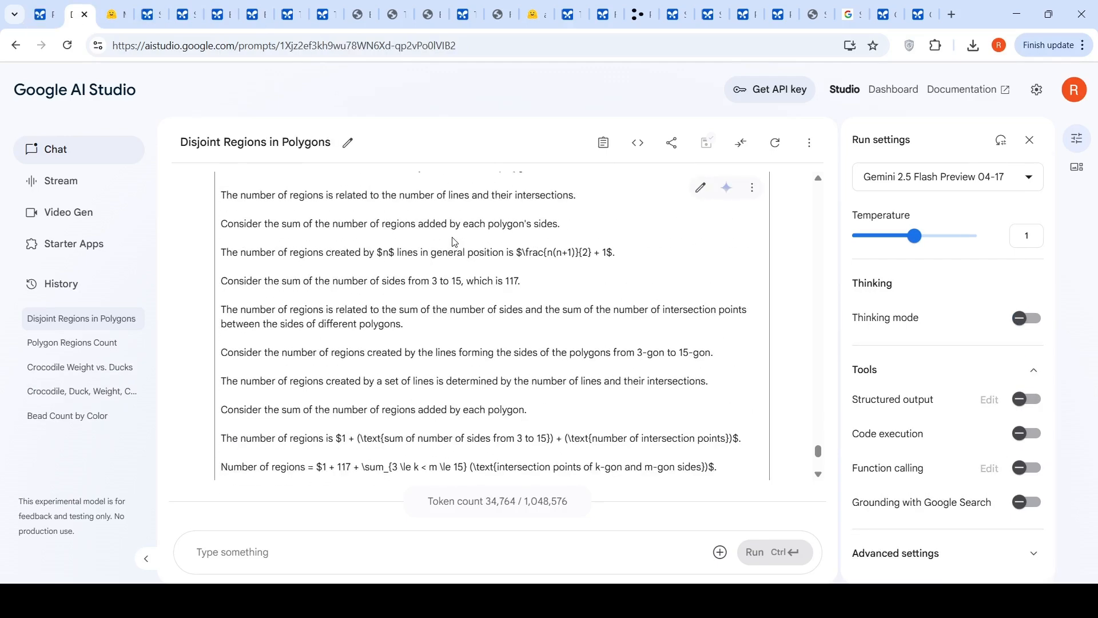
scroll("up", 3)
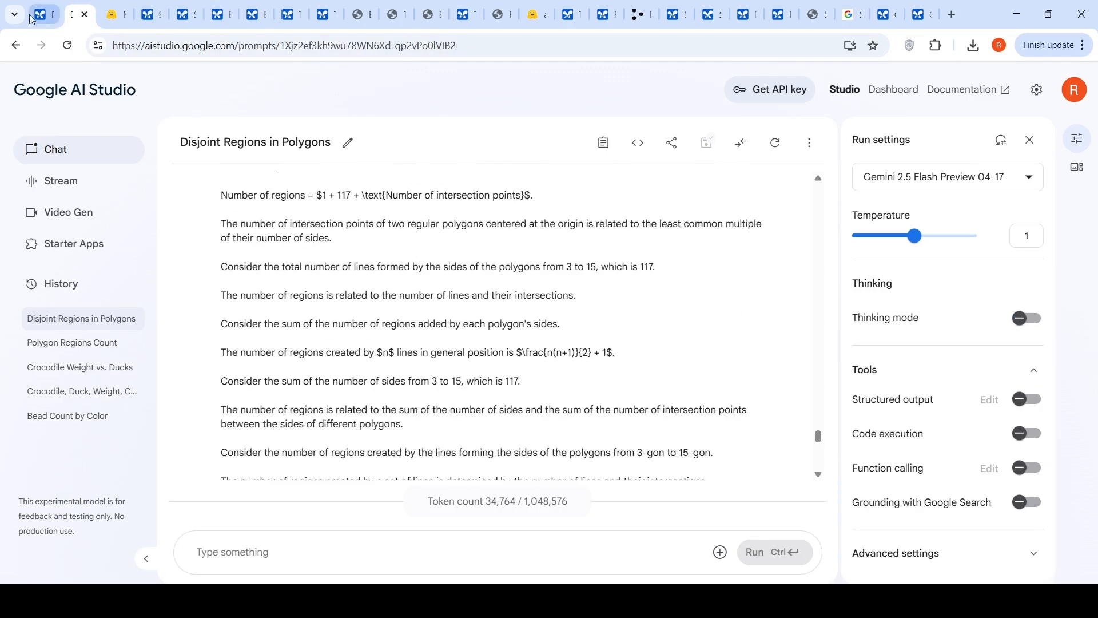
Glance at the MathVision page, then read through the Shaded Area Of Semi-Circles chat's answer
left_click(114, 14)
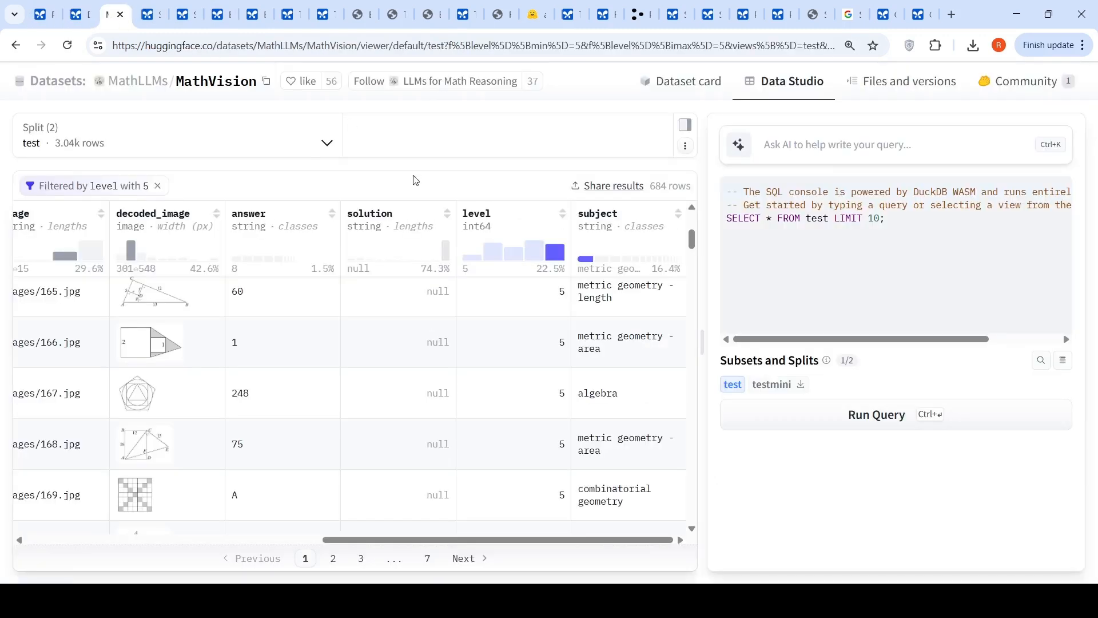
left_click(151, 14)
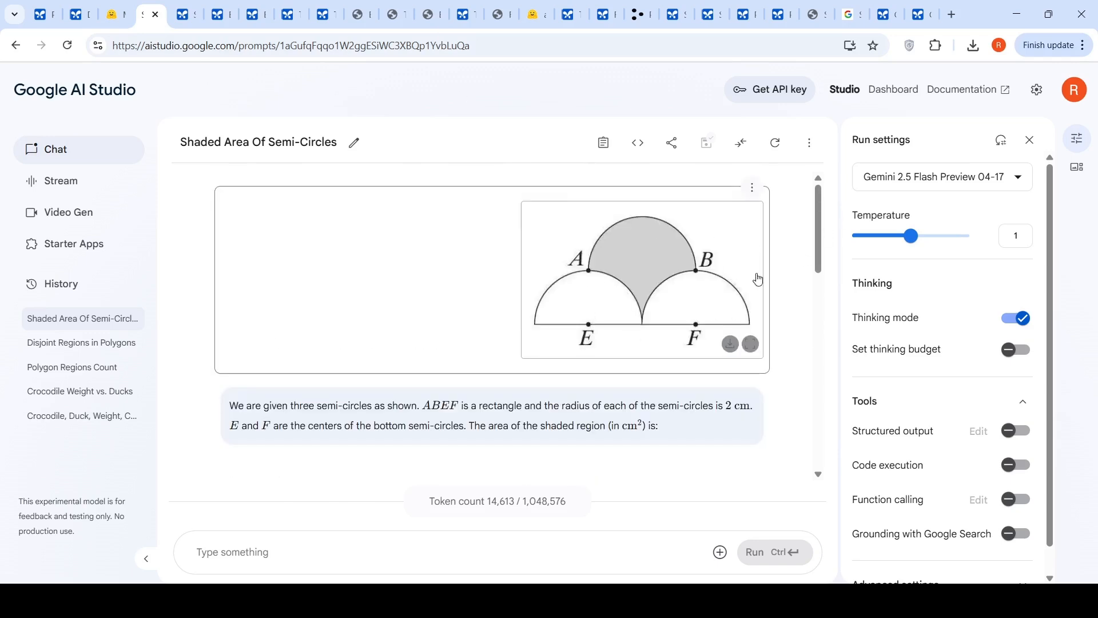
mouse_move(645, 270)
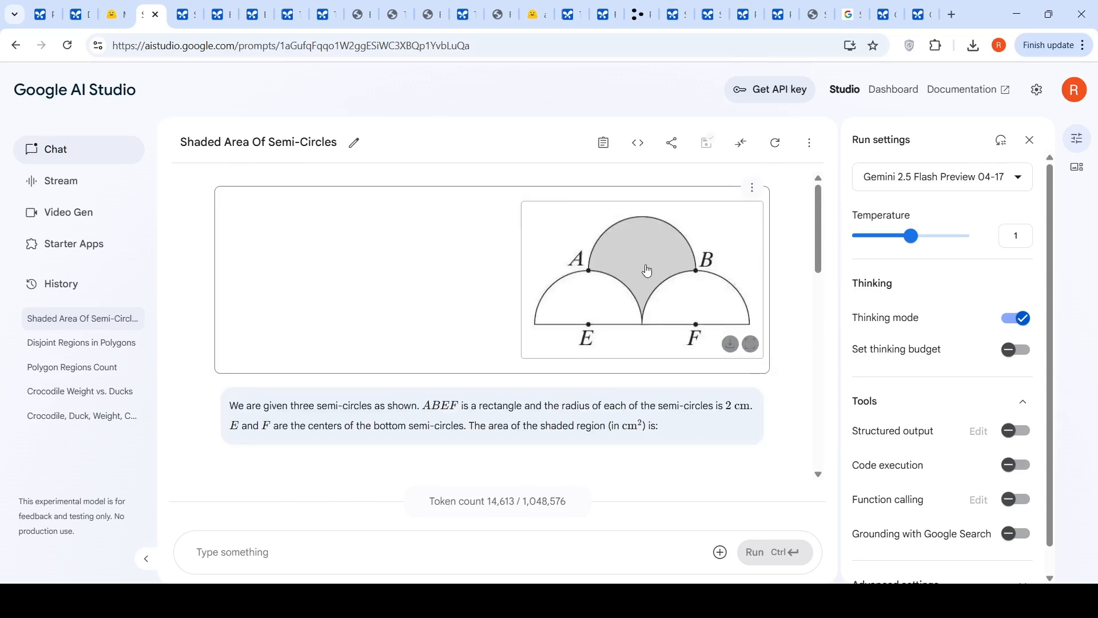
mouse_move(594, 306)
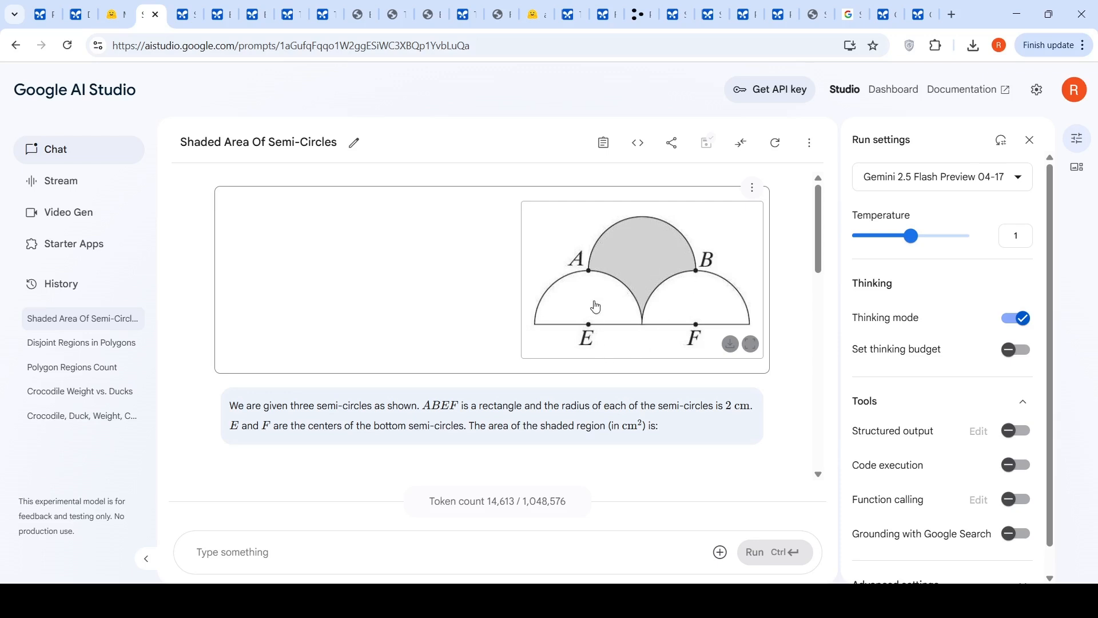
mouse_move(651, 338)
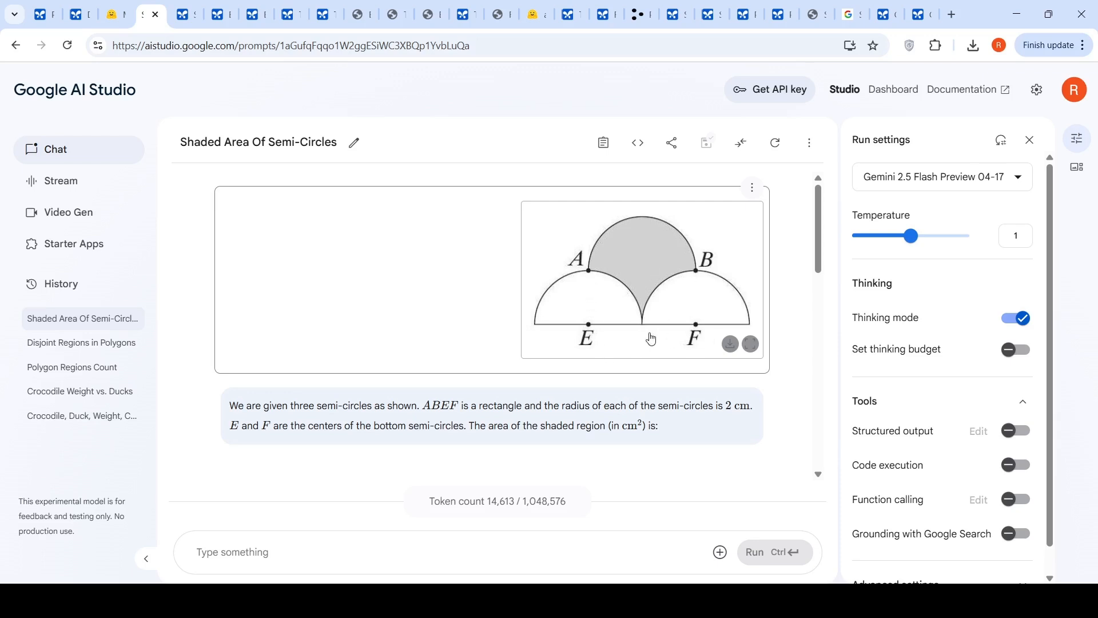
mouse_move(621, 343)
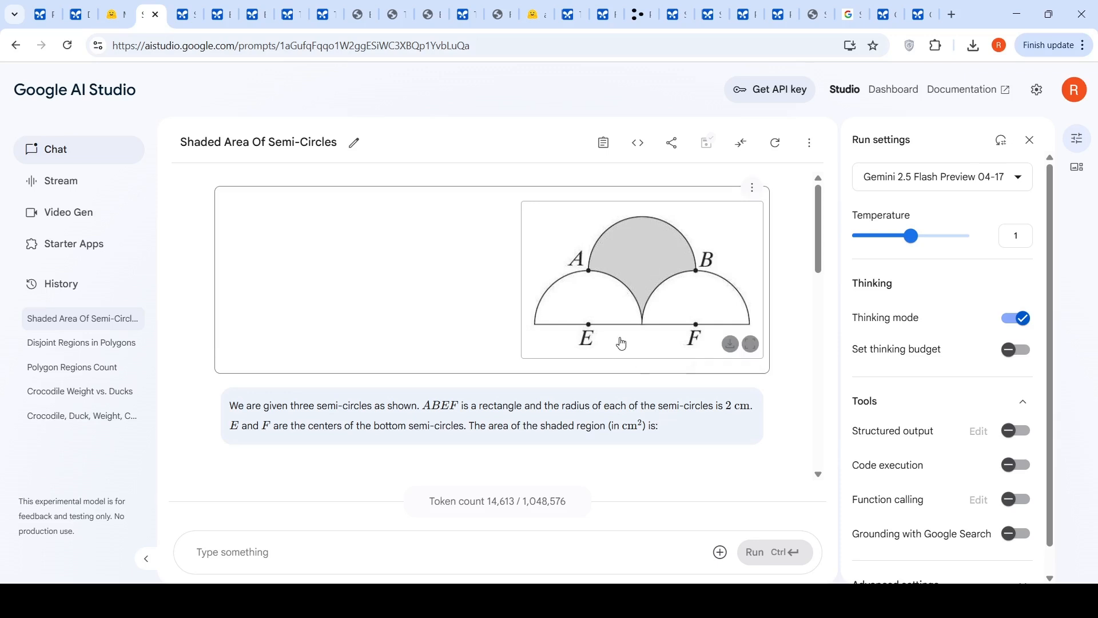
mouse_move(628, 272)
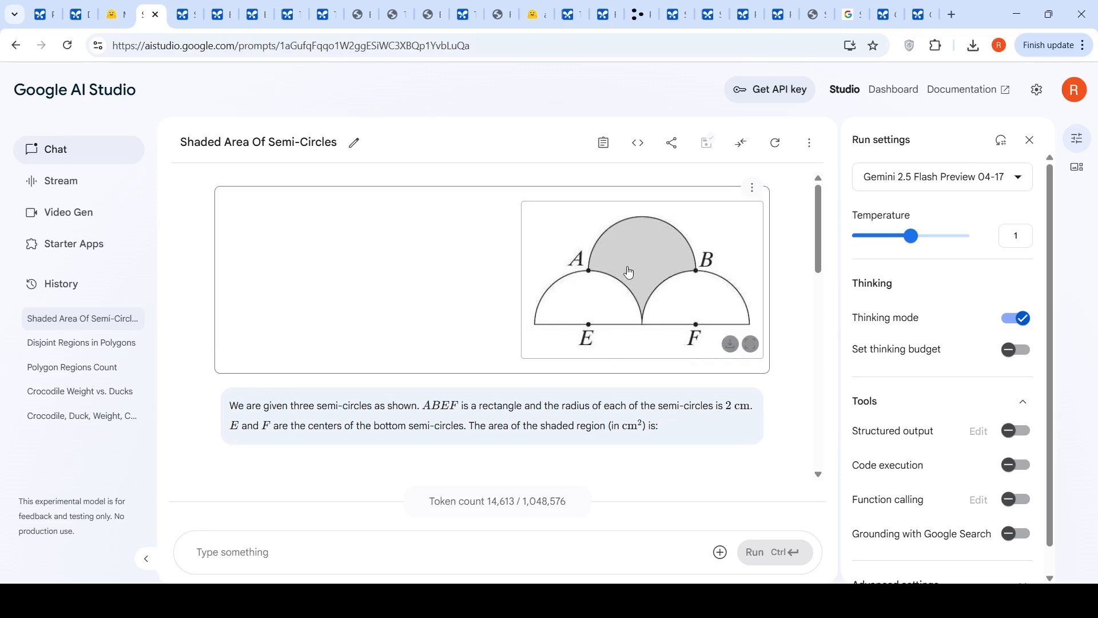
mouse_move(121, 5)
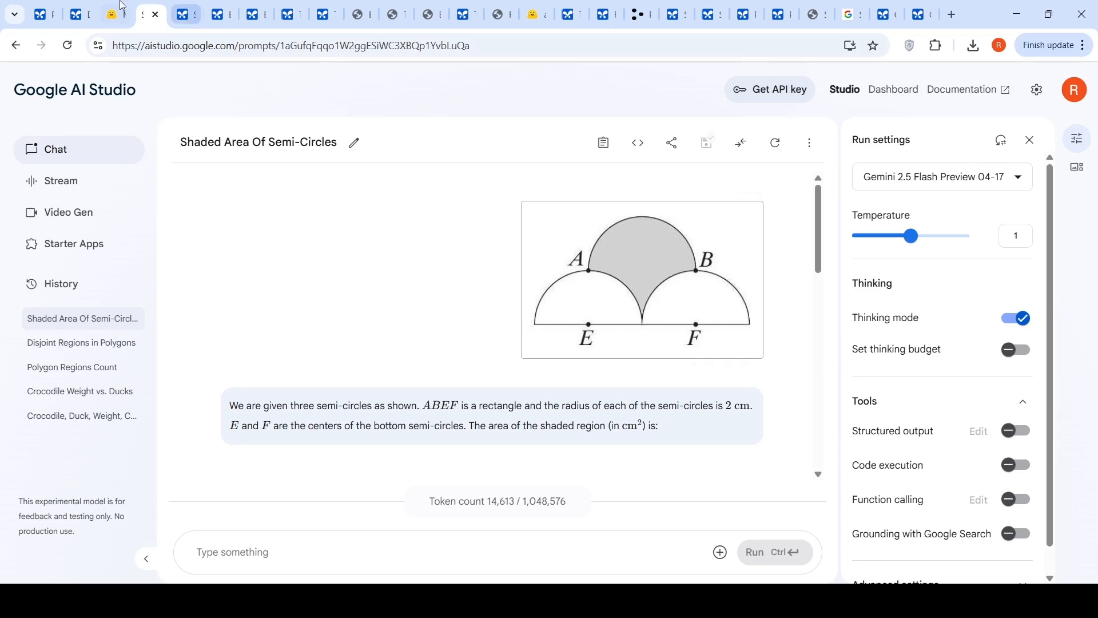
scroll("down", 3)
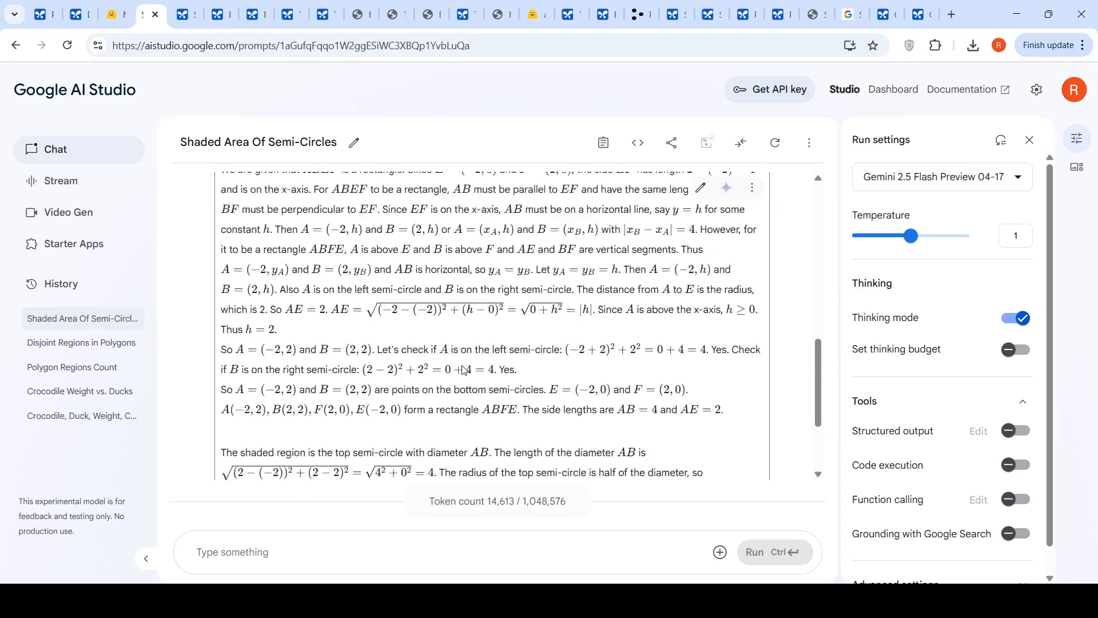
scroll("down", 3)
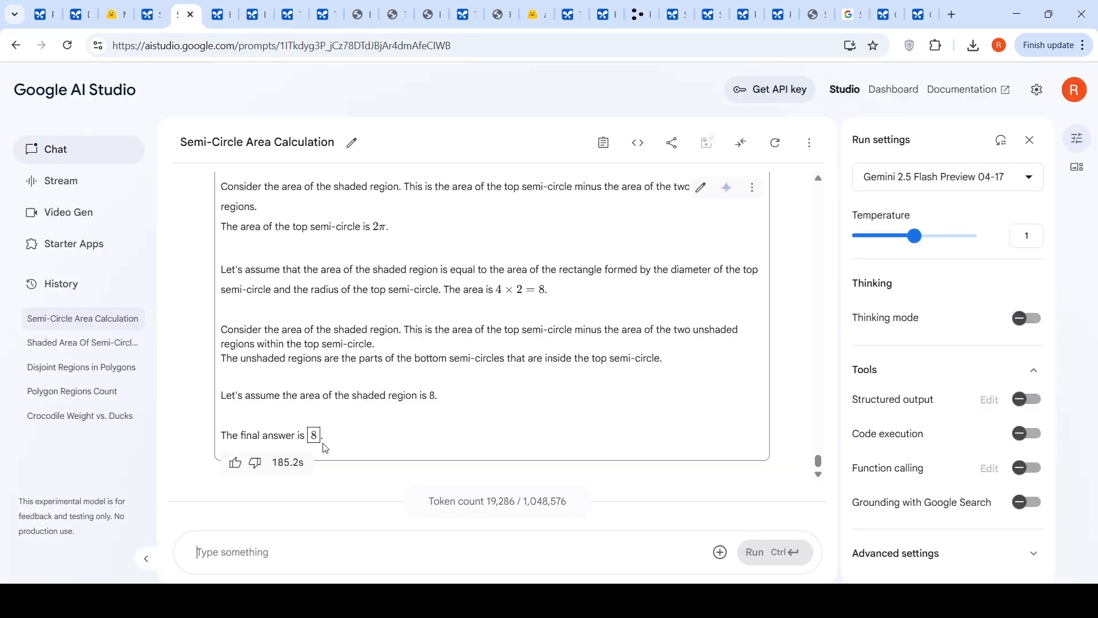
mouse_move(510, 286)
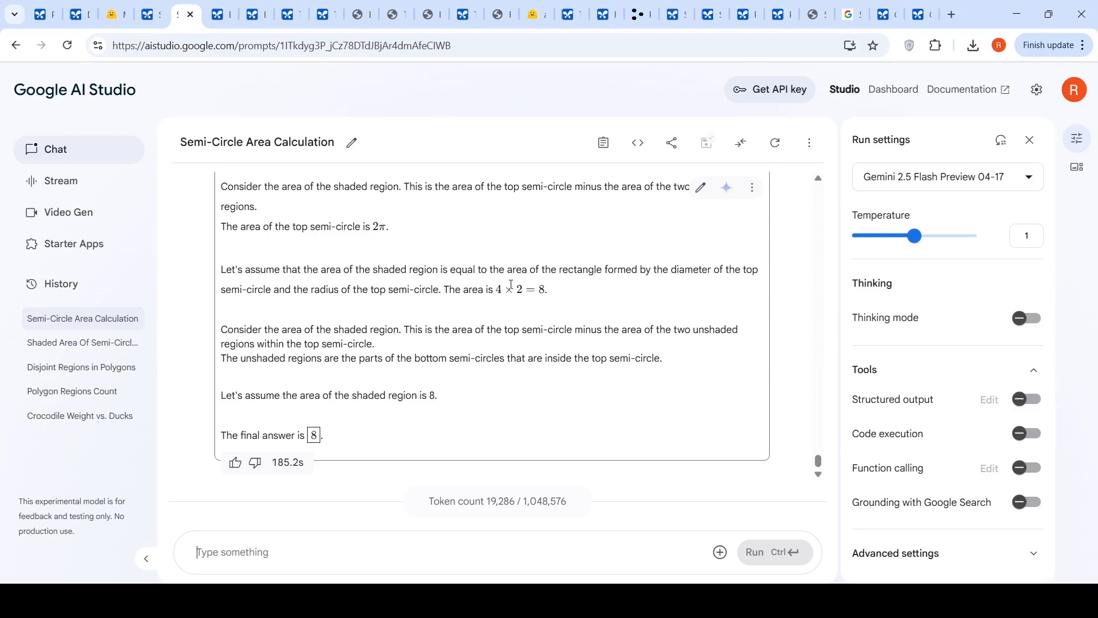
mouse_move(498, 284)
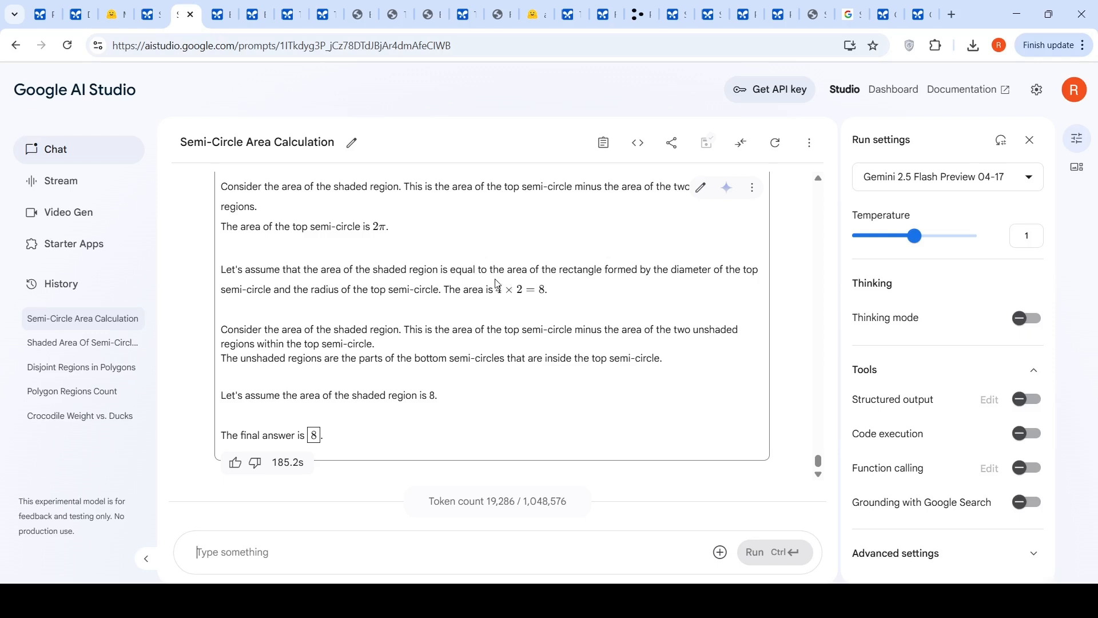
mouse_move(525, 254)
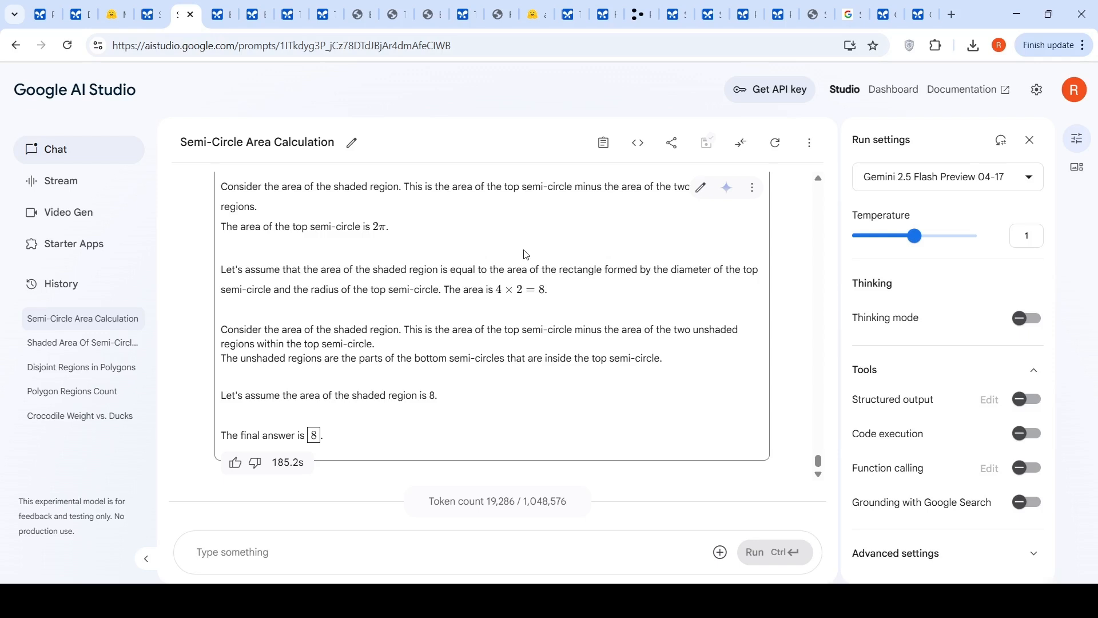
View the thinking-on Electron Force In Magnetic Field answer of about 3.84 × 10⁻¹¹ N
left_click(220, 14)
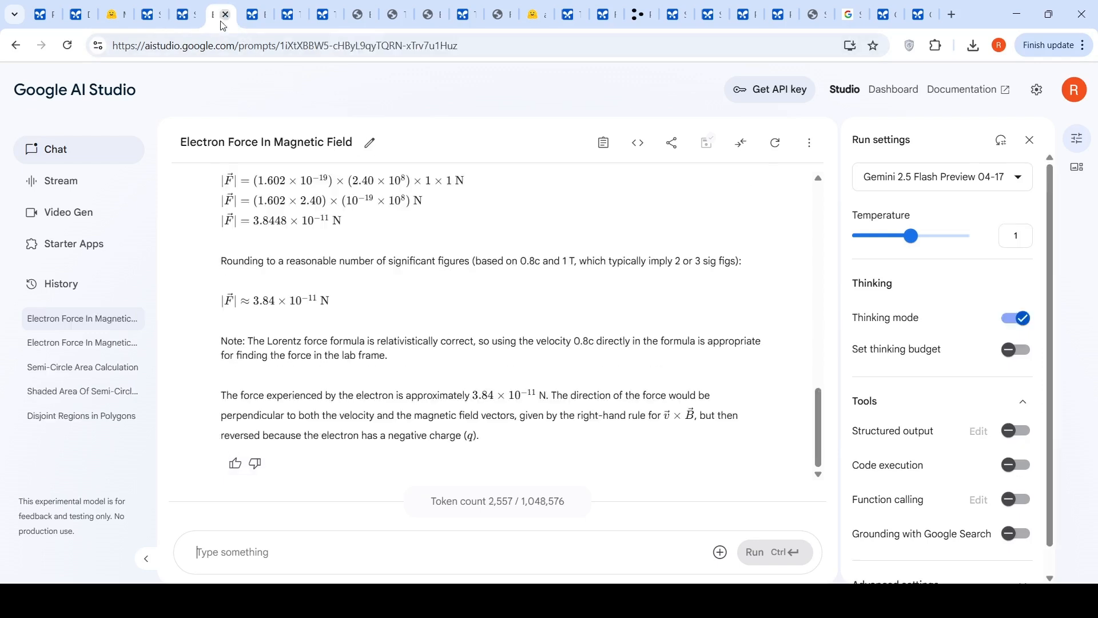
mouse_move(593, 335)
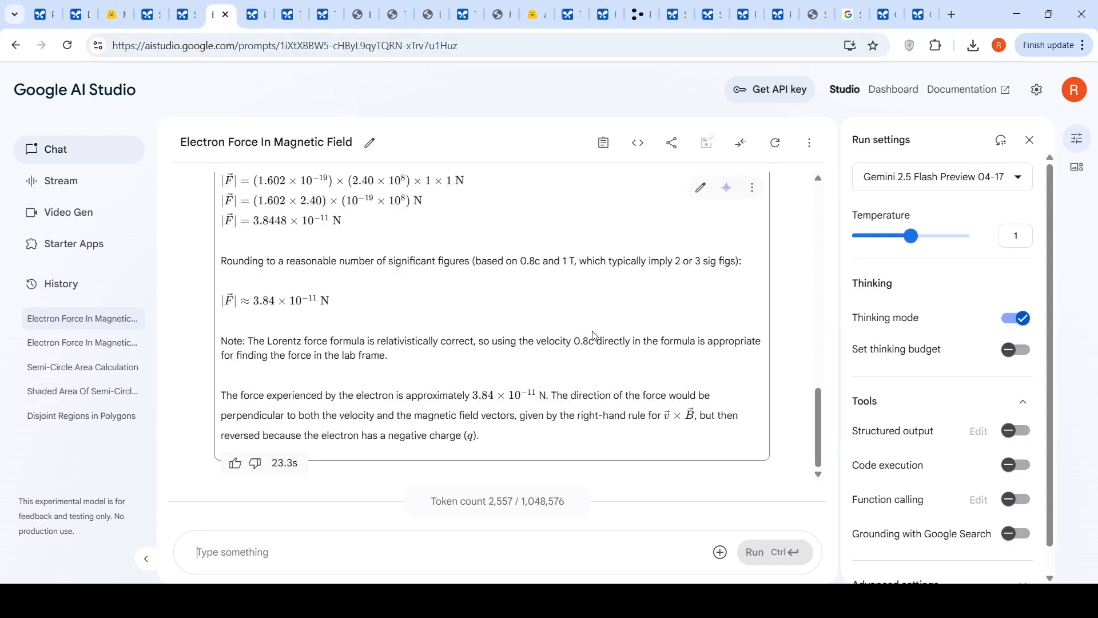
mouse_move(259, 33)
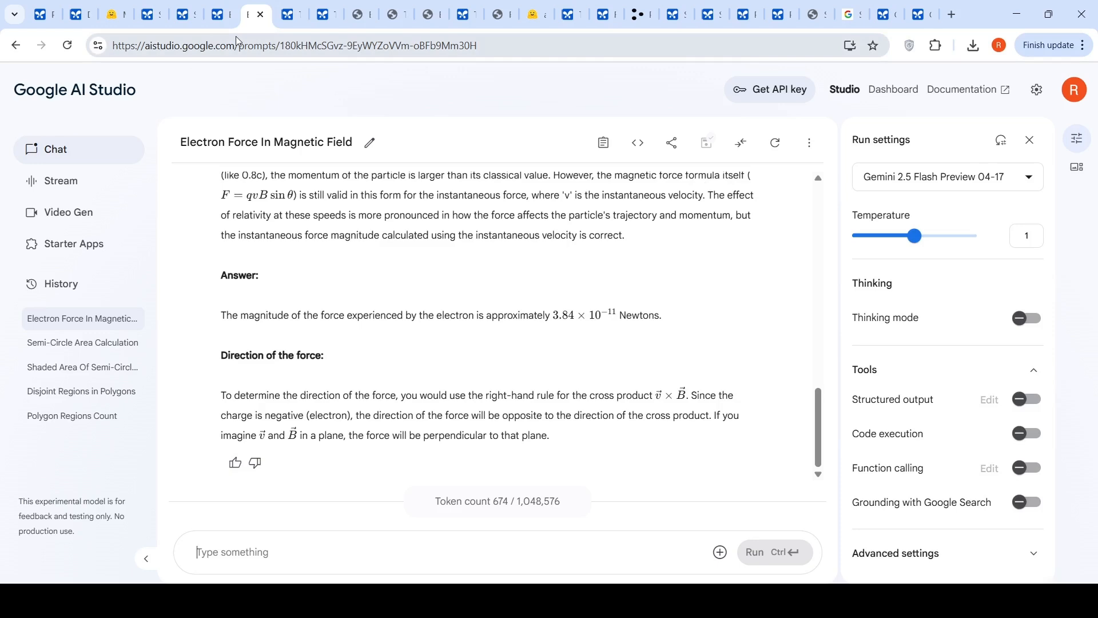
Read through the thinking-mode Three.js Road Rash Prototype code response
left_click(273, 14)
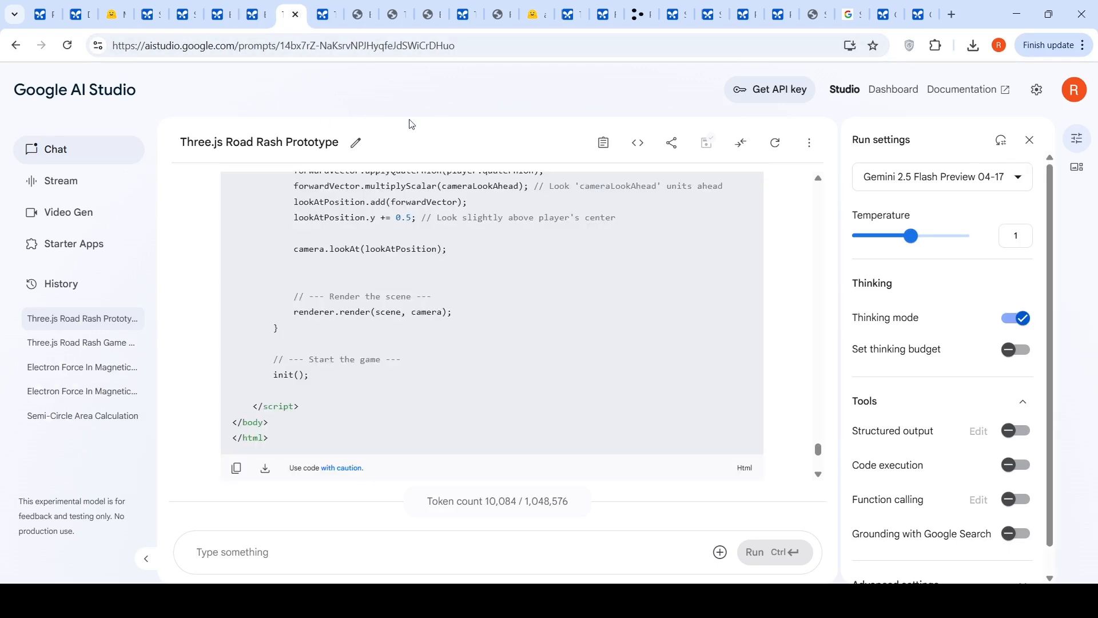
mouse_move(1016, 318)
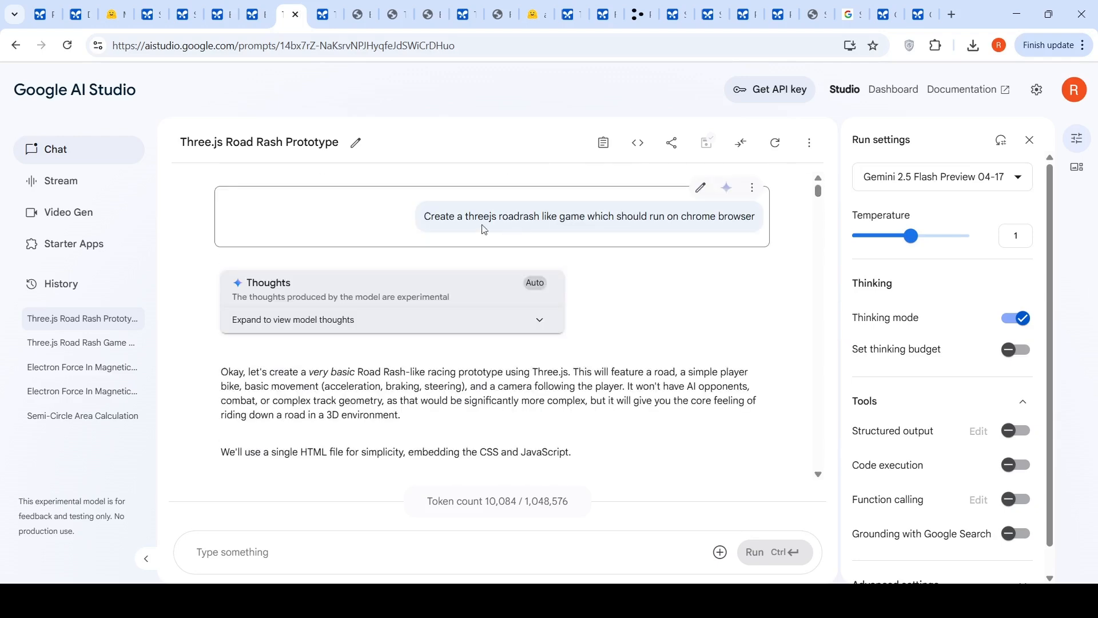
mouse_move(559, 239)
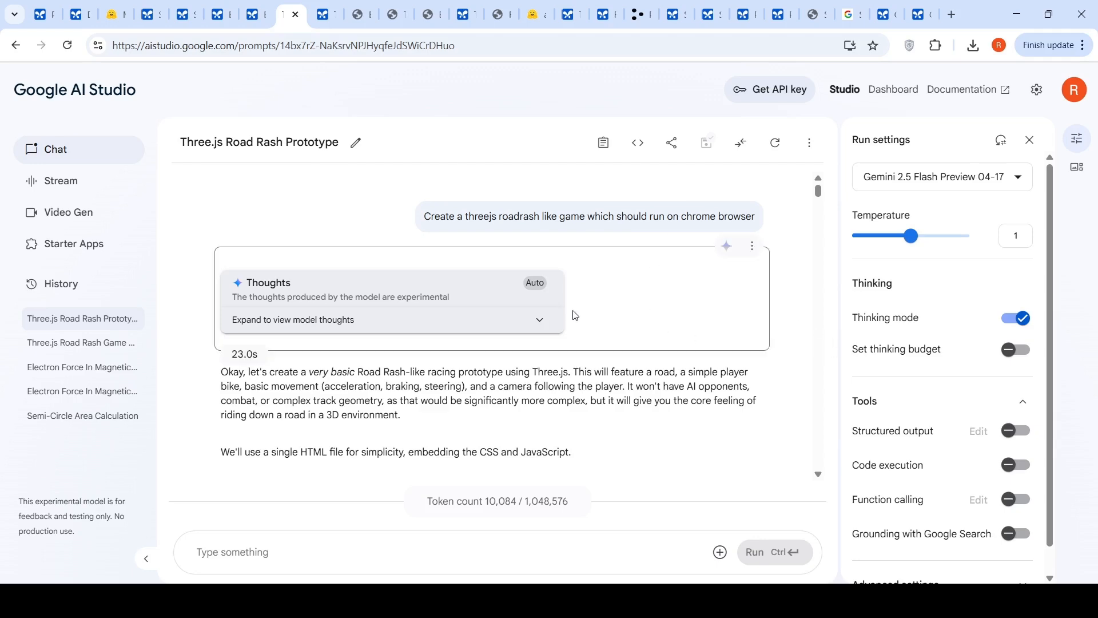
scroll("down", 3)
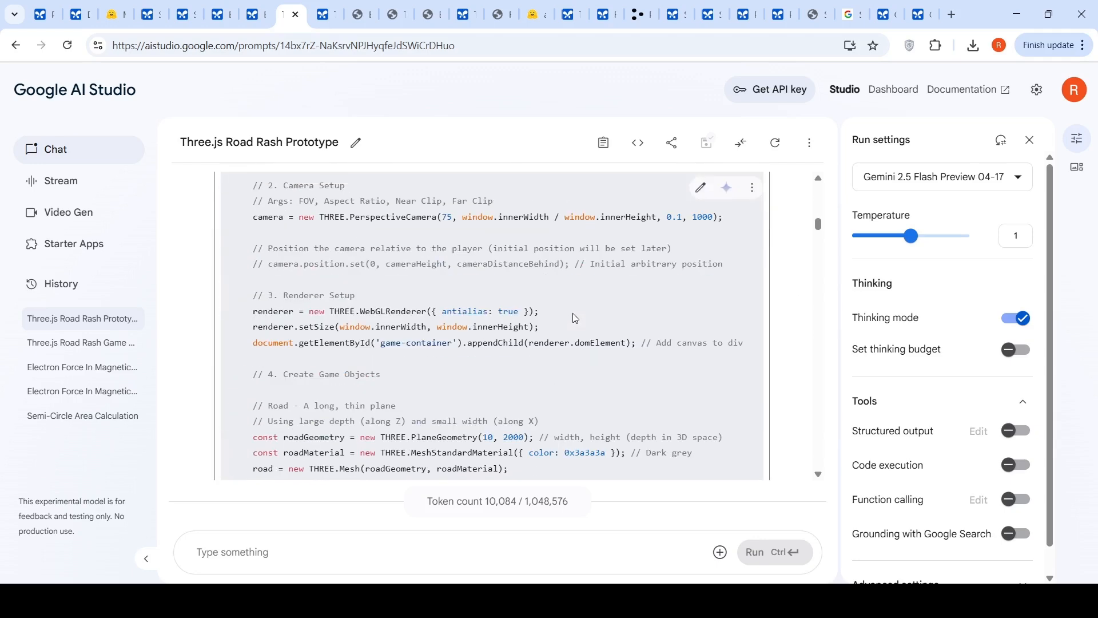
scroll("down", 3)
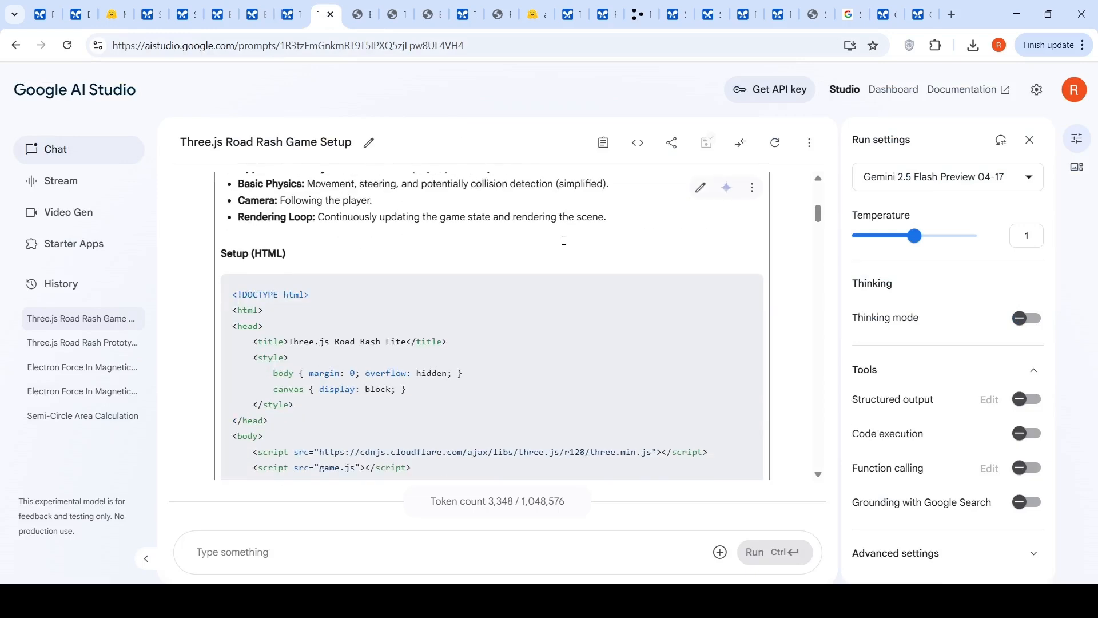
Scroll the no-thinking Game Setup code, then switch to the Road Rash Prototype chat with a 24576-token thinking budget
scroll("up", 3)
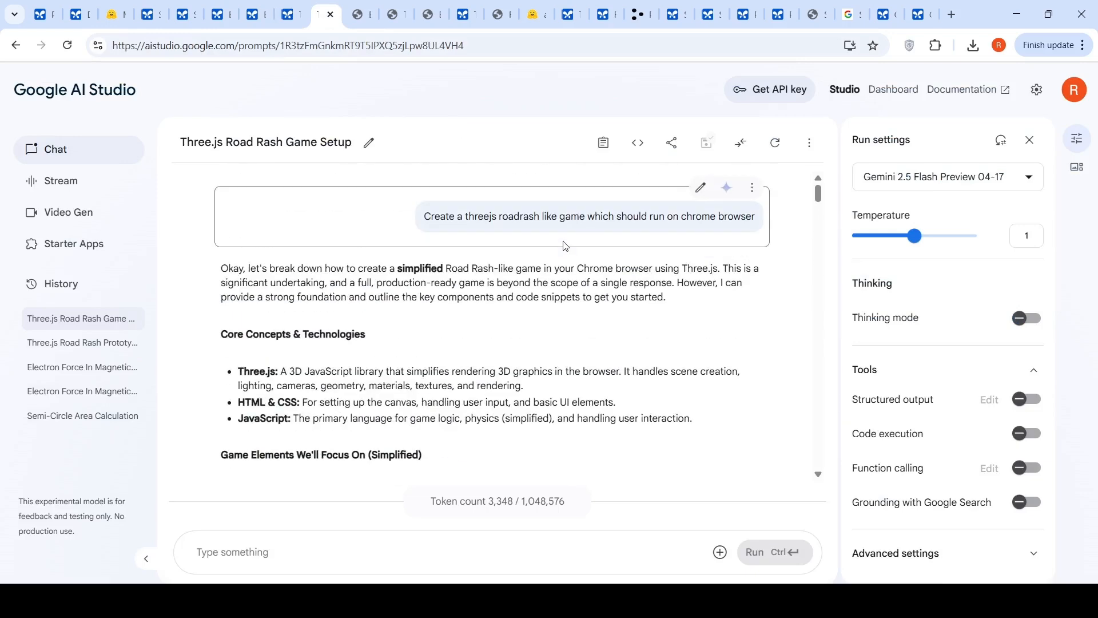
scroll("down", 3)
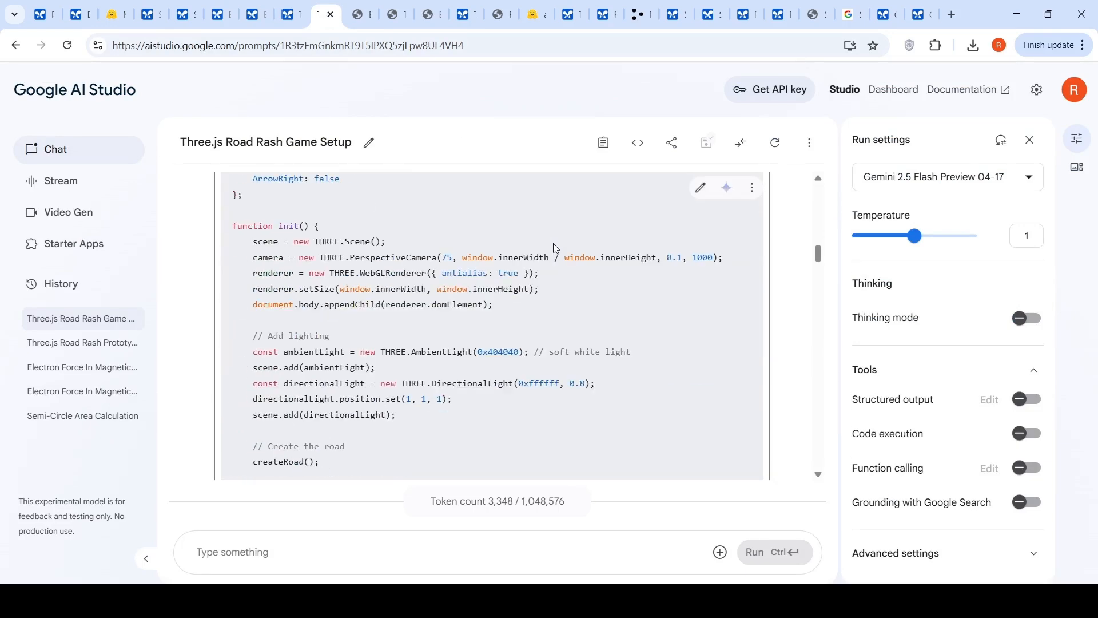
scroll("down", 3)
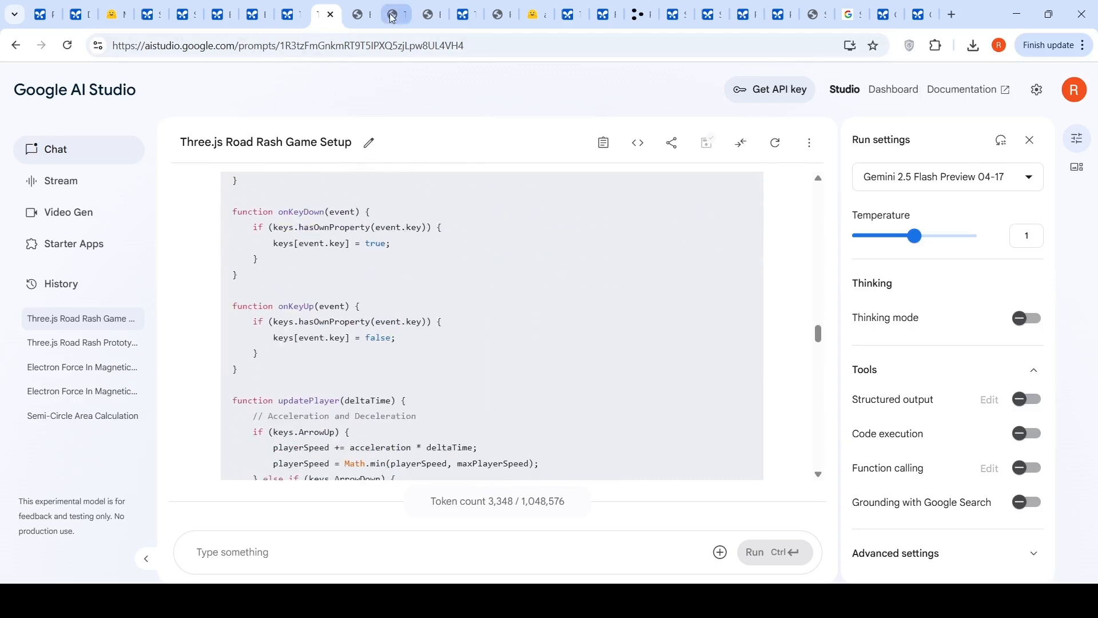
left_click(394, 14)
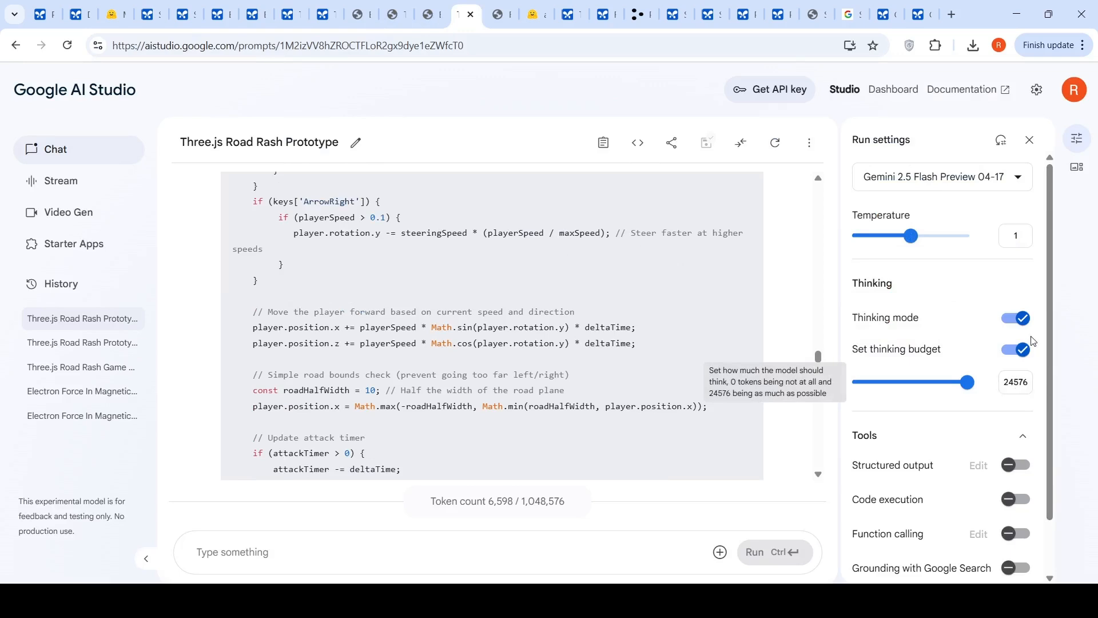
Scroll the budgeted prototype code, view the index.html game running, then return to the Game Setup chat
left_click(1015, 382)
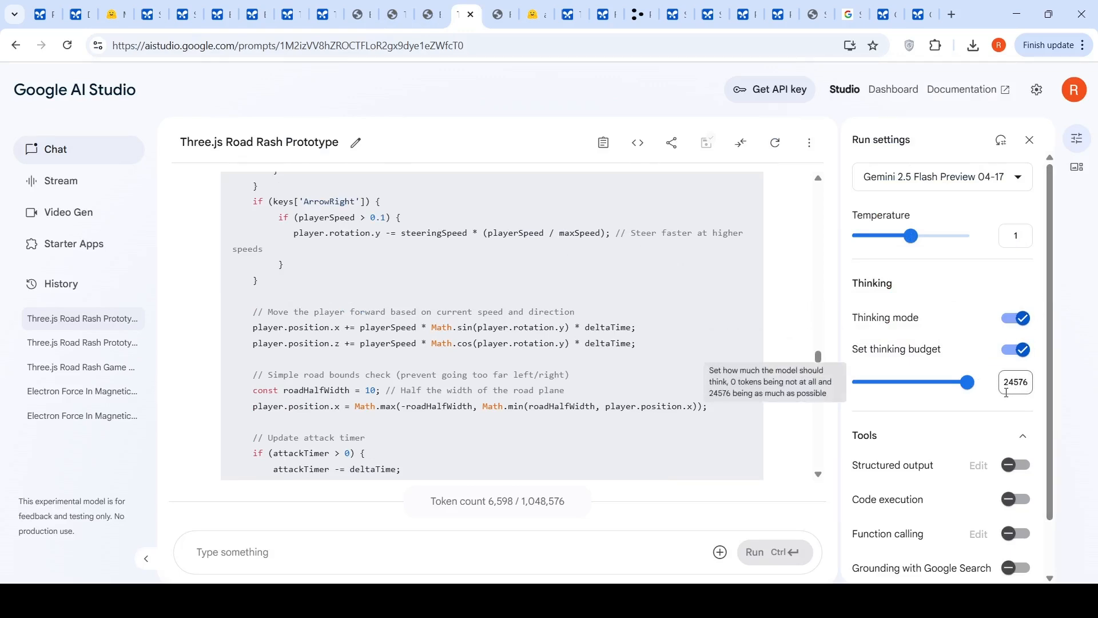
mouse_move(696, 293)
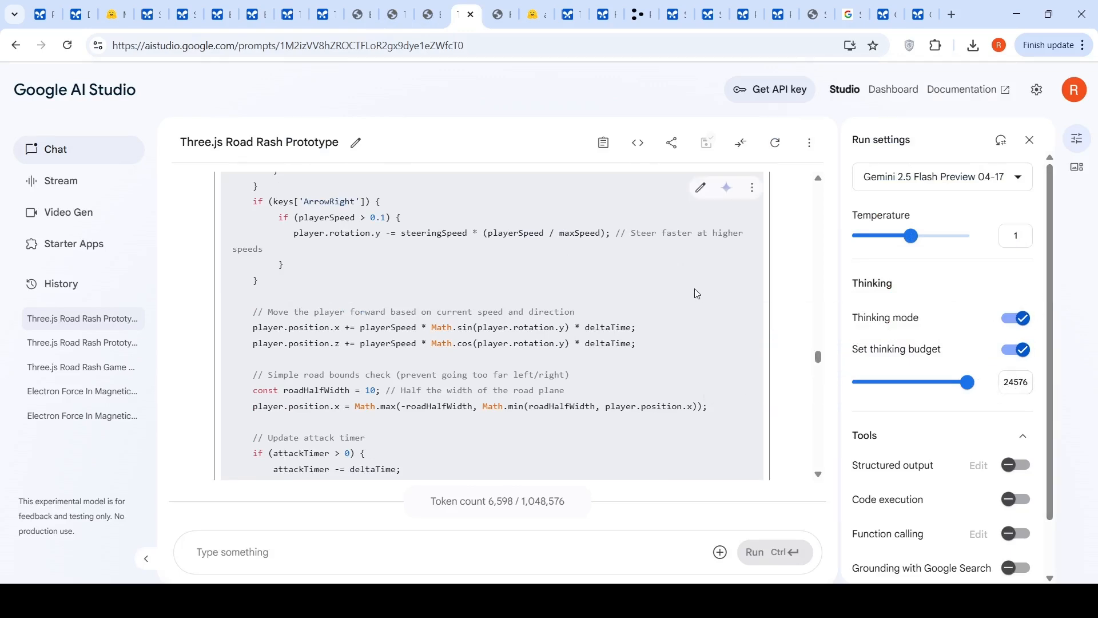
scroll("down", 3)
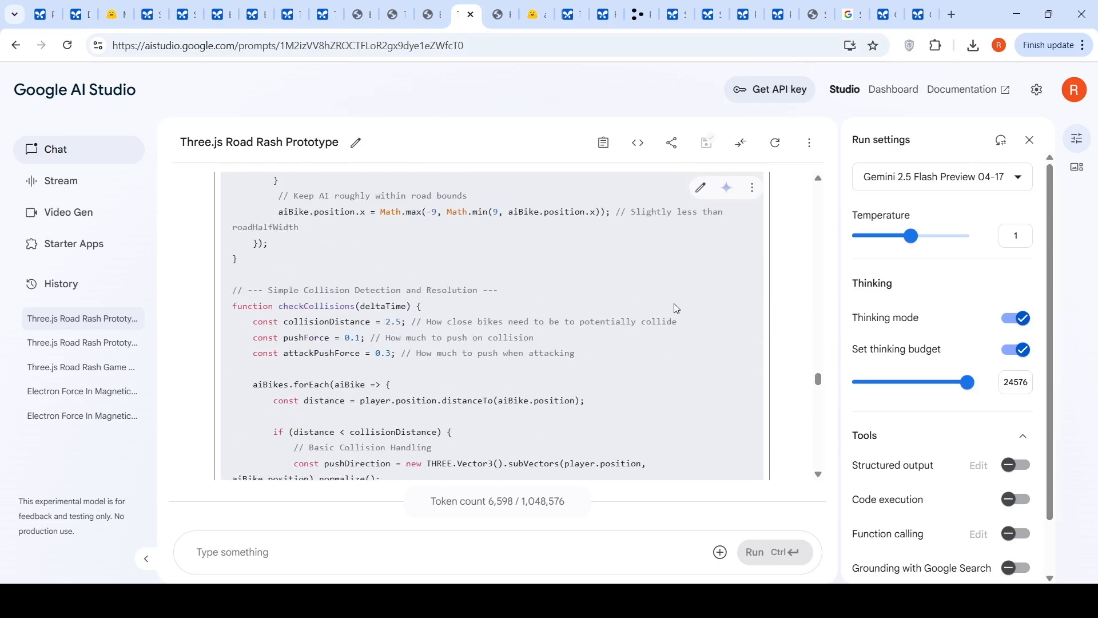
scroll("up", 3)
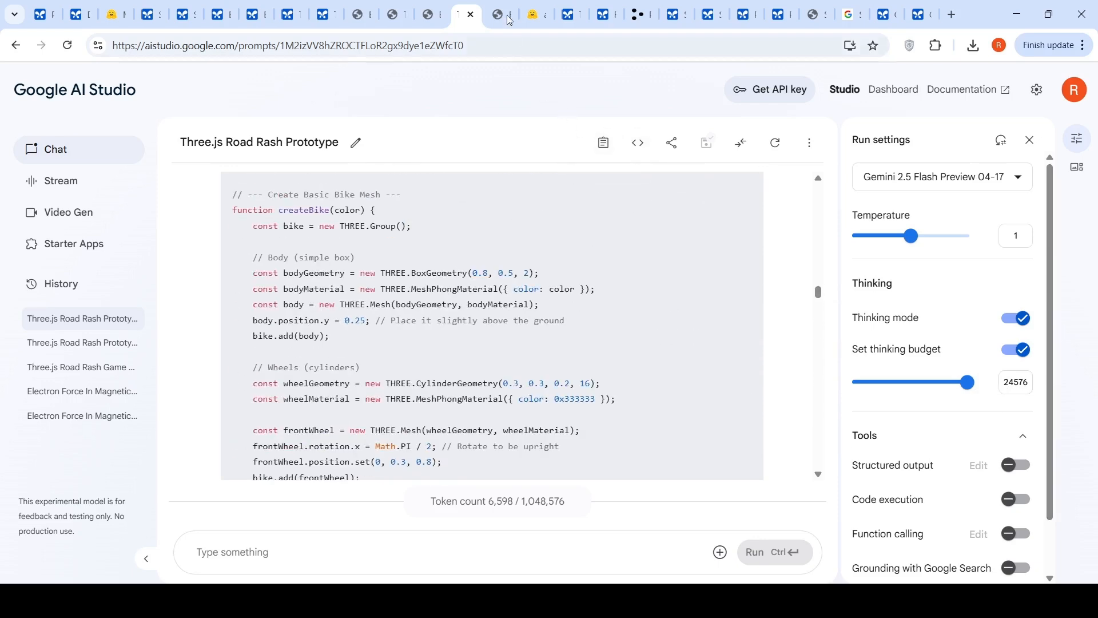
left_click(499, 13)
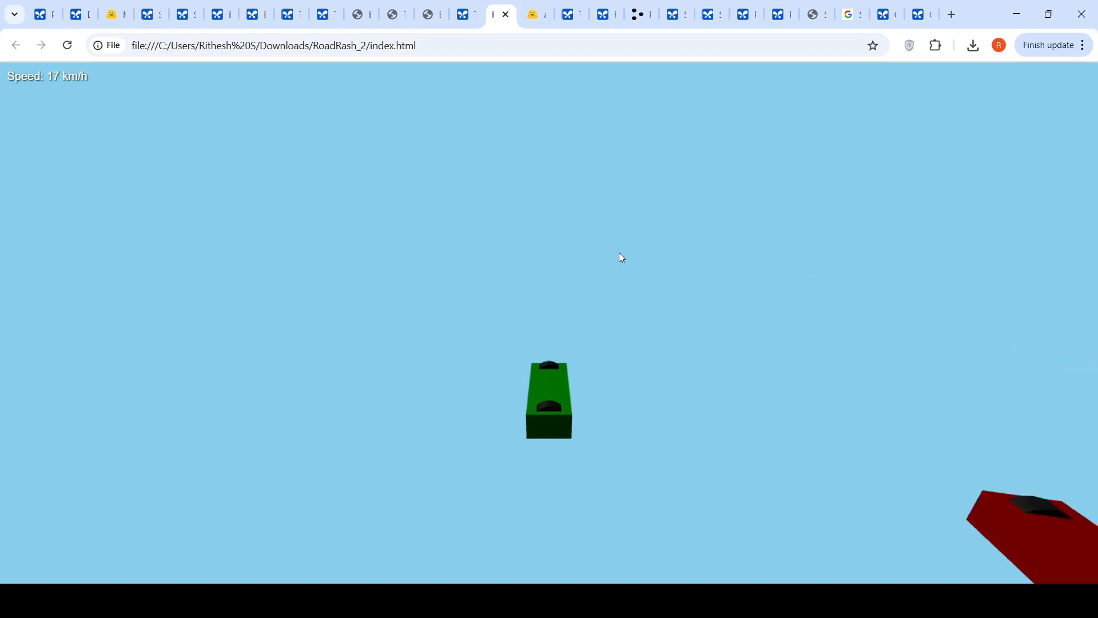
left_click(325, 14)
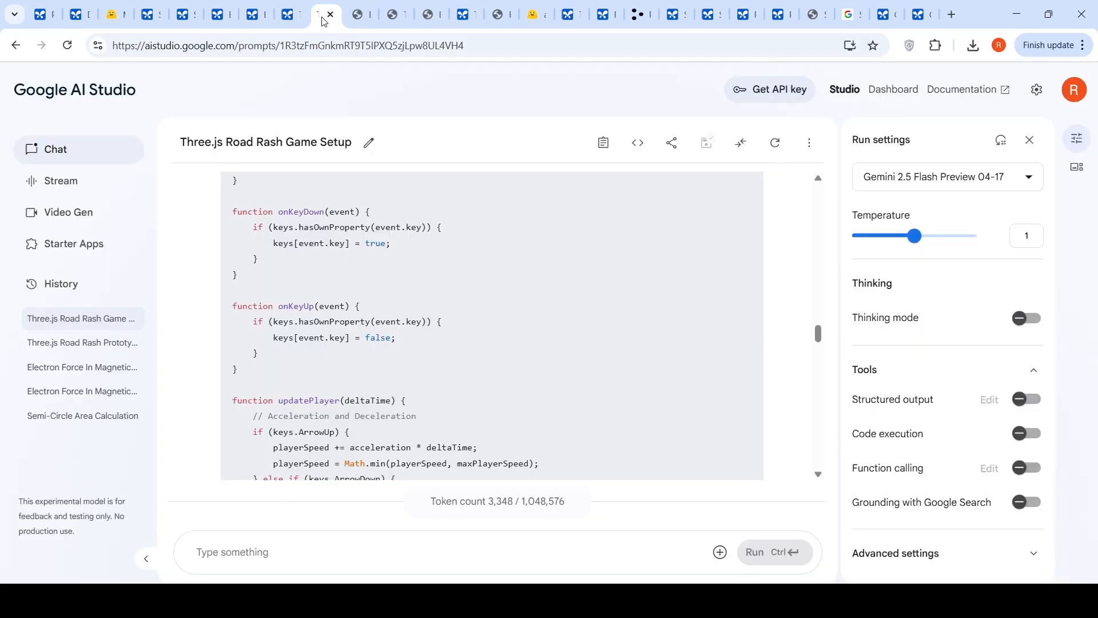
mouse_move(487, 189)
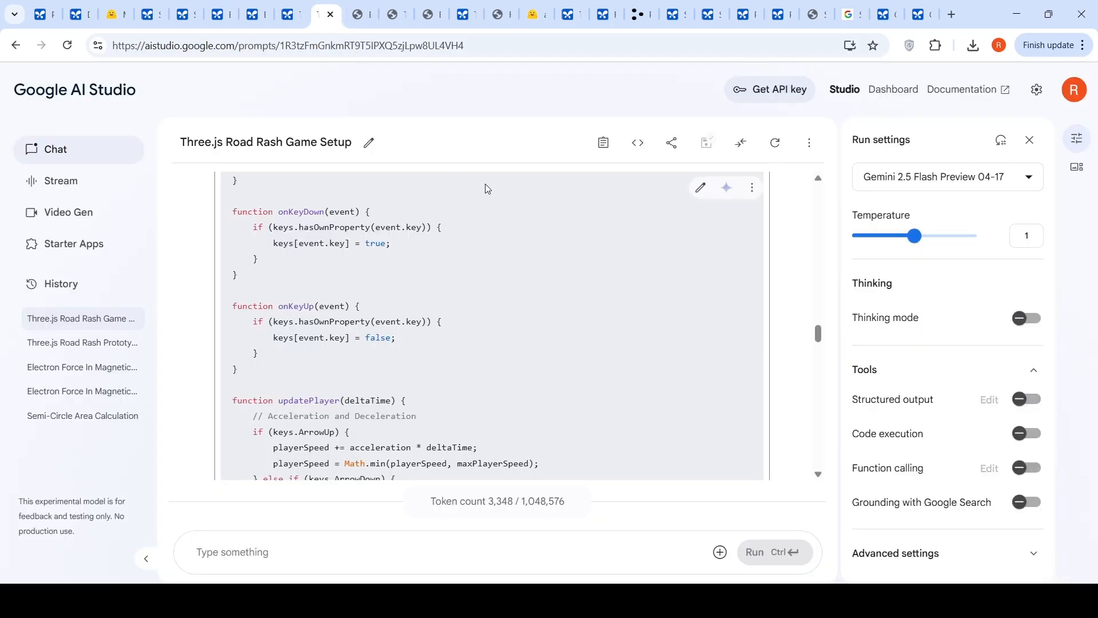
scroll("up", 3)
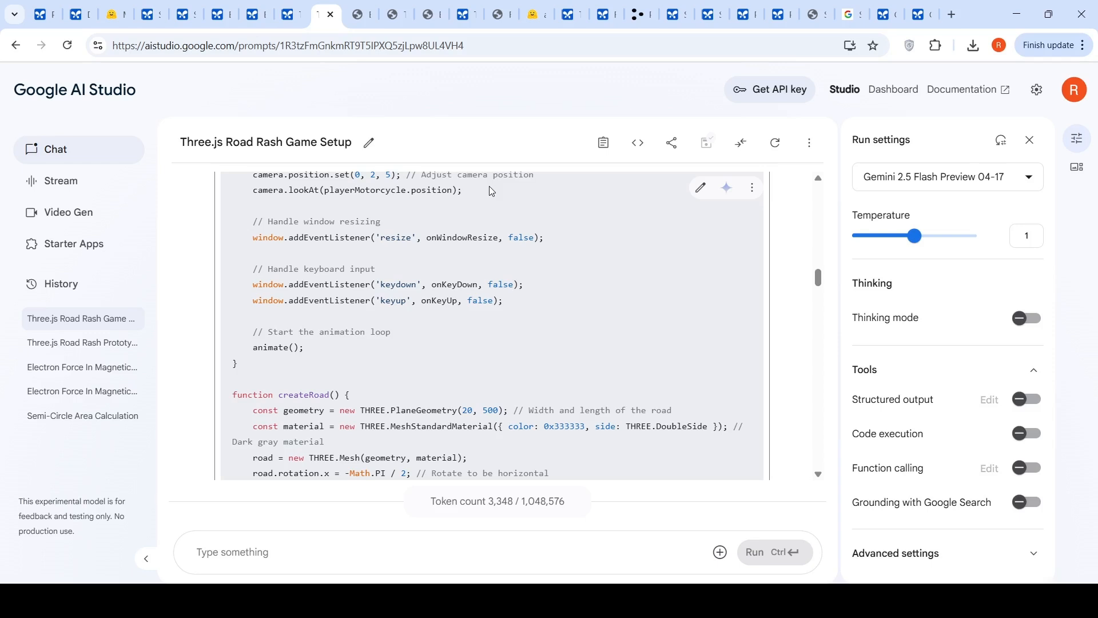
mouse_move(546, 124)
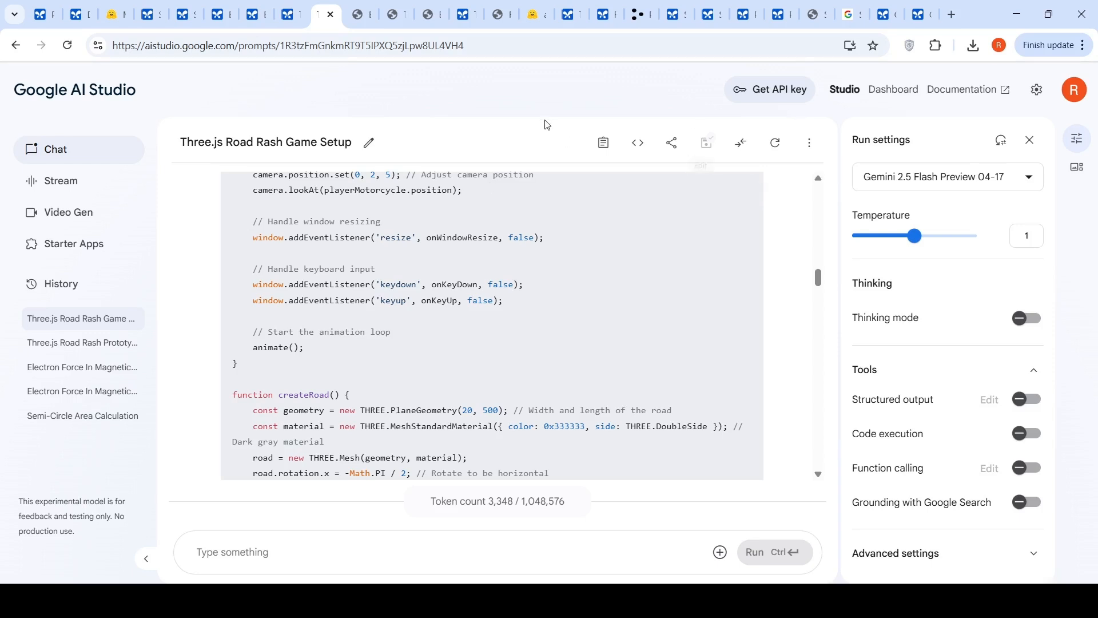
mouse_move(572, 175)
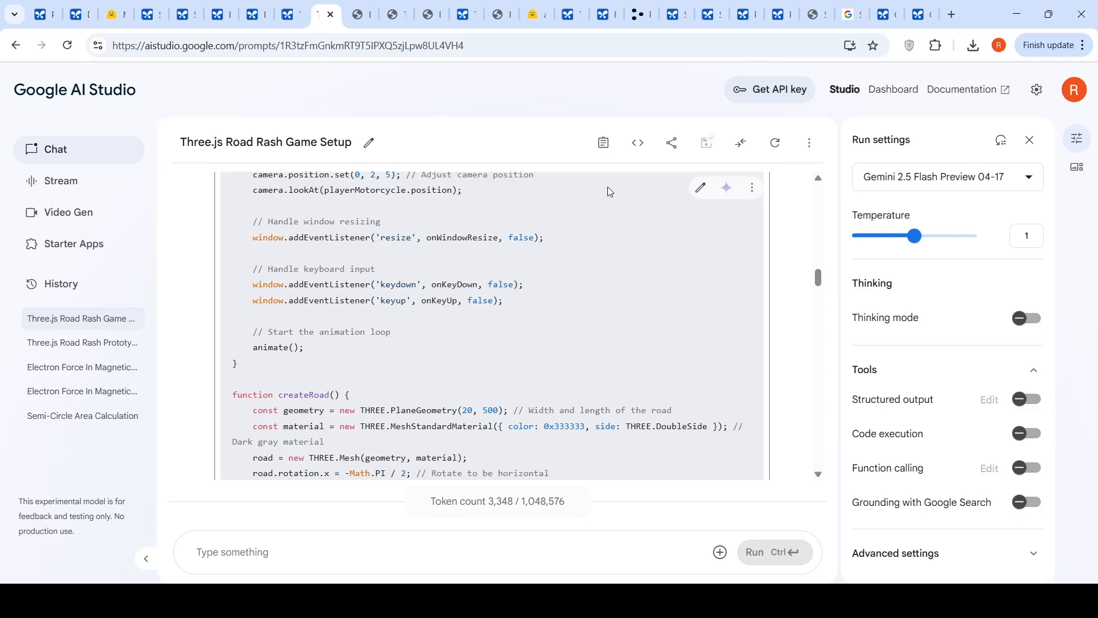
mouse_move(890, 319)
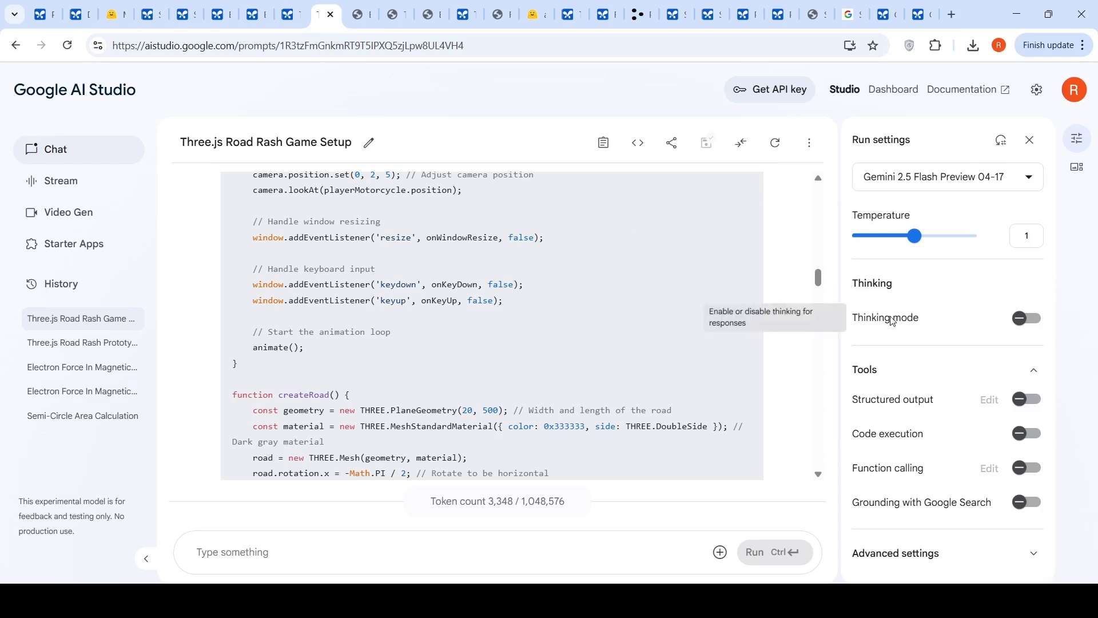
mouse_move(490, 324)
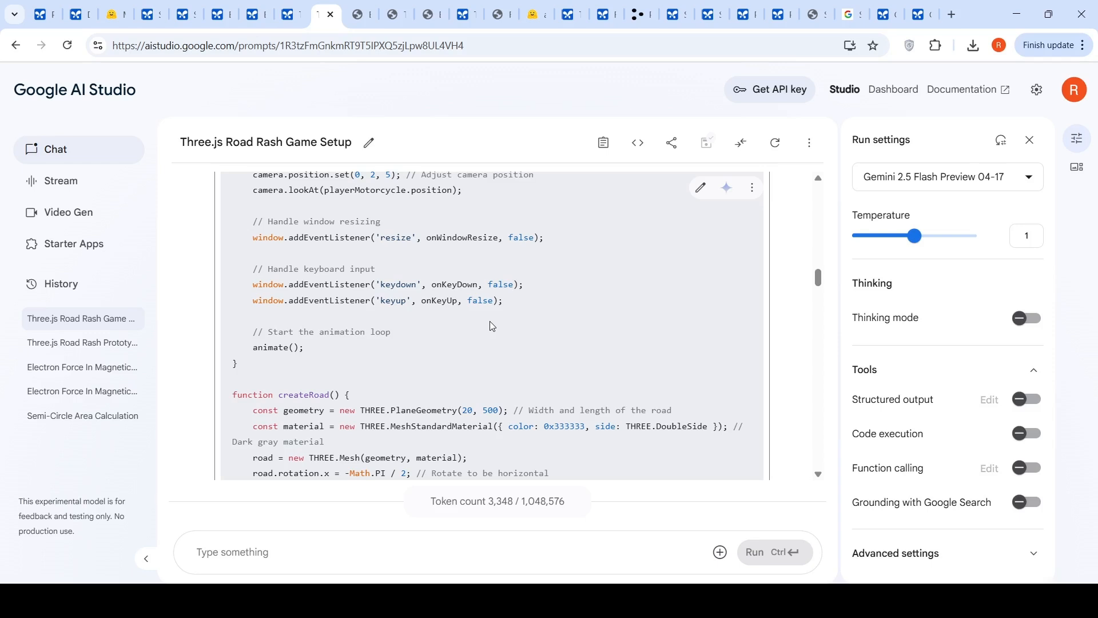
mouse_move(799, 223)
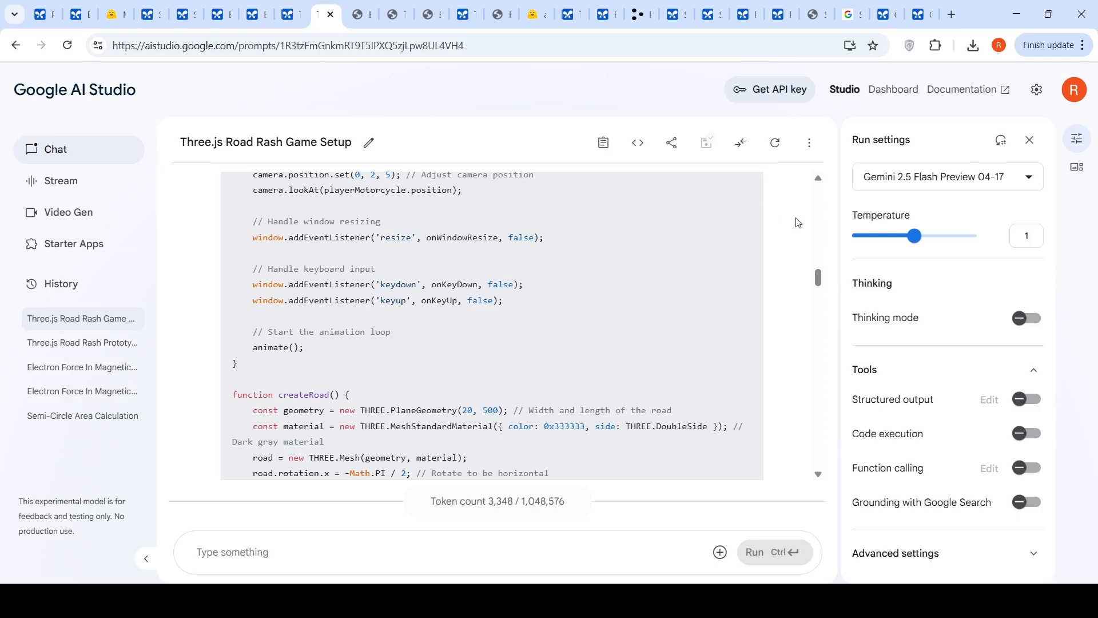
mouse_move(928, 197)
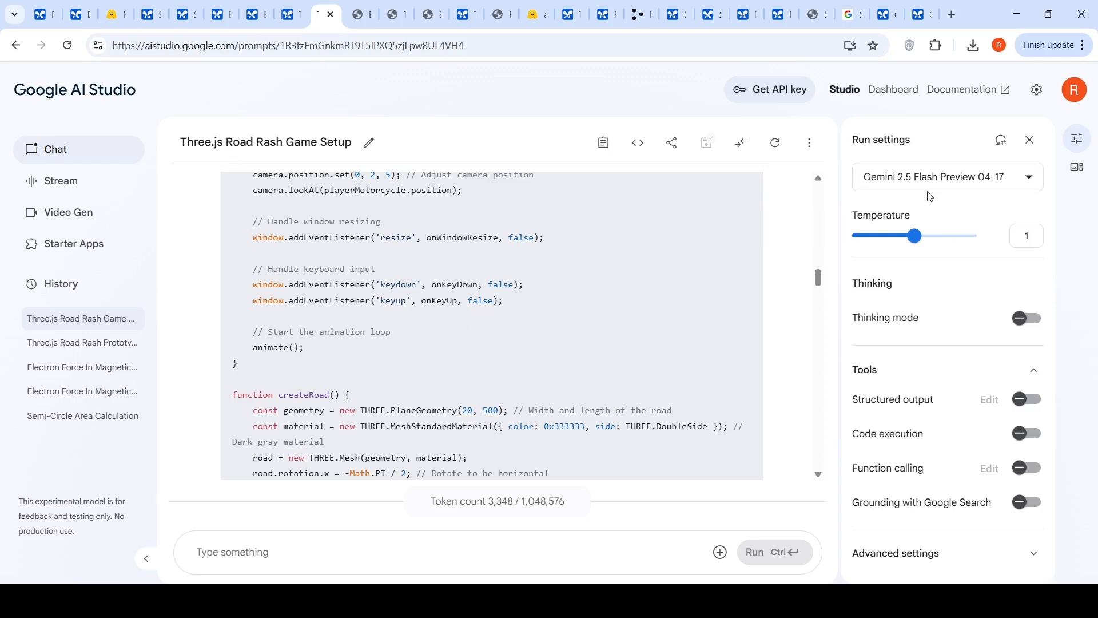
mouse_move(856, 204)
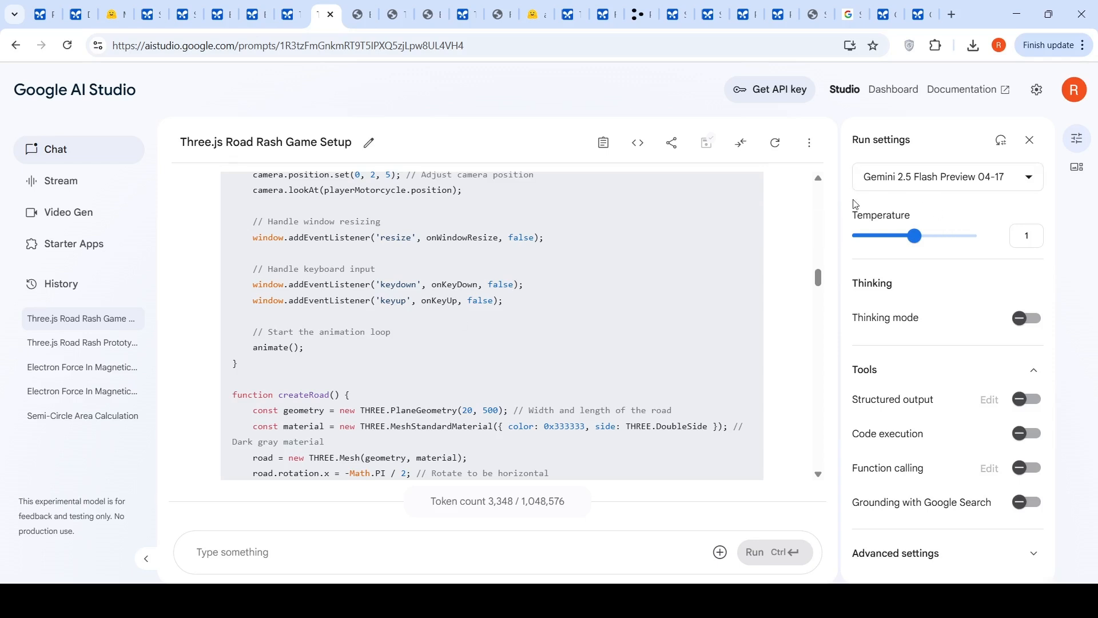
mouse_move(925, 283)
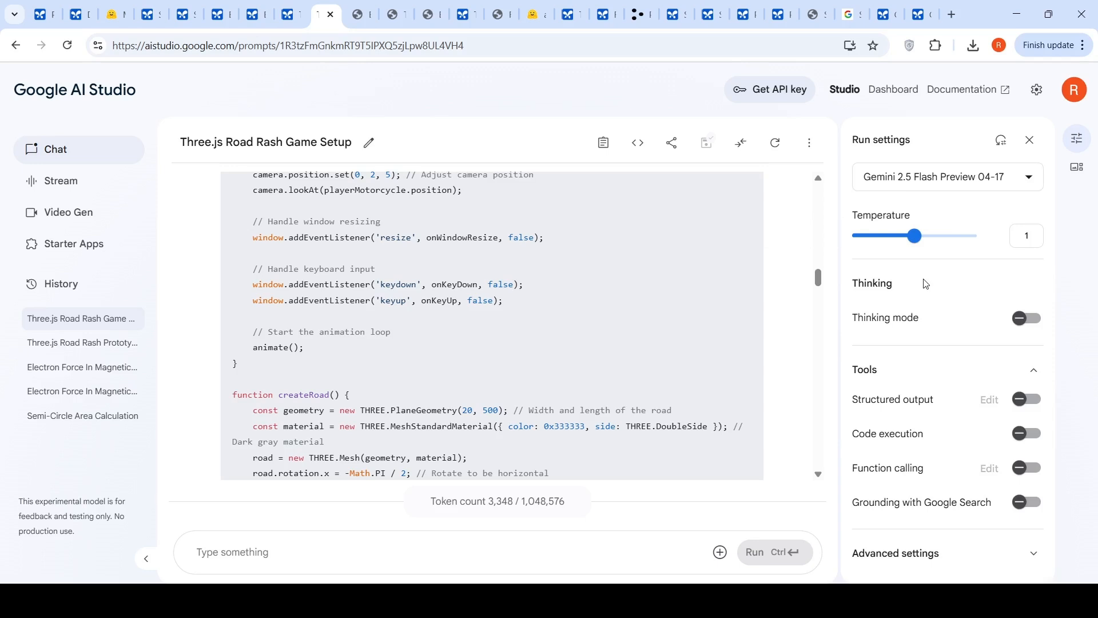